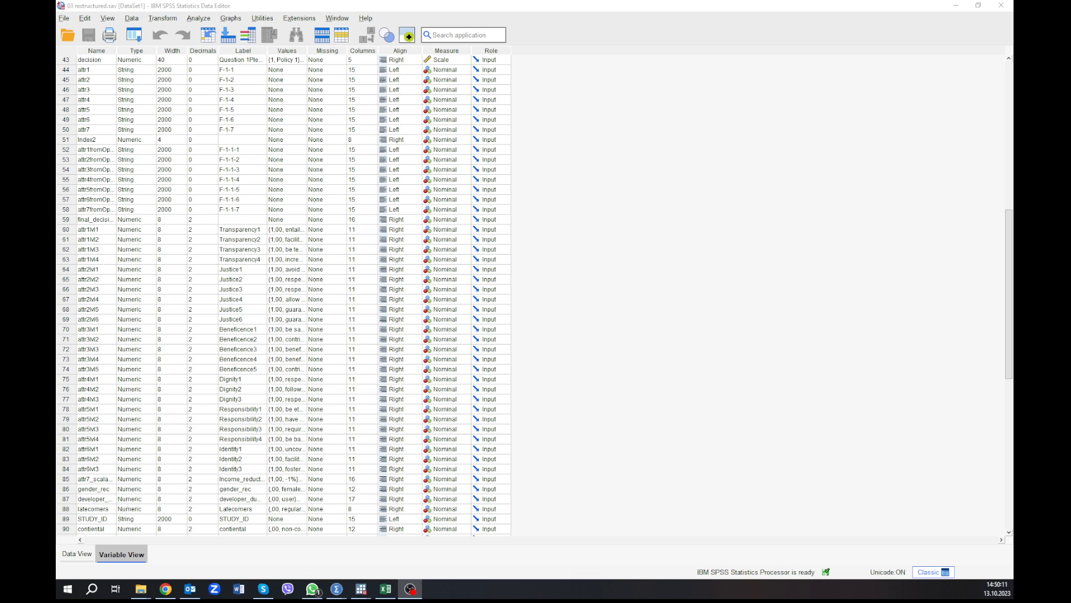
{"action": "mouse_move", "coordinate": [500, 310]}
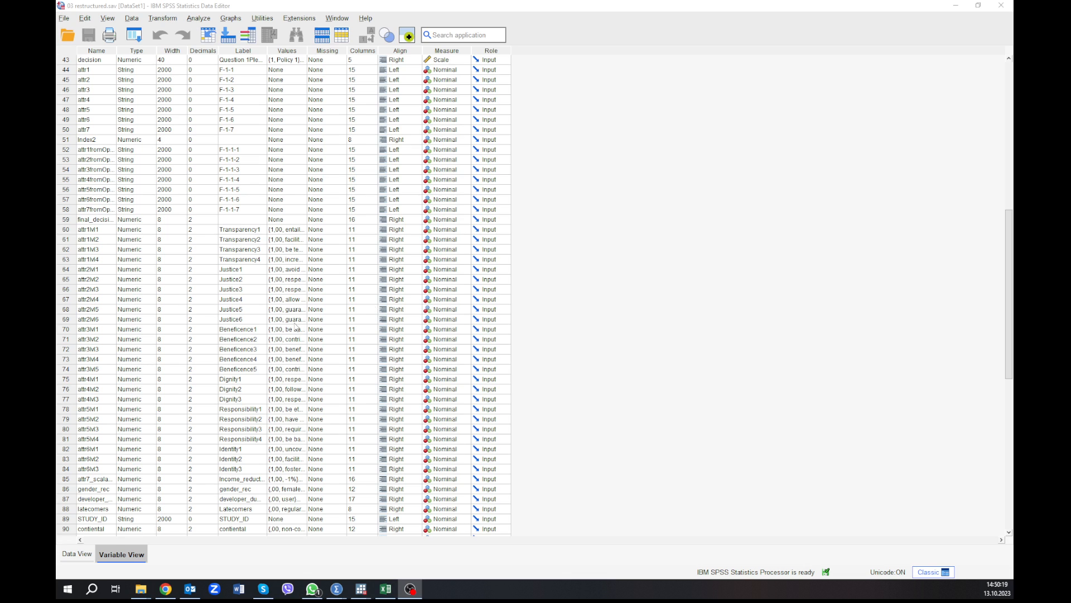
{"action": "mouse_move", "coordinate": [185, 309]}
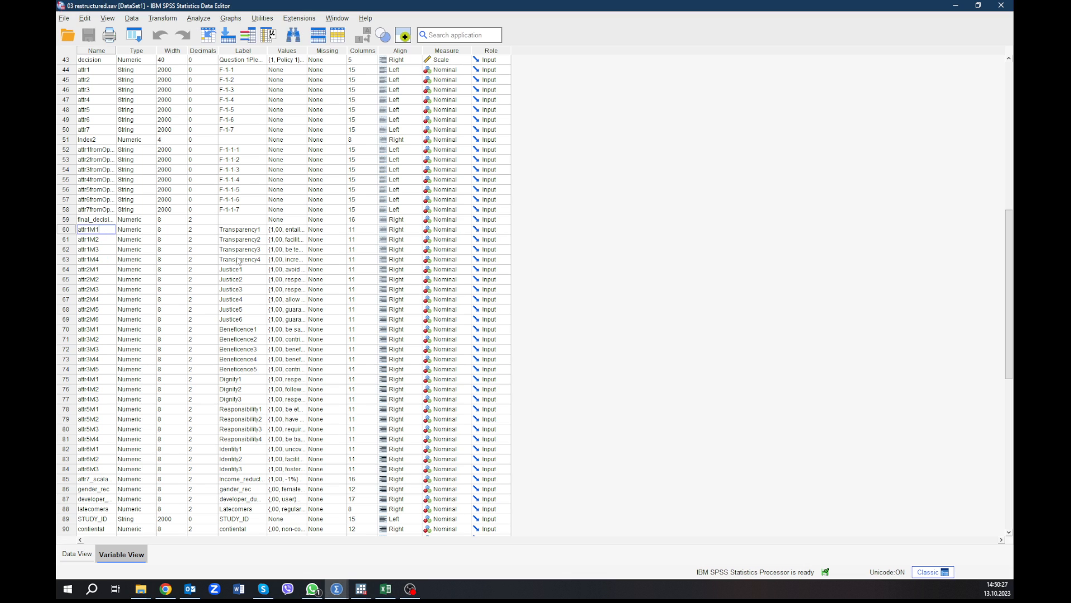
- Open the Binary Logistic regression dialog from Analyze > Regression
{"action": "left_click_drag", "start_coordinate": [240, 229], "coordinate": [240, 259]}
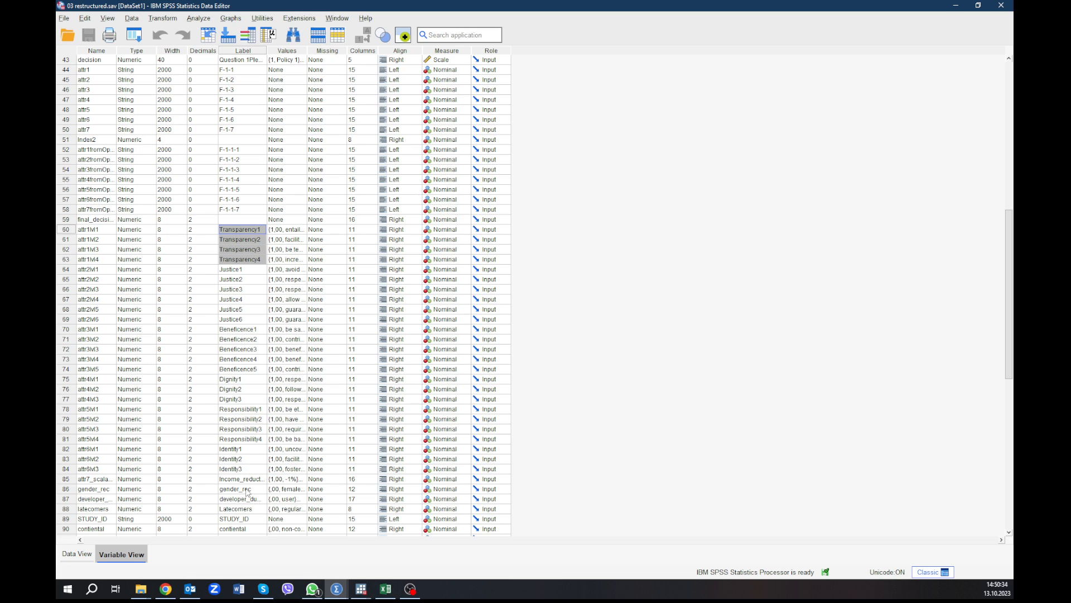
{"action": "left_click", "coordinate": [241, 479]}
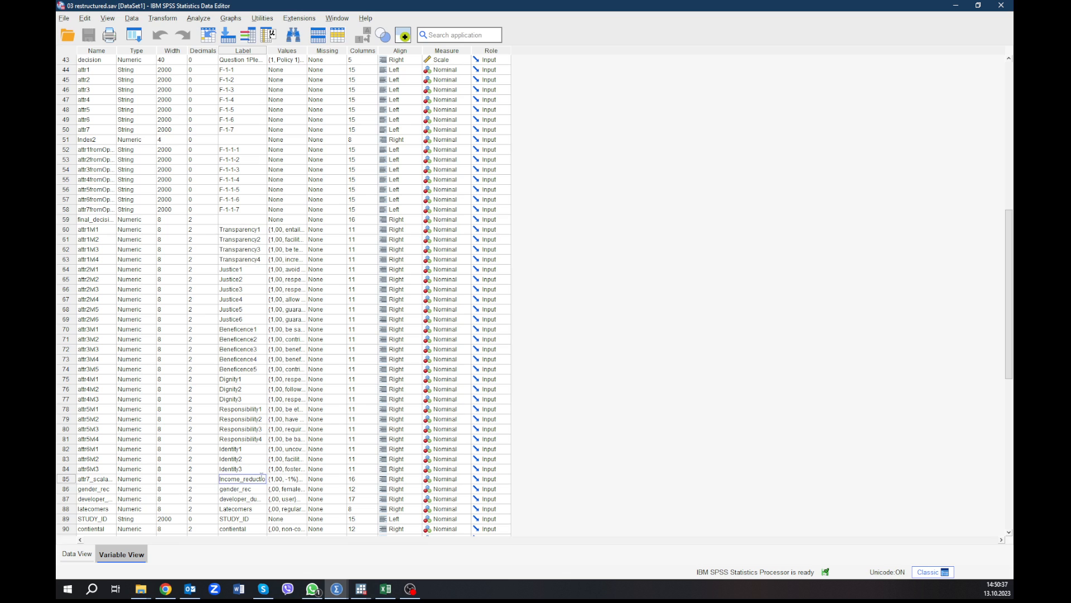
{"action": "mouse_move", "coordinate": [251, 469]}
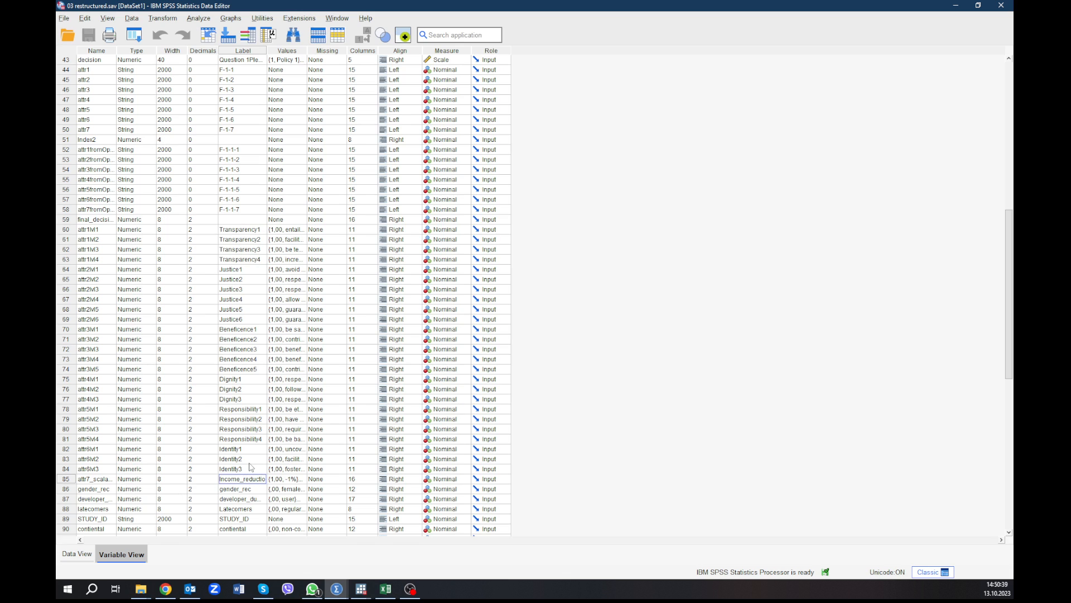
{"action": "mouse_move", "coordinate": [247, 430]}
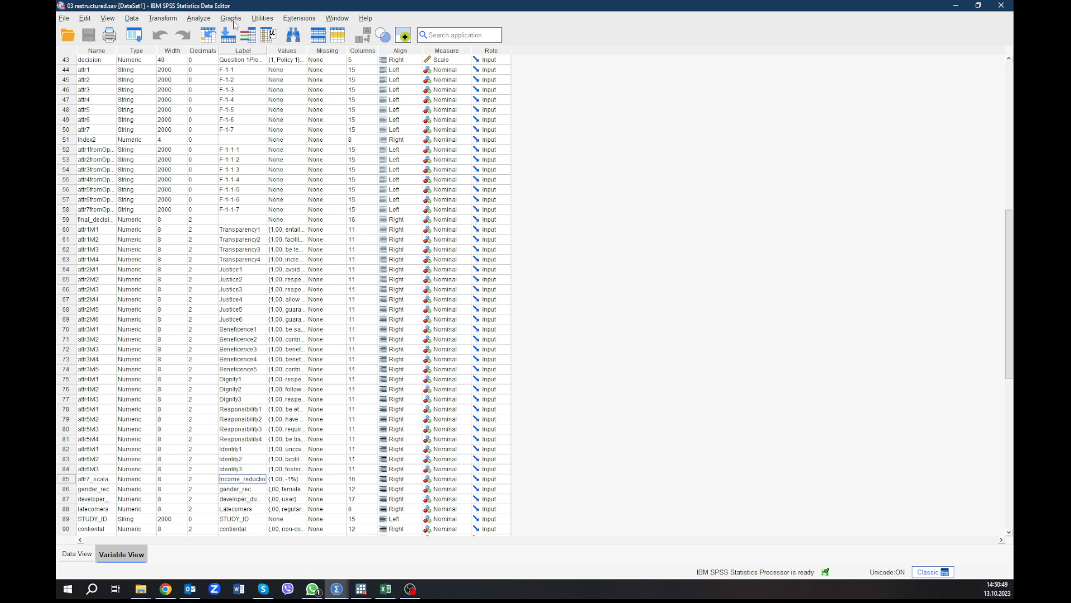
{"action": "left_click", "coordinate": [214, 18]}
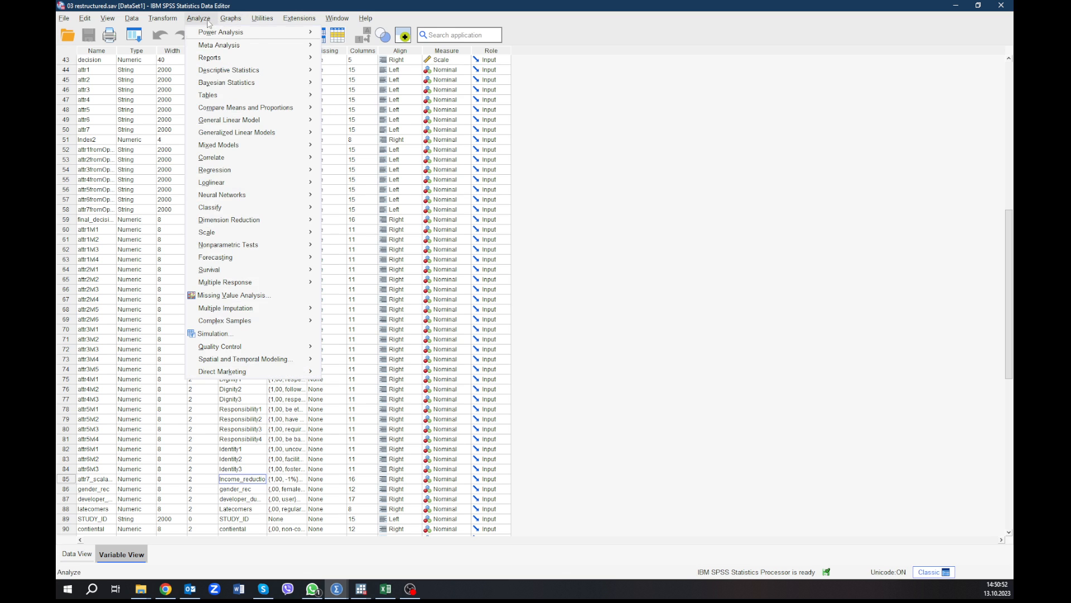
{"action": "mouse_move", "coordinate": [214, 169]}
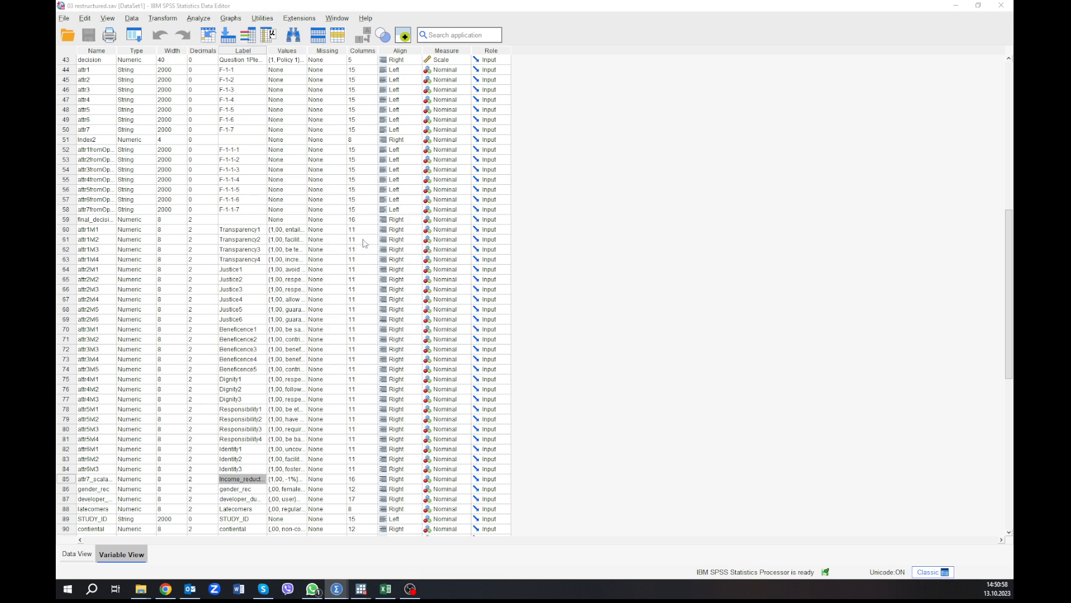
{"action": "left_click", "coordinate": [213, 18]}
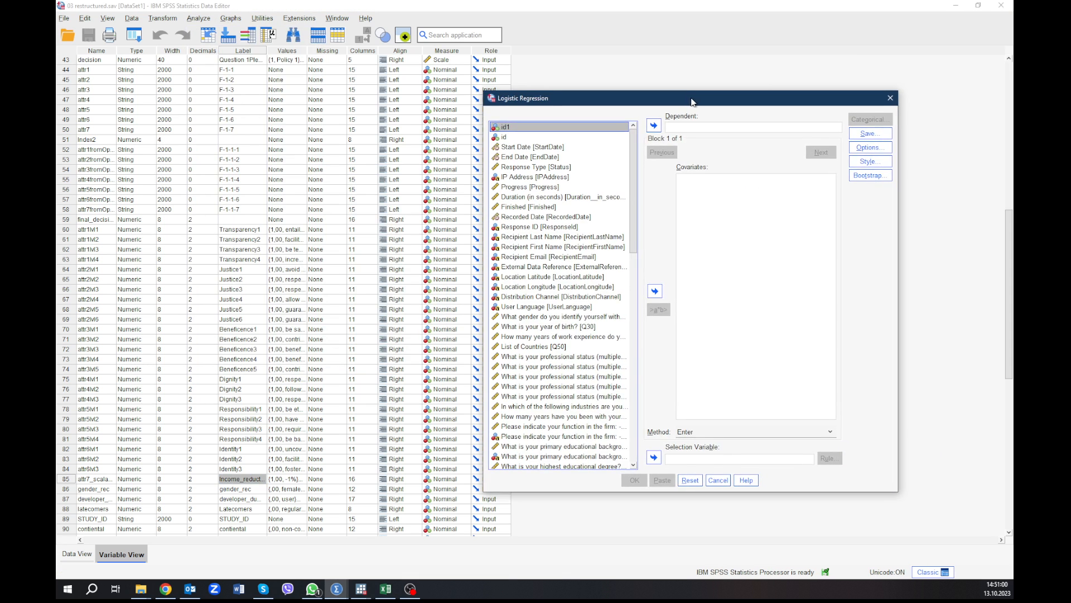
- Set final_decision as dependent, with attr1M1–attr1M4 and attr7_scalable as covariates
{"action": "left_click_drag", "start_coordinate": [691, 98], "coordinate": [647, 85]}
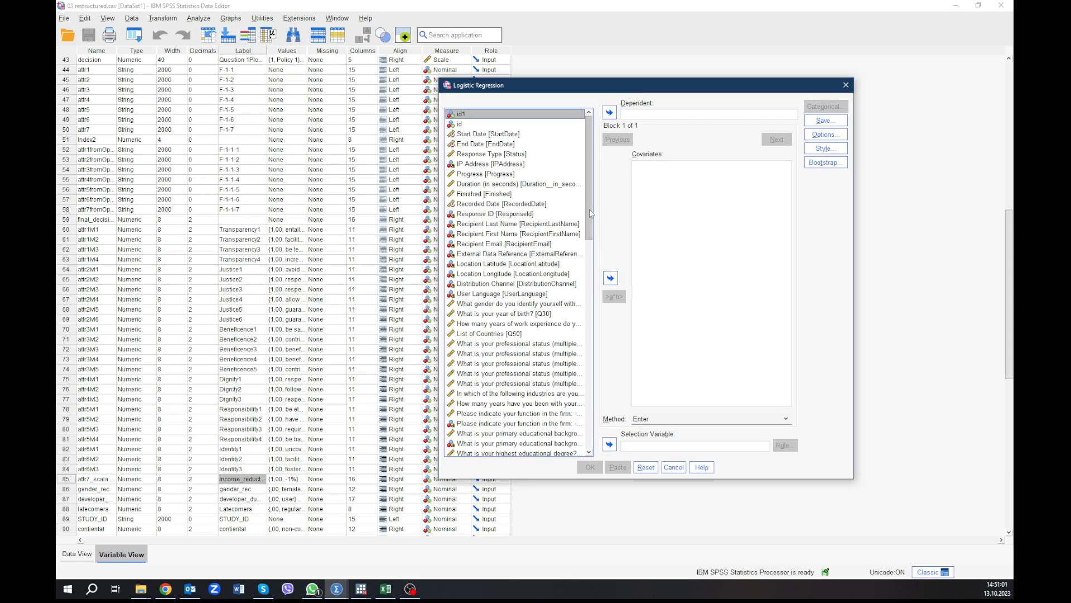
{"action": "scroll", "scroll_direction": "down", "scroll_amount": 3}
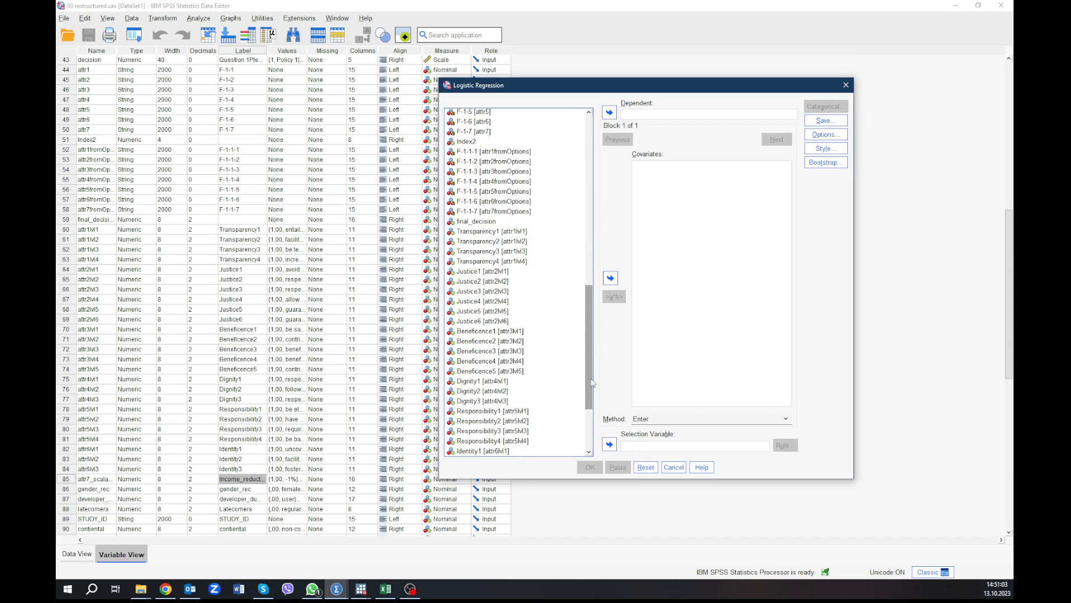
{"action": "scroll", "scroll_direction": "down", "scroll_amount": 3}
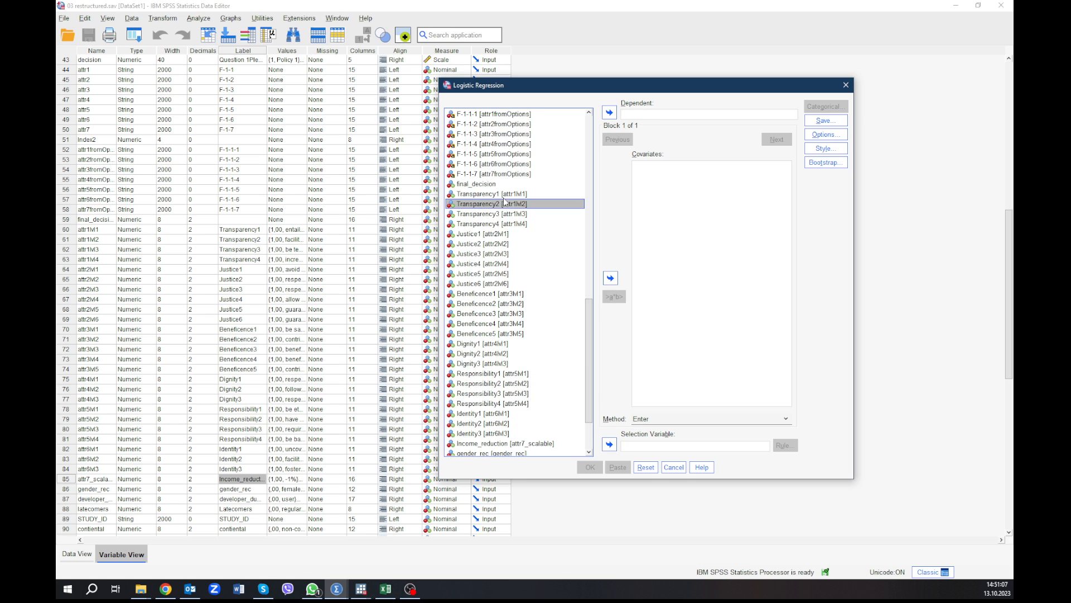
{"action": "left_click", "coordinate": [491, 223]}
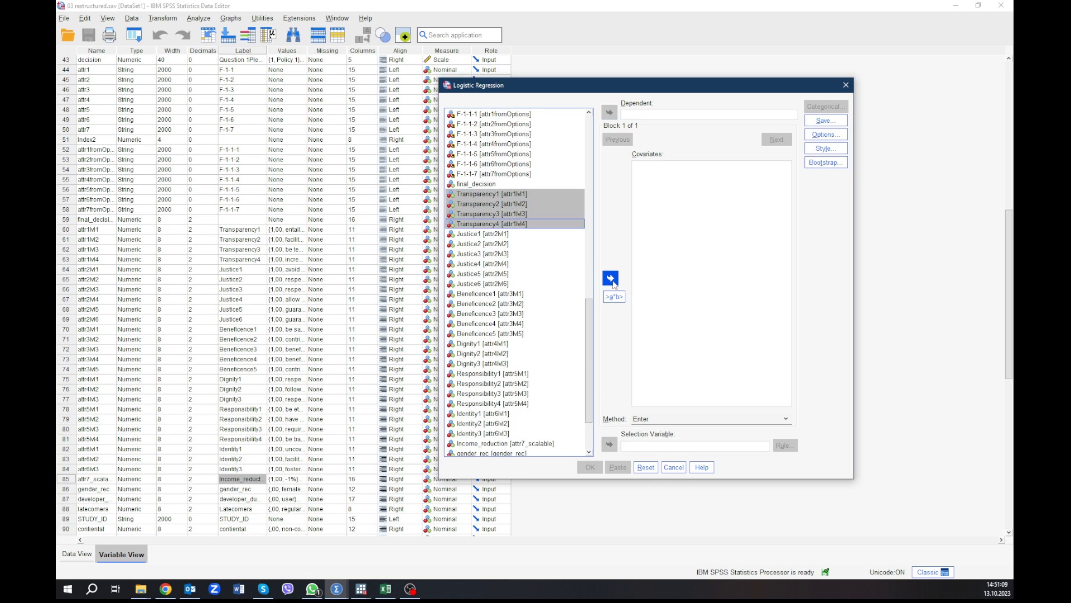
{"action": "left_click", "coordinate": [609, 278]}
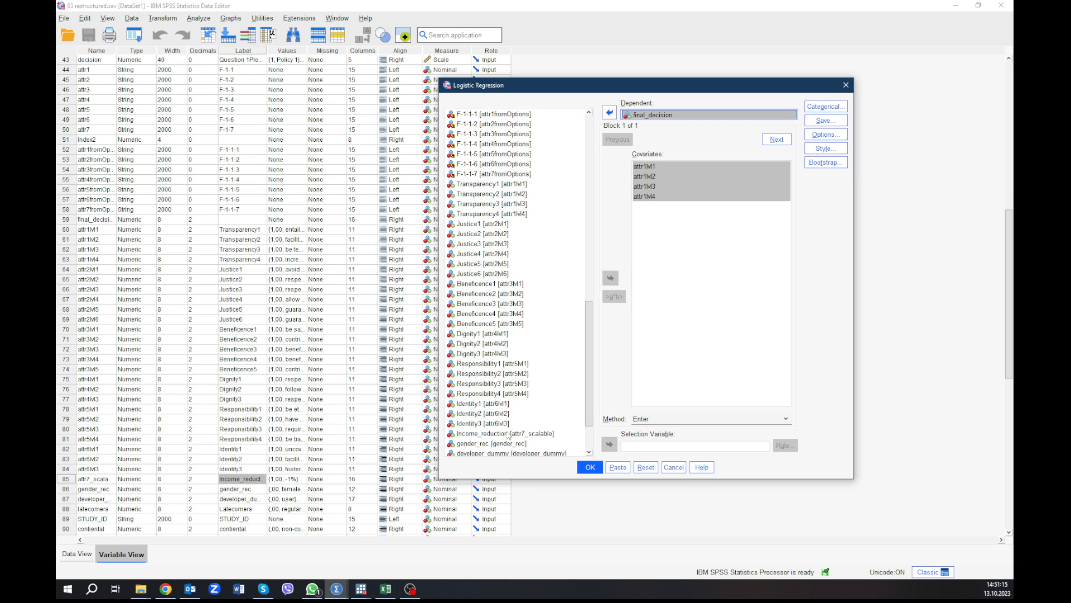
{"action": "left_click", "coordinate": [610, 278]}
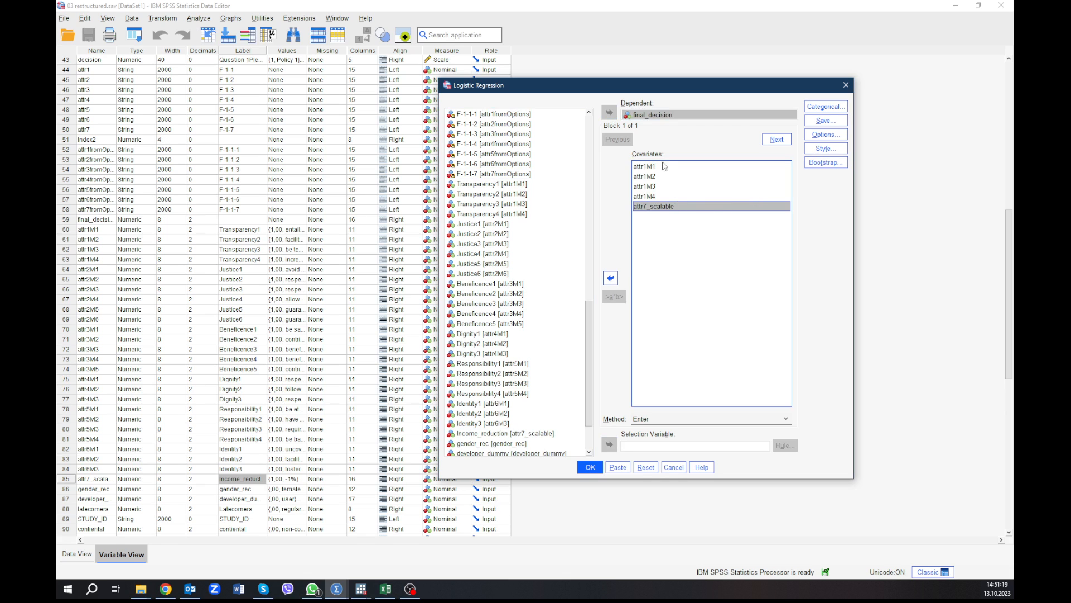
{"action": "mouse_move", "coordinate": [658, 428]}
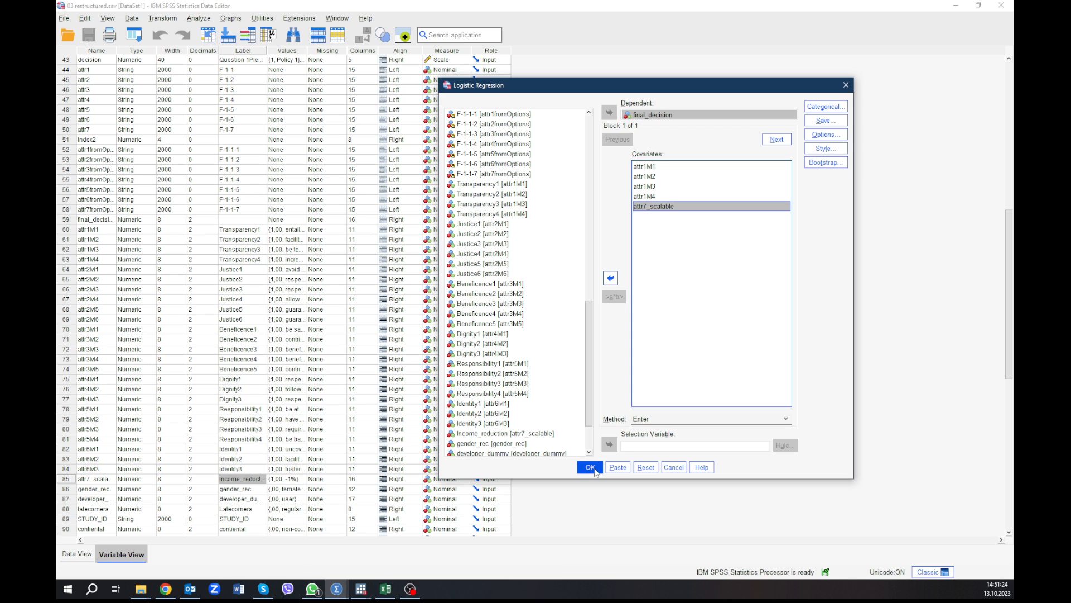
- Run the logistic regression and copy the final Variables in the Equation table
{"action": "left_click", "coordinate": [589, 468]}
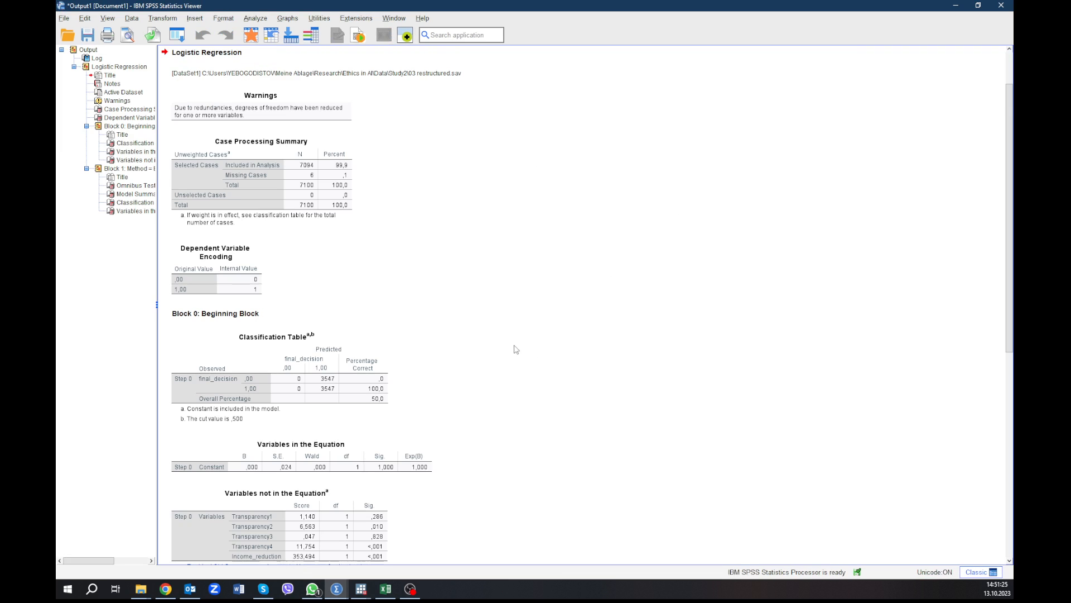
{"action": "scroll", "scroll_direction": "down", "scroll_amount": 3}
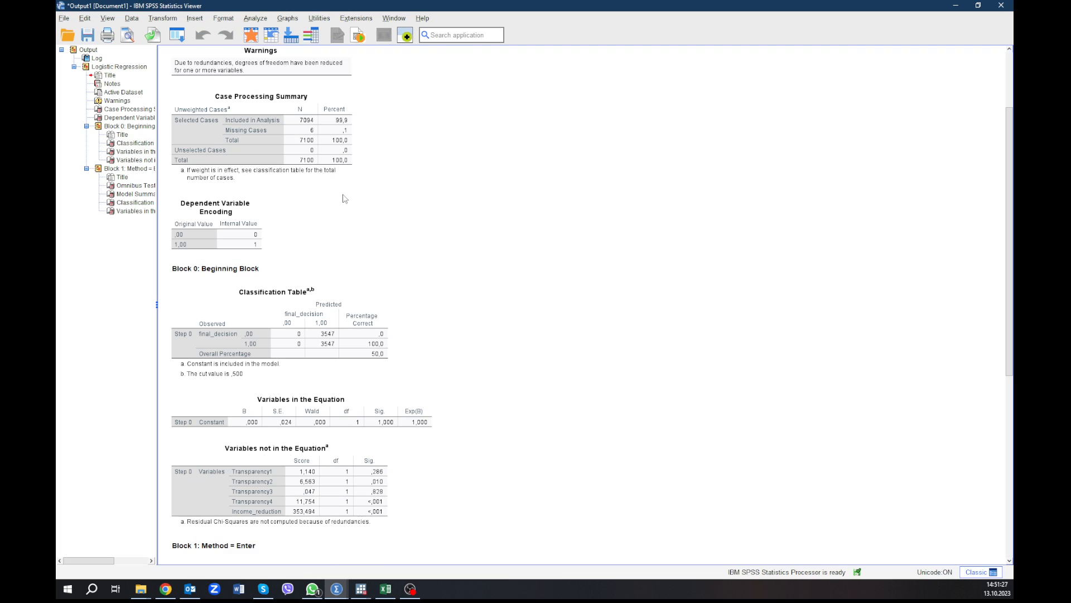
{"action": "scroll", "scroll_direction": "down", "scroll_amount": 3}
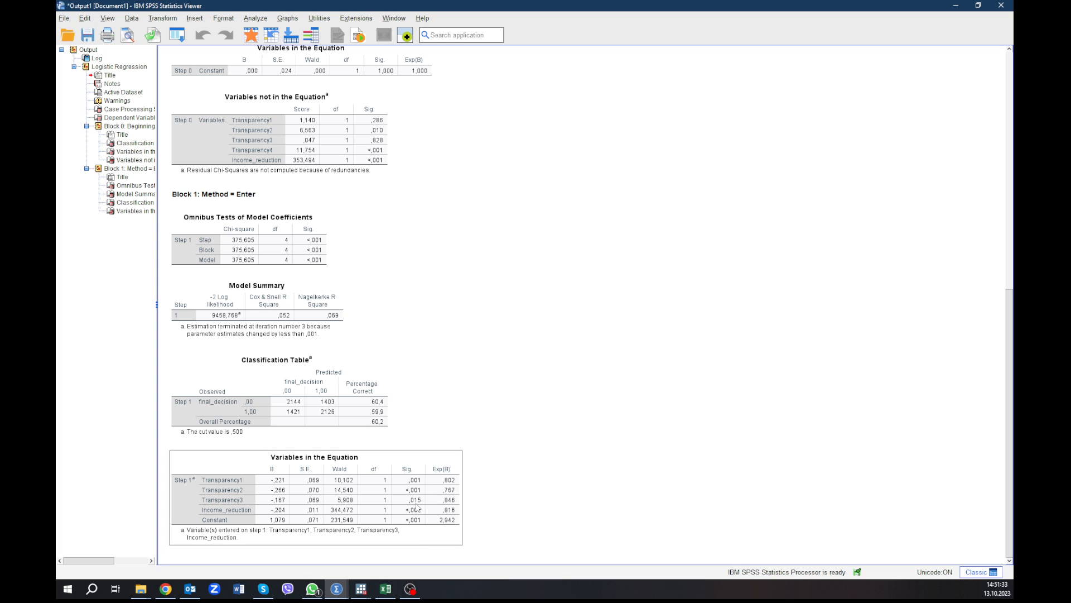
{"action": "mouse_move", "coordinate": [243, 512]}
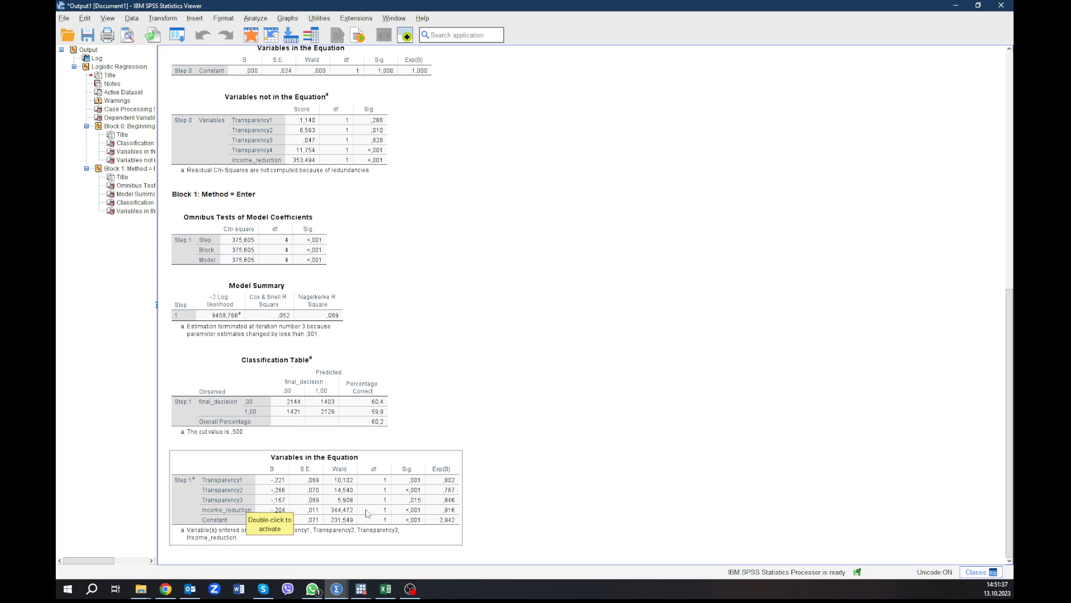
{"action": "mouse_move", "coordinate": [292, 490]}
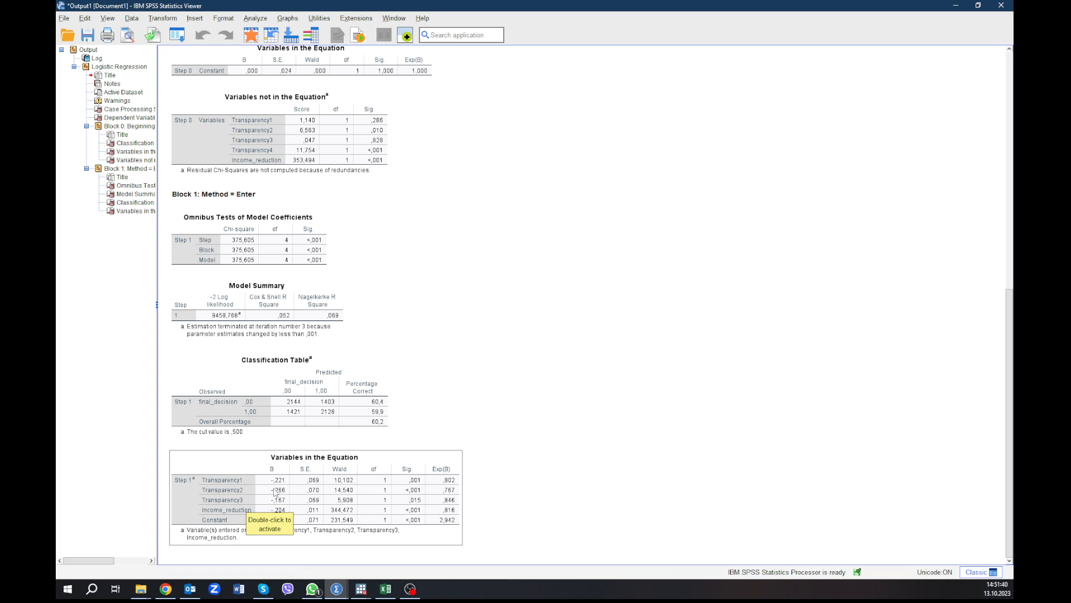
{"action": "mouse_move", "coordinate": [243, 502]}
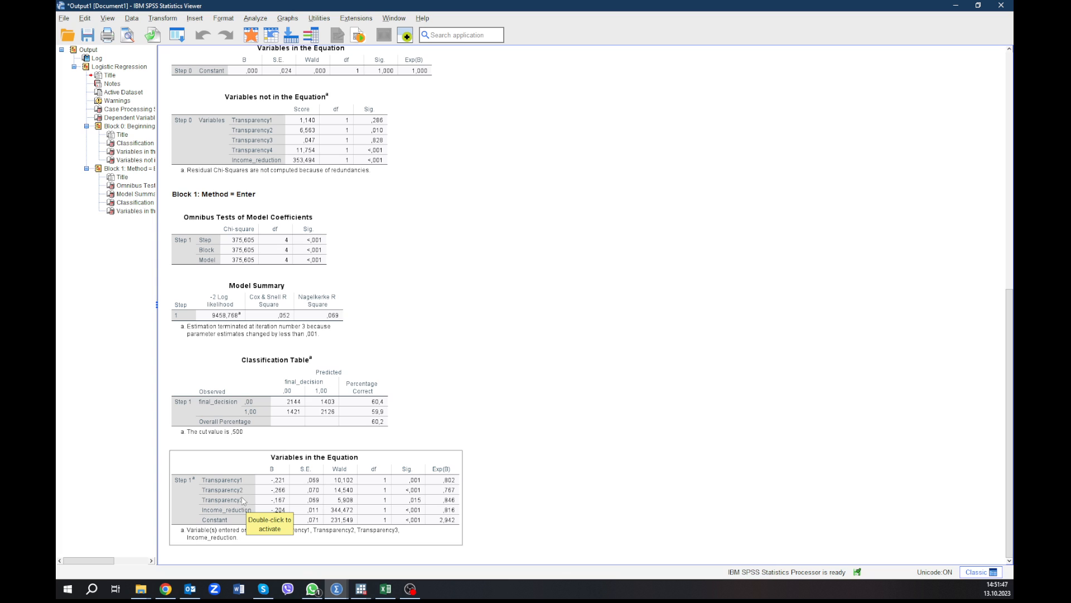
{"action": "mouse_move", "coordinate": [375, 519]}
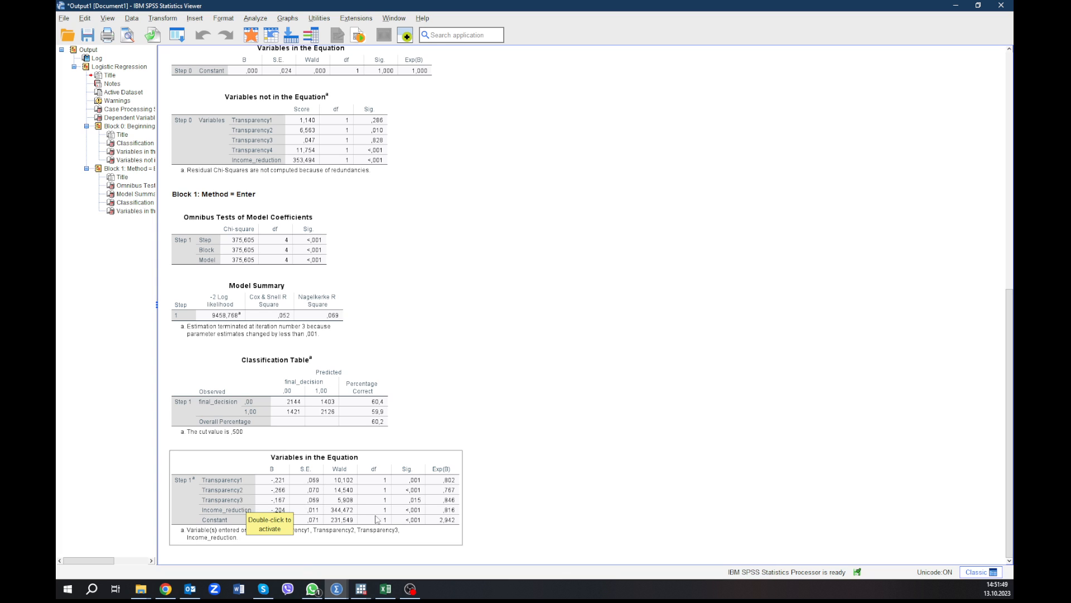
{"action": "mouse_move", "coordinate": [454, 500]}
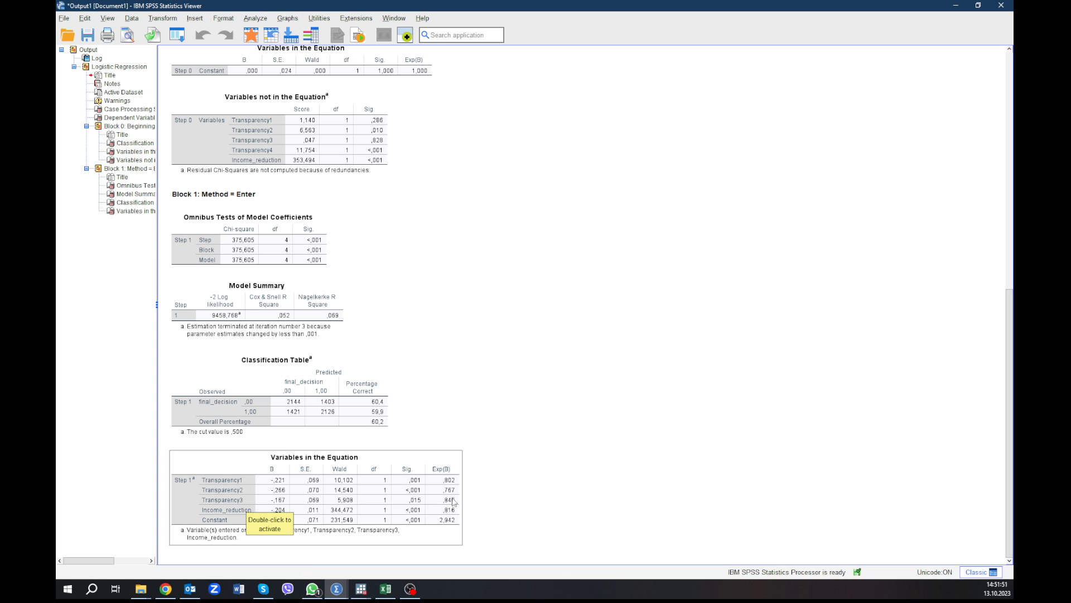
{"action": "mouse_move", "coordinate": [443, 485]}
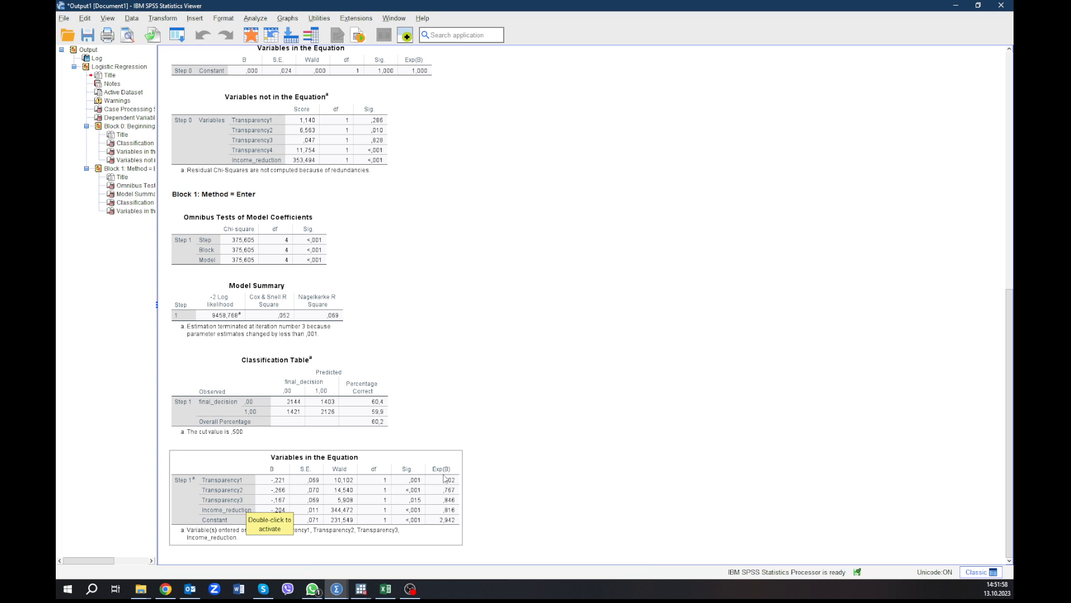
{"action": "mouse_move", "coordinate": [538, 485]}
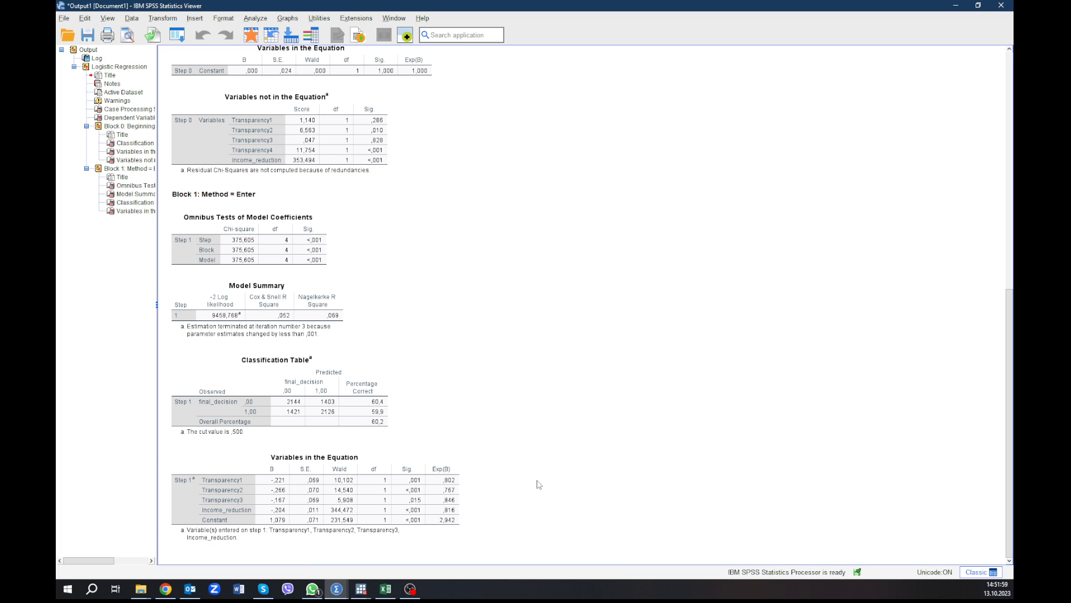
{"action": "mouse_move", "coordinate": [494, 495]}
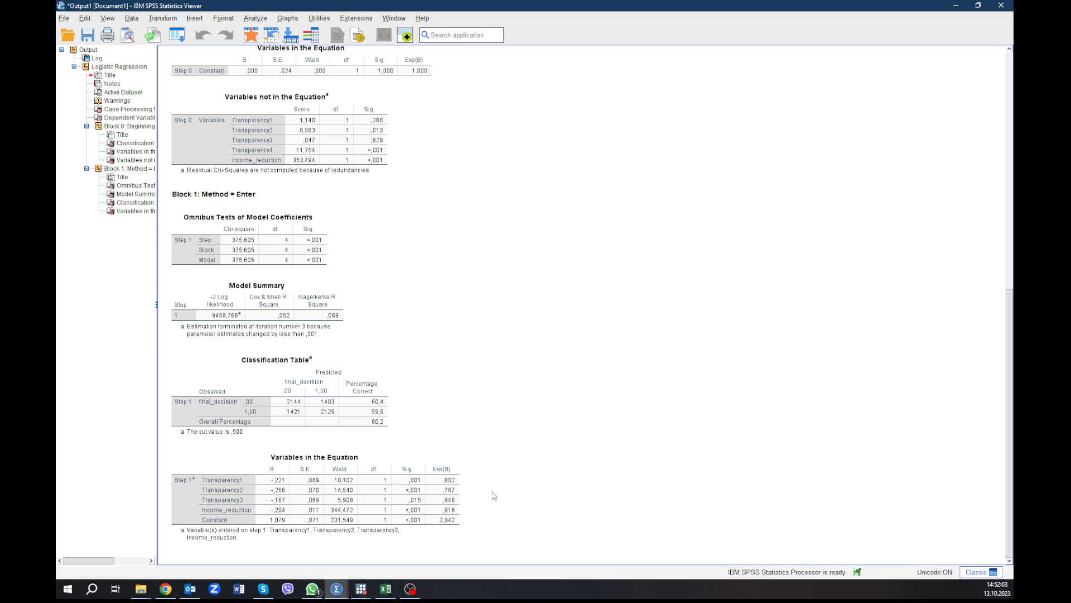
{"action": "left_click", "coordinate": [446, 509]}
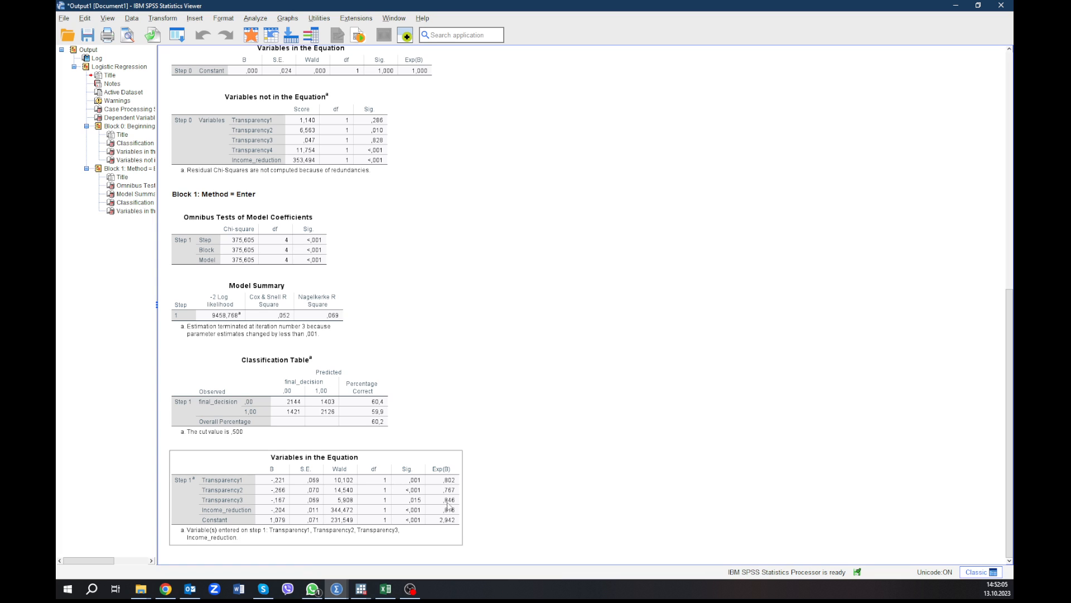
{"action": "mouse_move", "coordinate": [455, 508]}
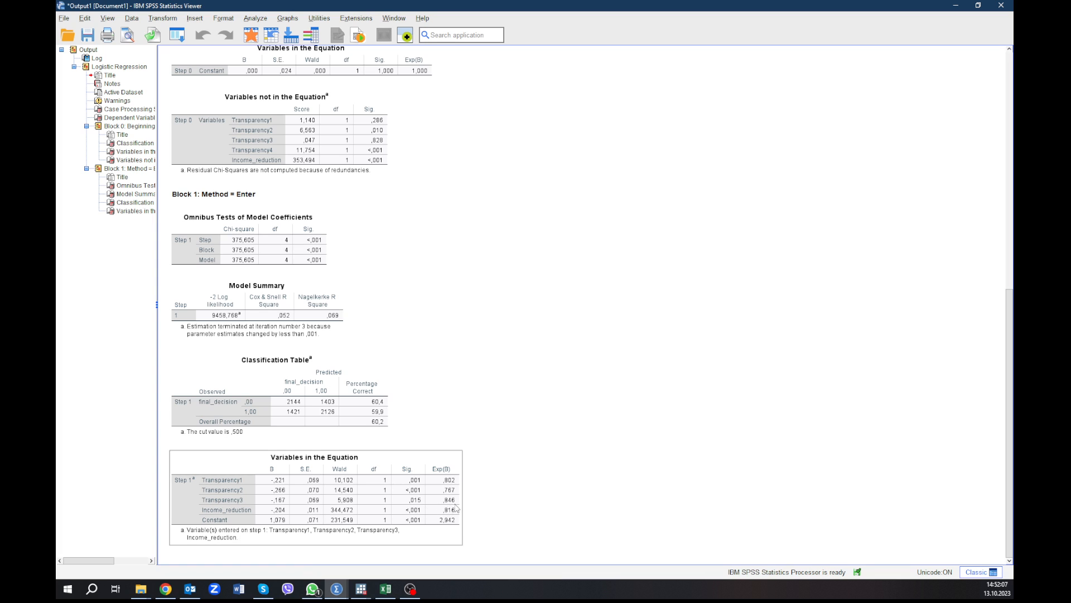
{"action": "mouse_move", "coordinate": [455, 508]}
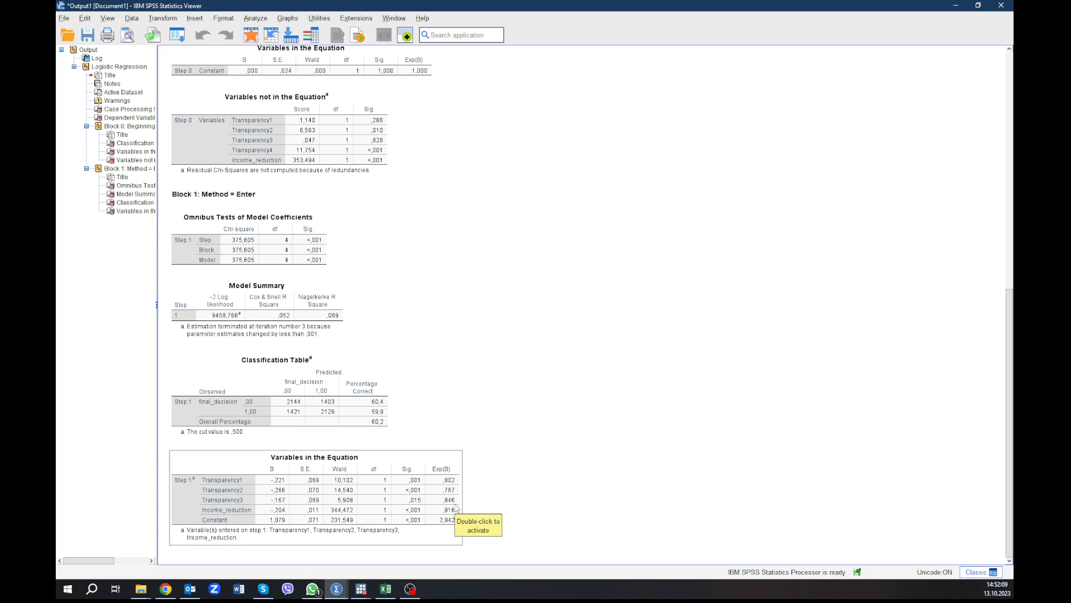
{"action": "mouse_move", "coordinate": [464, 507]}
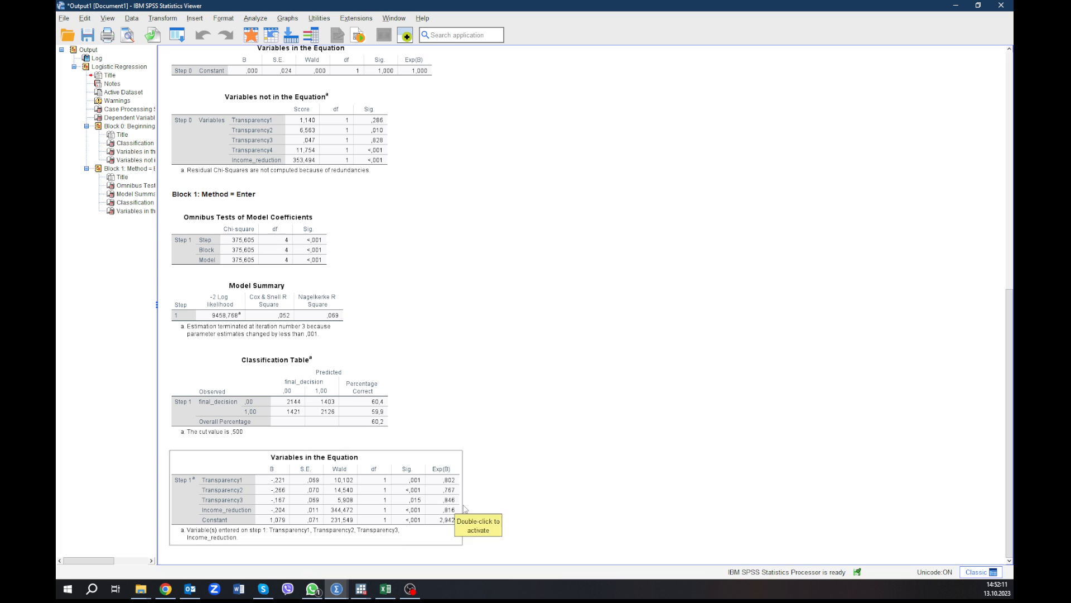
{"action": "mouse_move", "coordinate": [465, 509]}
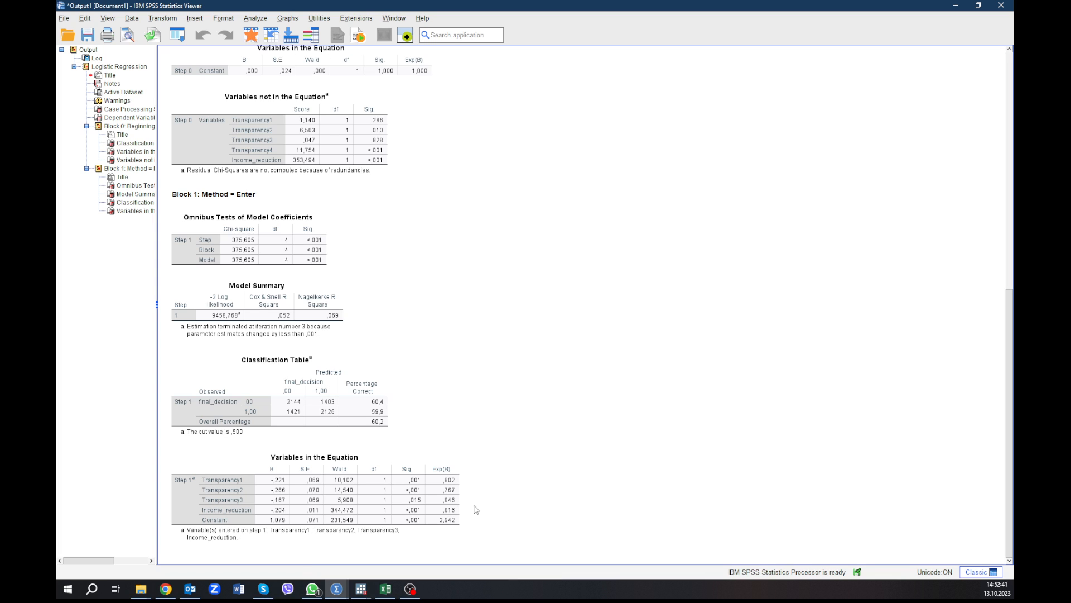
{"action": "left_click", "coordinate": [437, 496]}
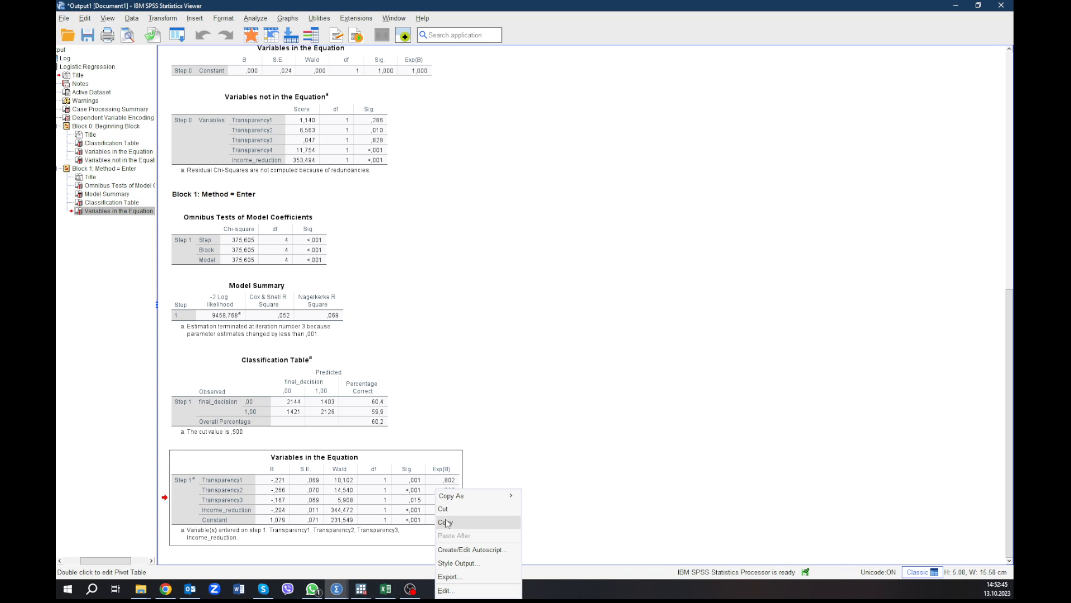
{"action": "left_click", "coordinate": [385, 588]}
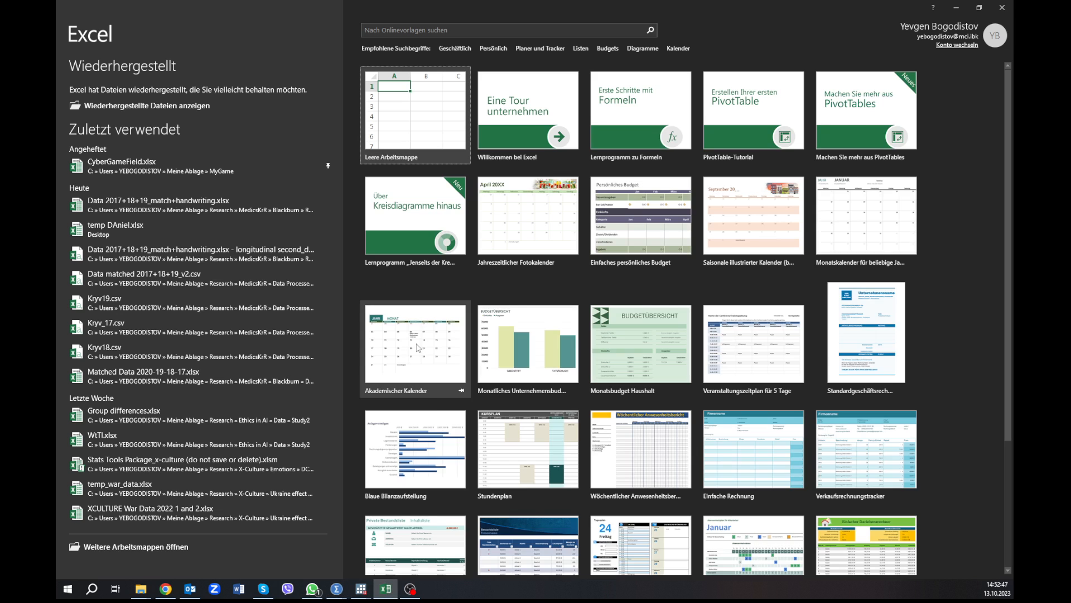
- Paste the coefficients table into a blank workbook and head J6 'Willingness to trade income'
{"action": "left_click", "coordinate": [415, 110]}
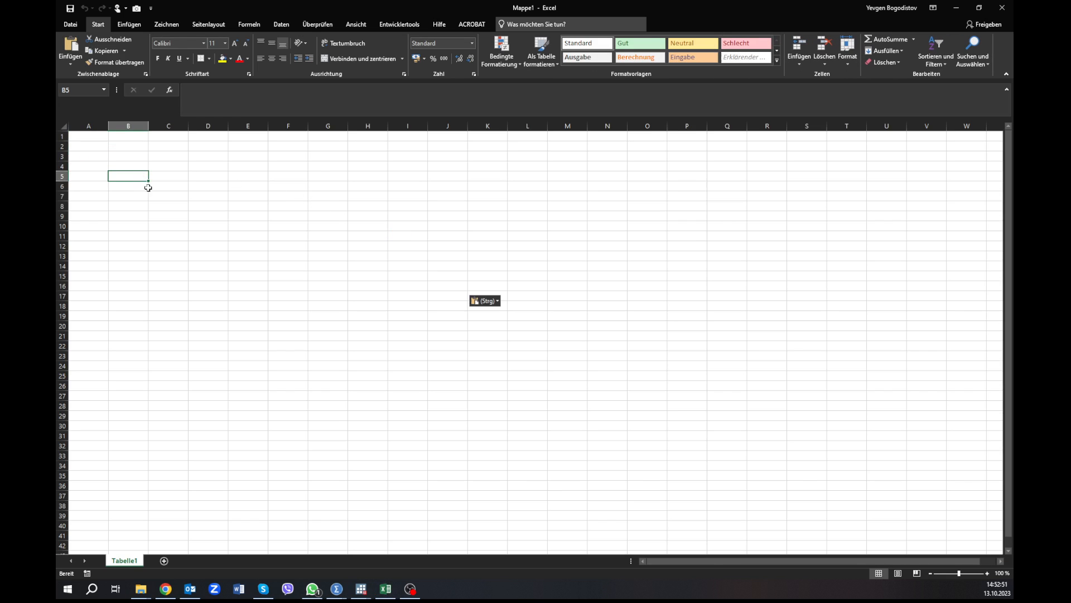
{"action": "key", "text": "ctrl+v"}
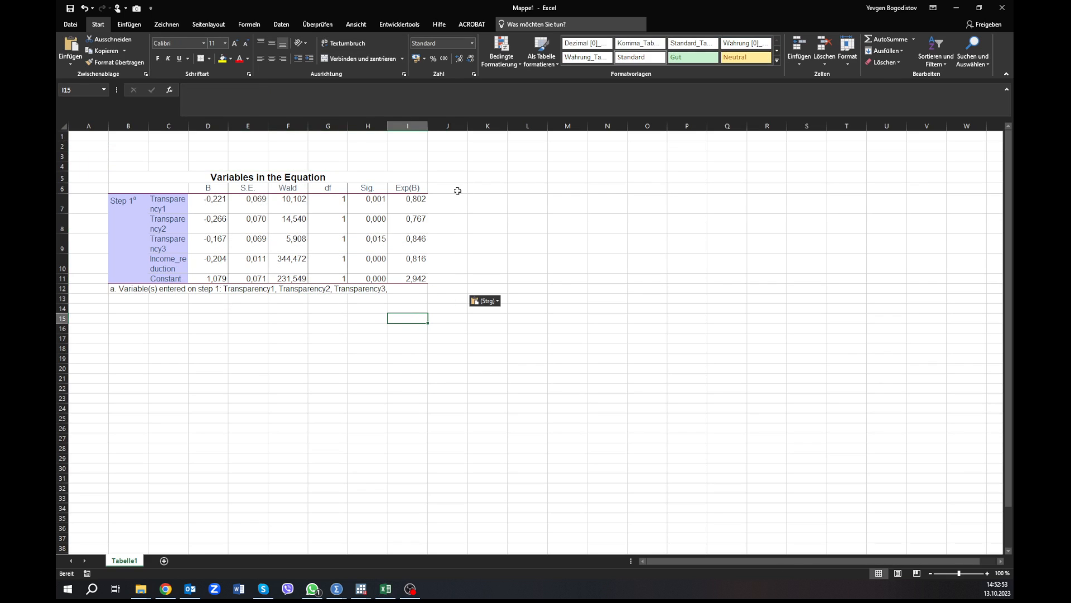
{"action": "left_click", "coordinate": [448, 188]}
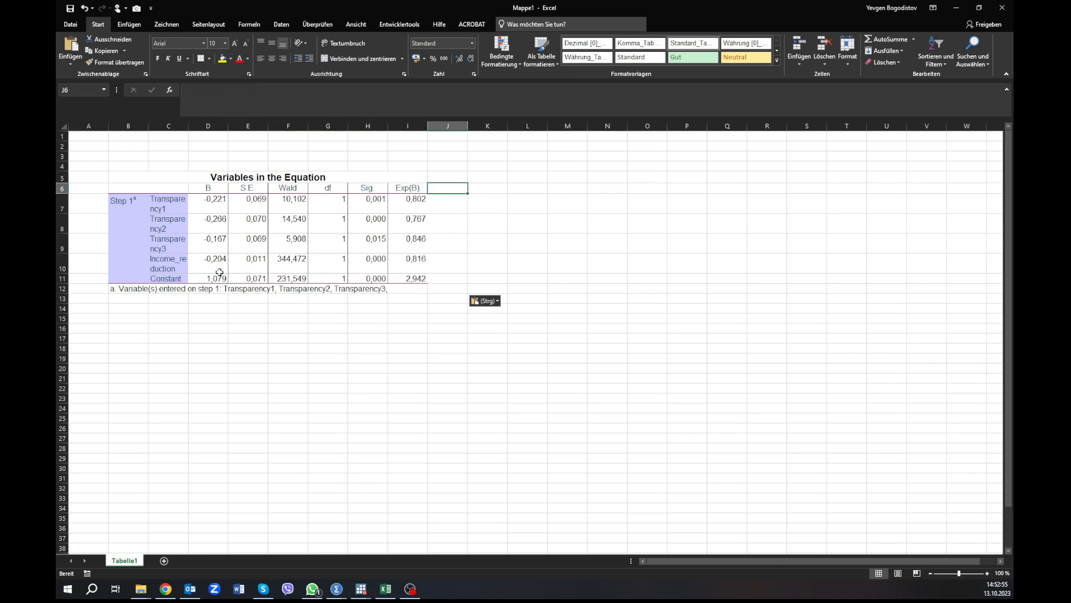
{"action": "left_click", "coordinate": [167, 264]}
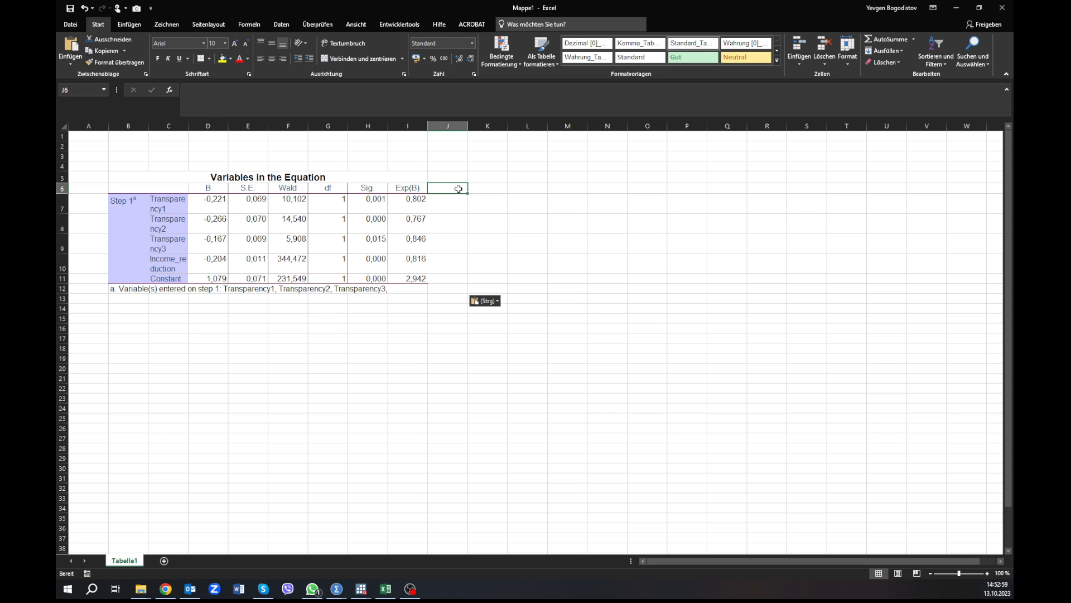
{"action": "type", "text": "Willingnes"}
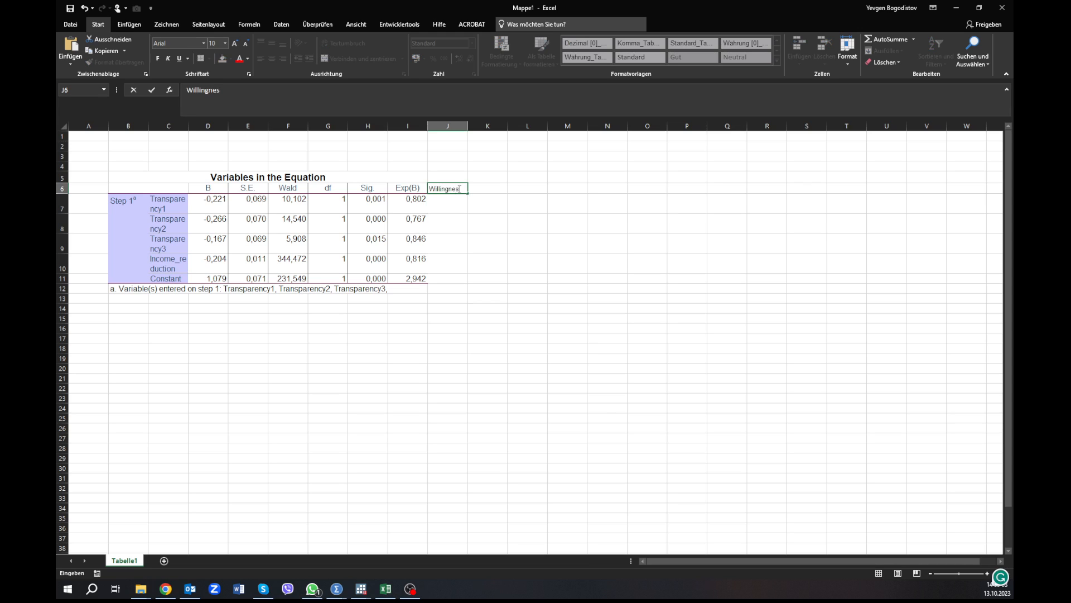
{"action": "type", "text": "Willingness to trade"}
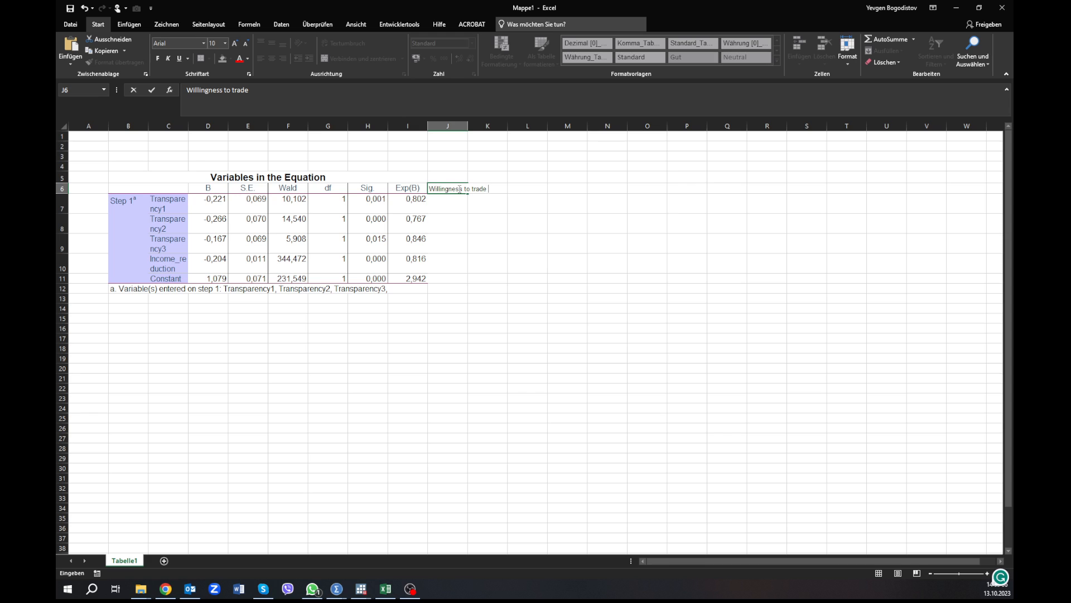
{"action": "type", "text": "income"}
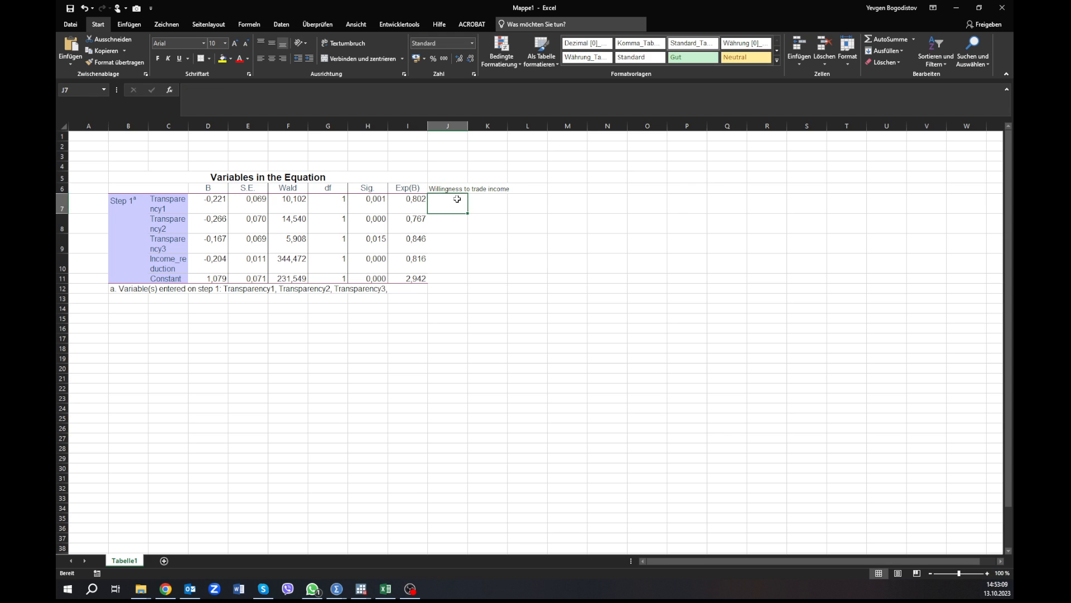
- Enter =D7/(D10*(-1)) in J7, giving -1.08 for Transparency1
{"action": "type", "text": "=D7"}
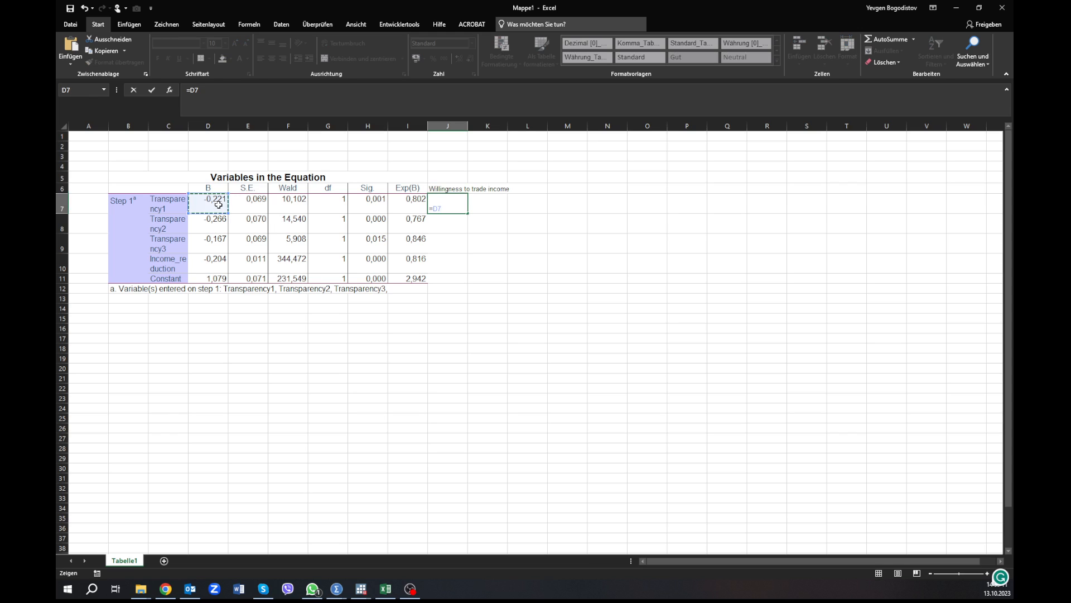
{"action": "type", "text": "/"}
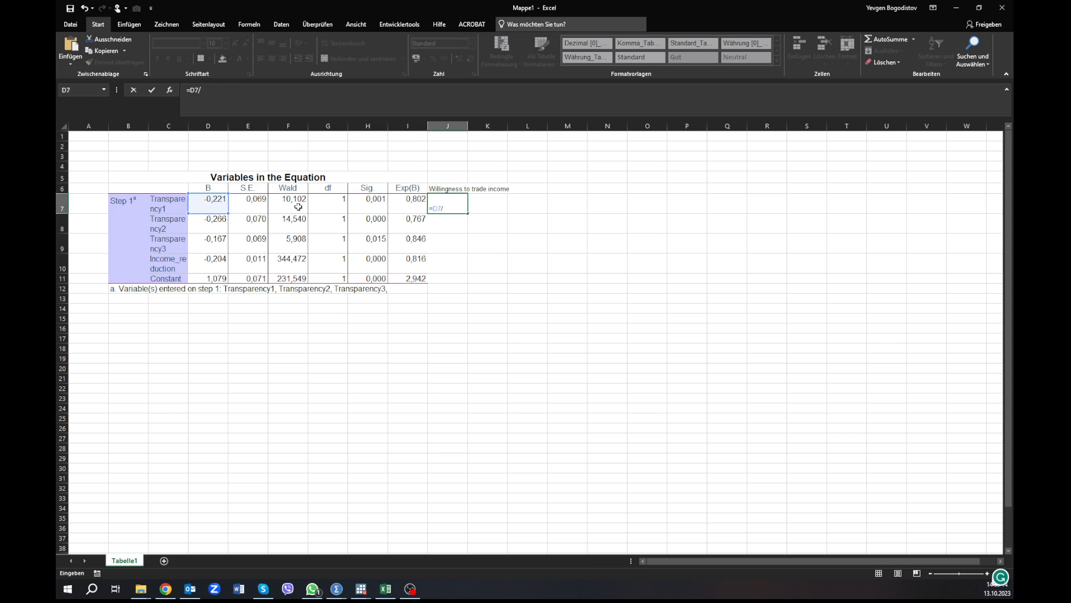
{"action": "type", "text": "("}
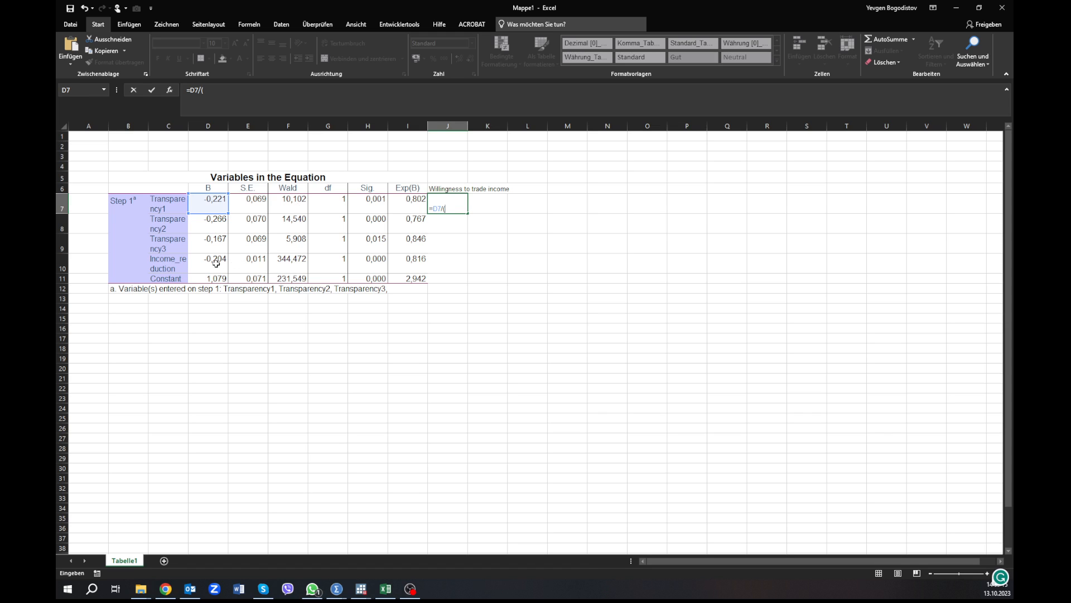
{"action": "left_click", "coordinate": [207, 263]}
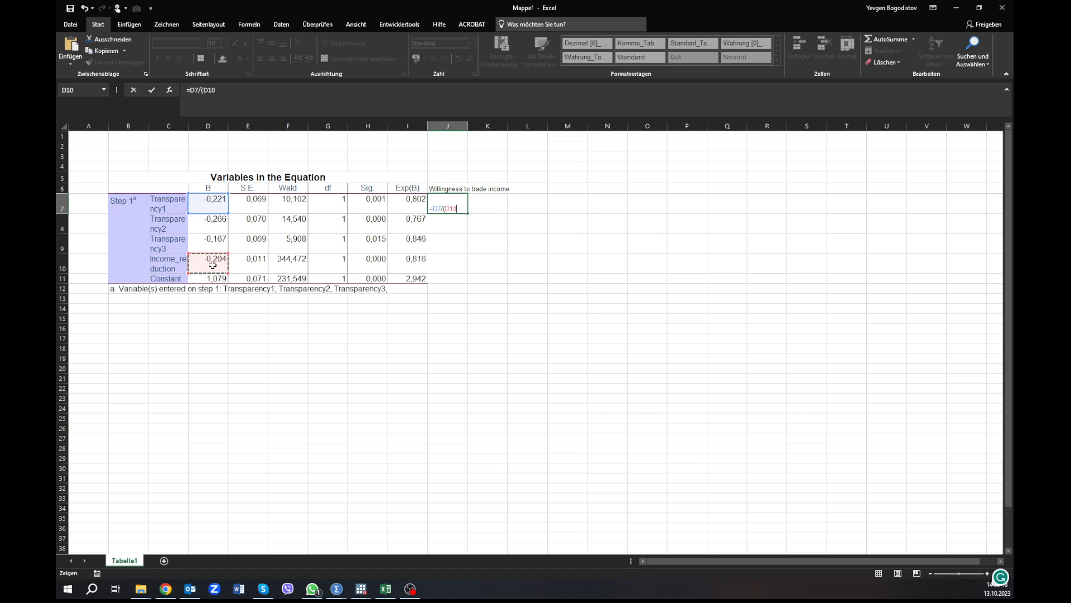
{"action": "type", "text": "*"}
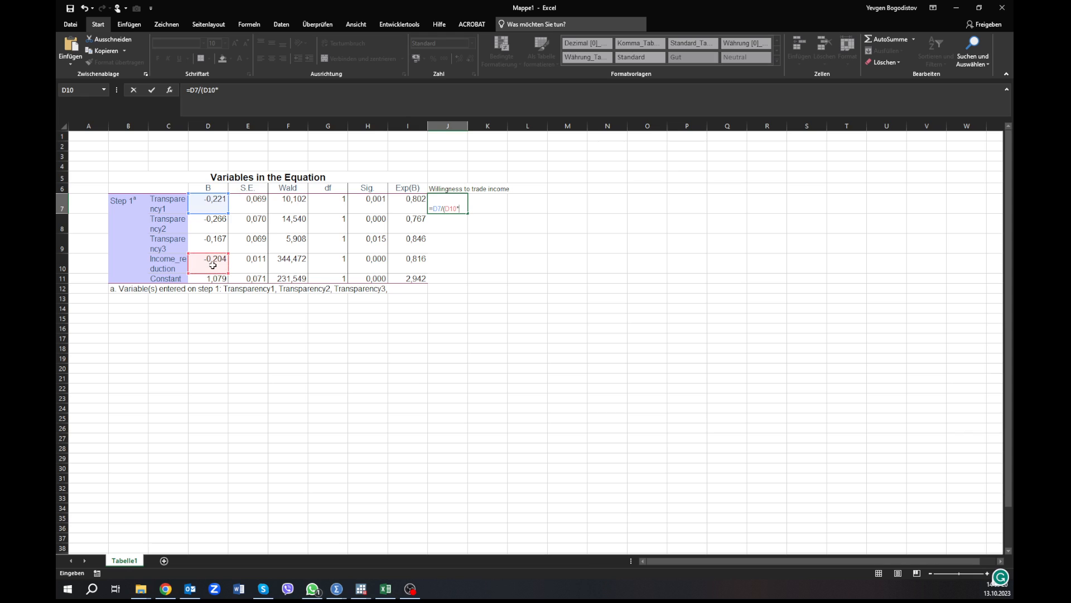
{"action": "type", "text": "(-1))"}
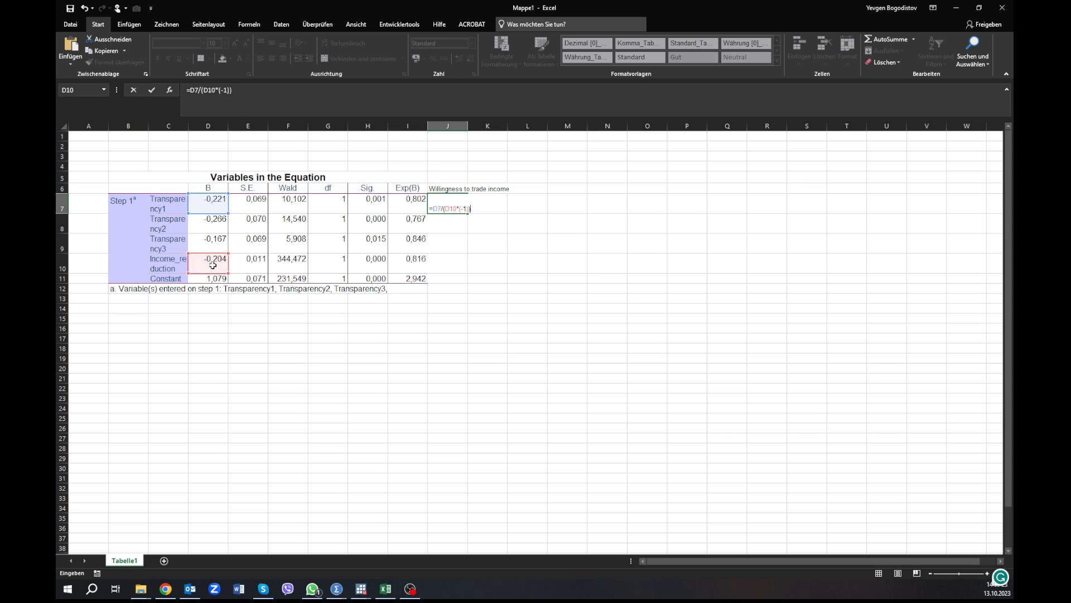
{"action": "key", "text": "Enter"}
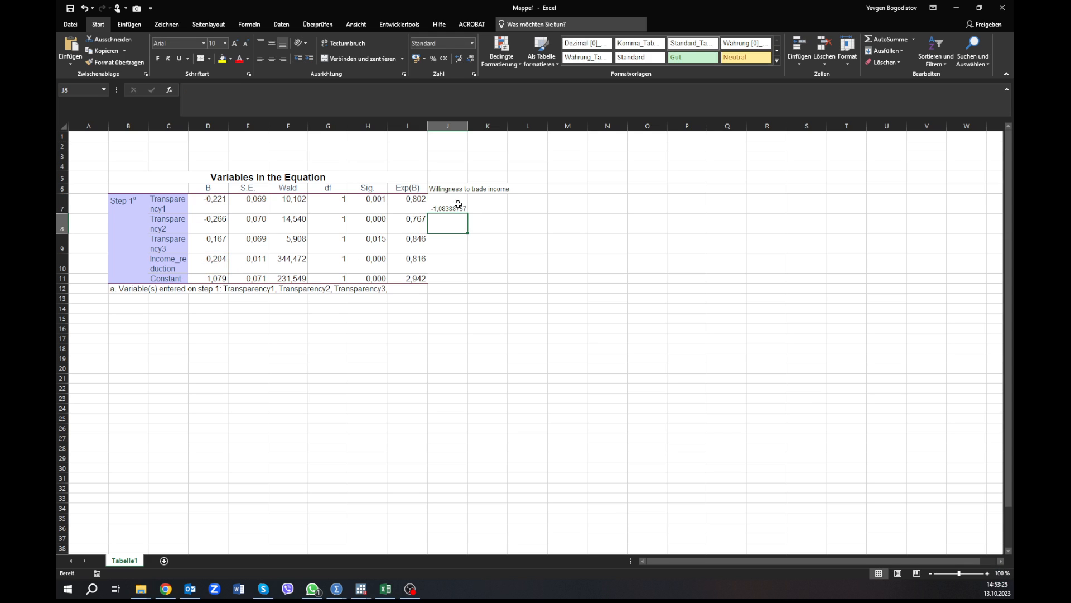
{"action": "left_click", "coordinate": [447, 203]}
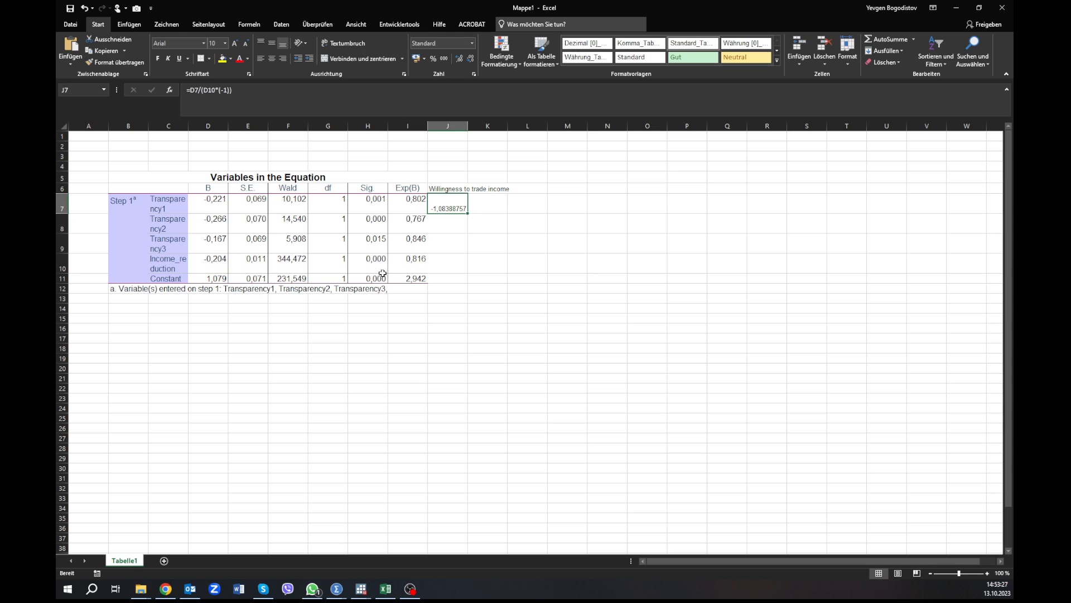
{"action": "mouse_move", "coordinate": [175, 258]}
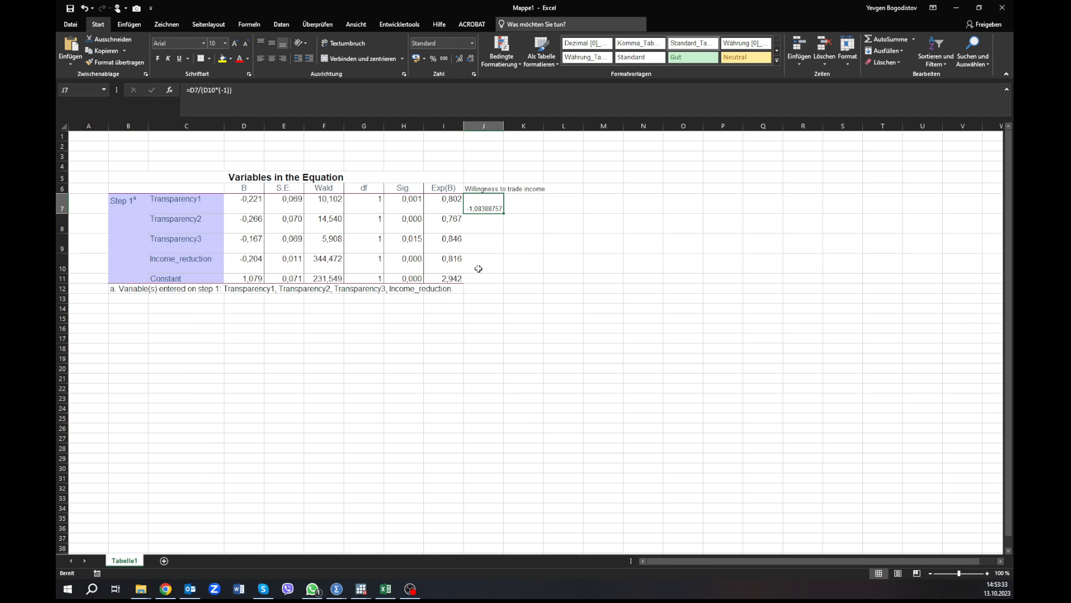
{"action": "mouse_move", "coordinate": [475, 221]}
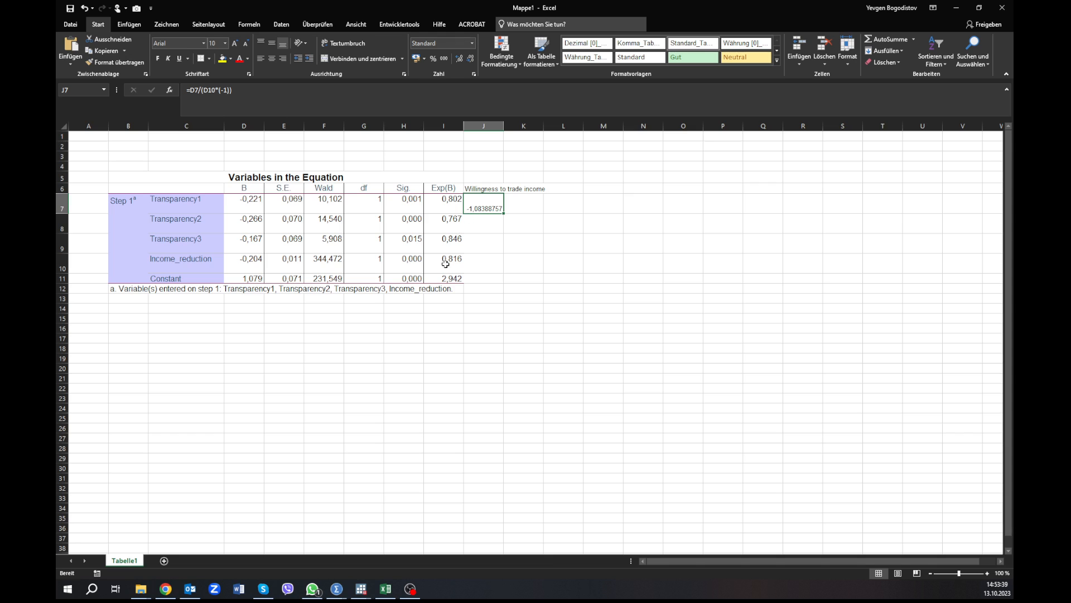
{"action": "mouse_move", "coordinate": [457, 204]}
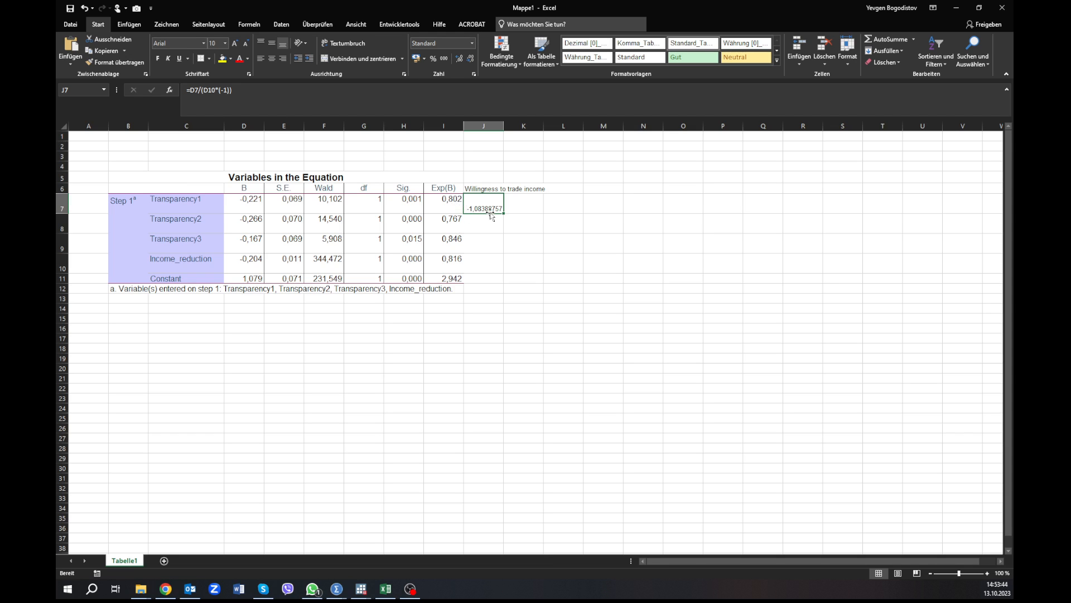
{"action": "mouse_move", "coordinate": [492, 206]}
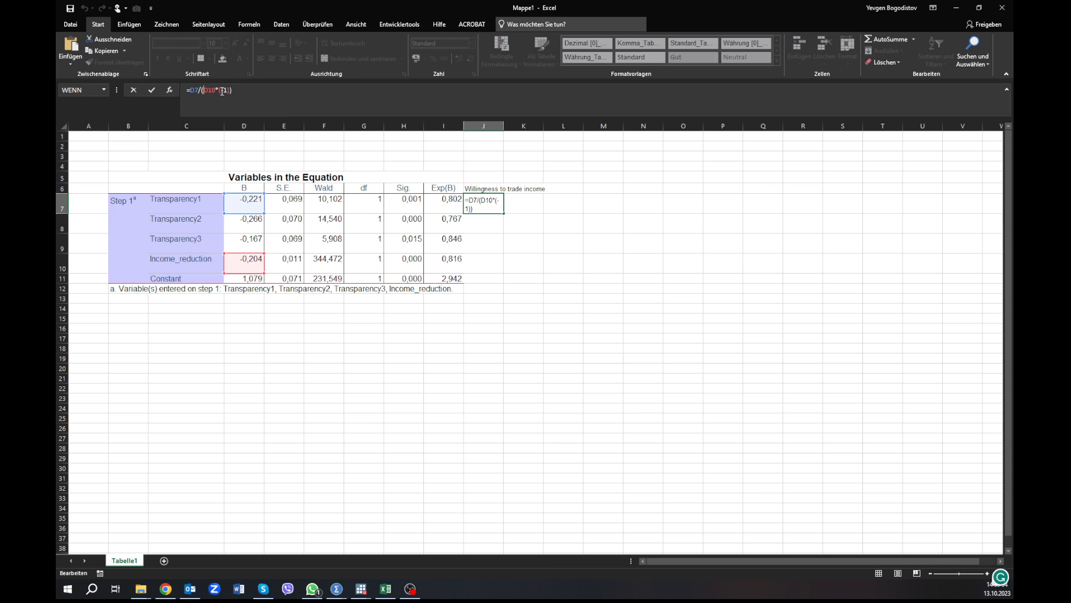
- Fill =D7/($D$10*(-1)) down J7:J10, giving -1.31, -0.82 and -1, and review formulas
{"action": "key", "text": "Enter"}
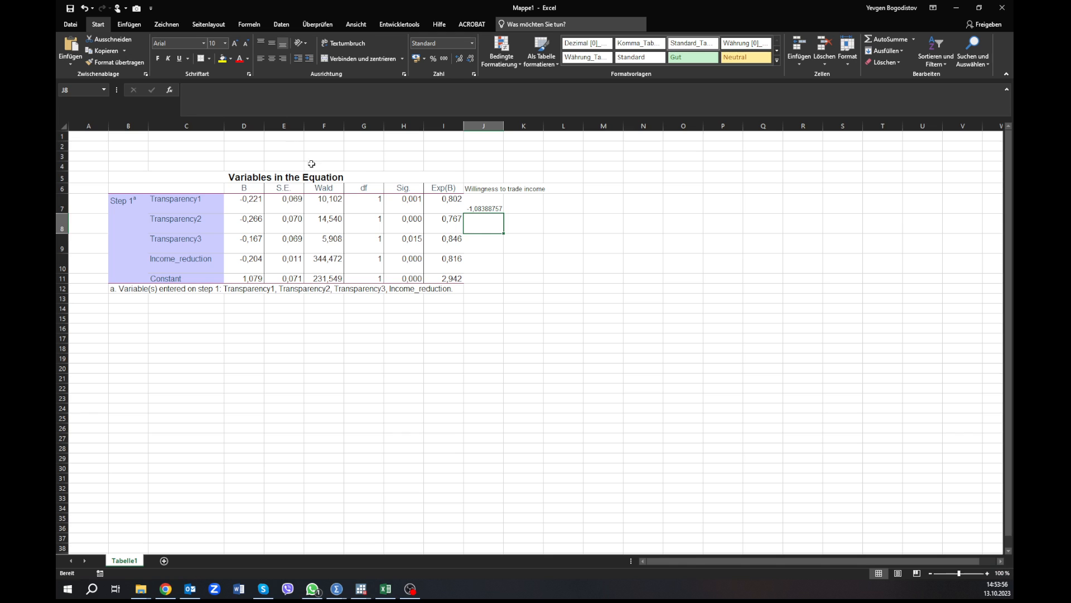
{"action": "left_click", "coordinate": [483, 207]}
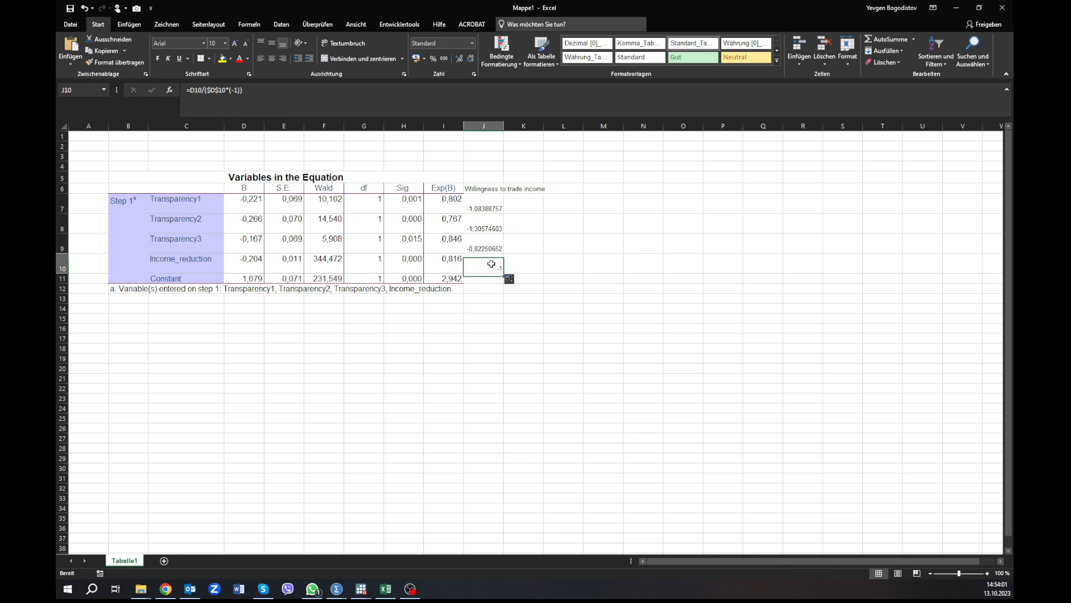
{"action": "mouse_move", "coordinate": [271, 267]}
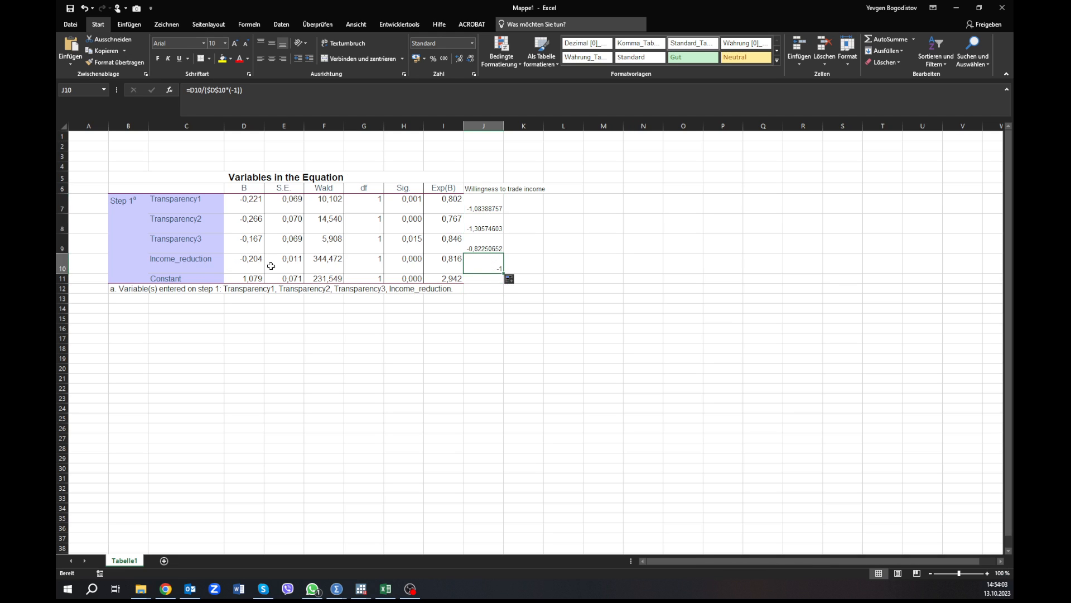
{"action": "mouse_move", "coordinate": [333, 278]}
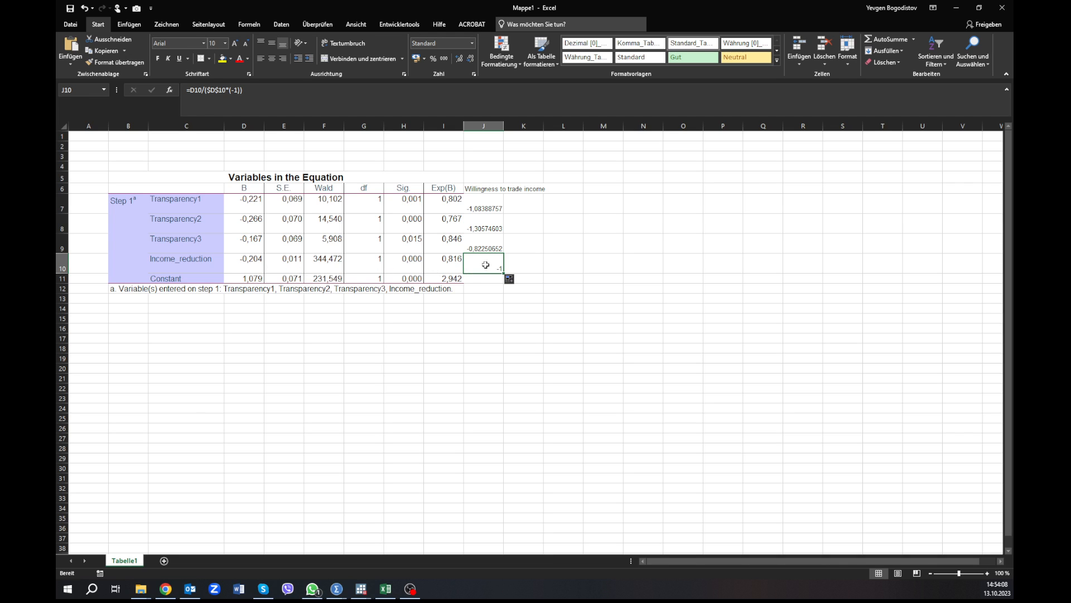
{"action": "mouse_move", "coordinate": [493, 263]}
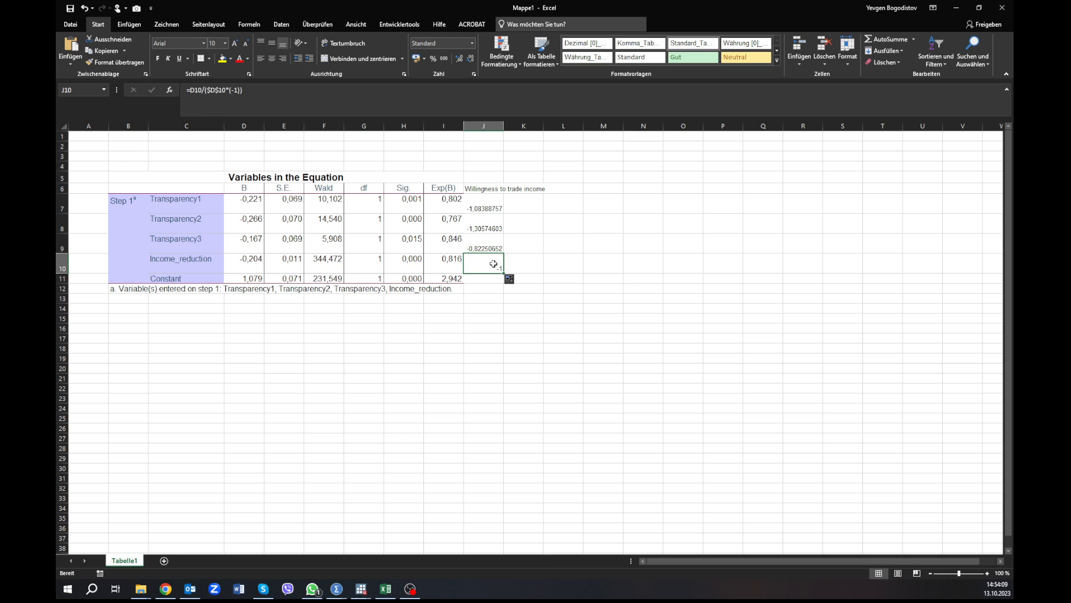
{"action": "left_click", "coordinate": [483, 223]}
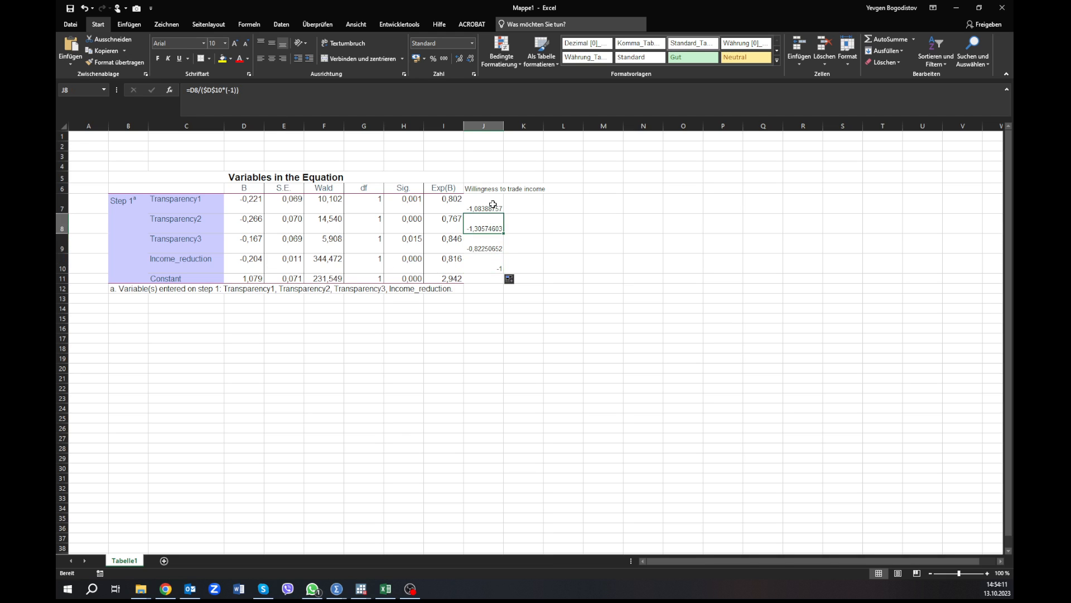
{"action": "left_click", "coordinate": [484, 203]}
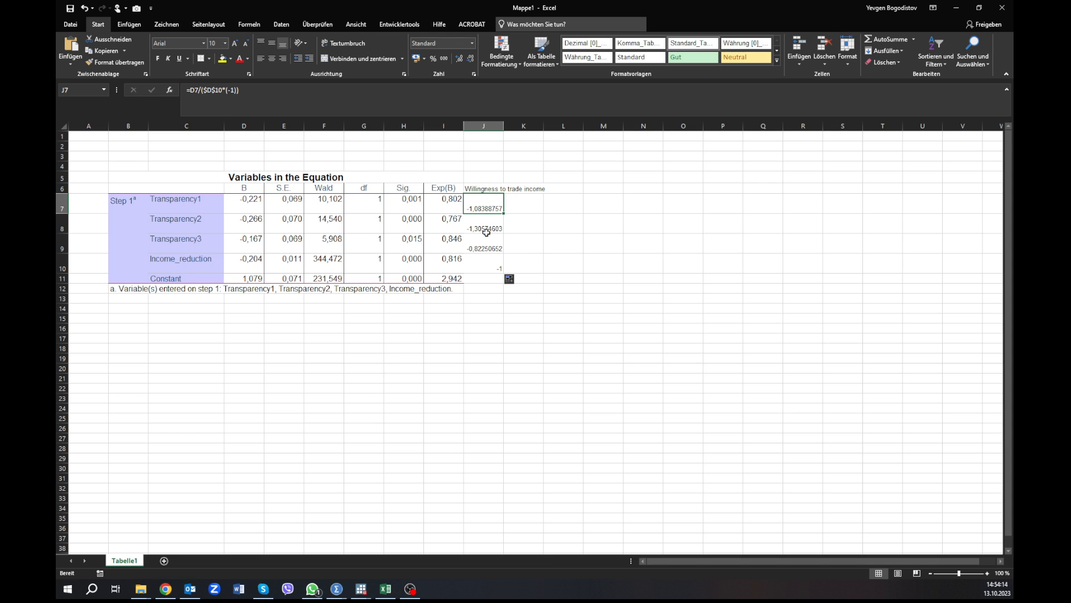
{"action": "mouse_move", "coordinate": [486, 228]}
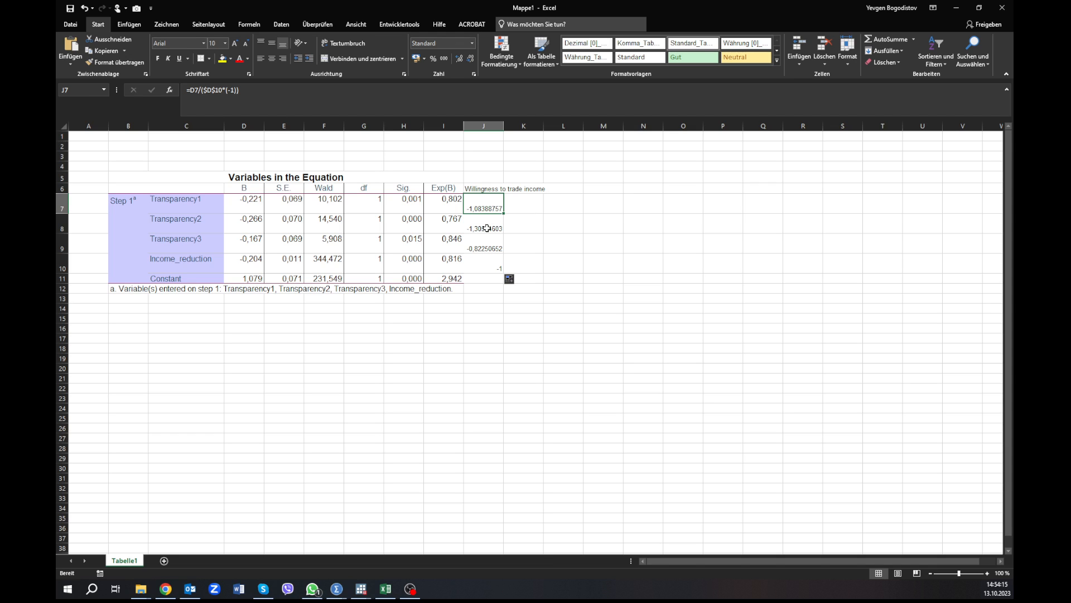
{"action": "left_click", "coordinate": [483, 227]}
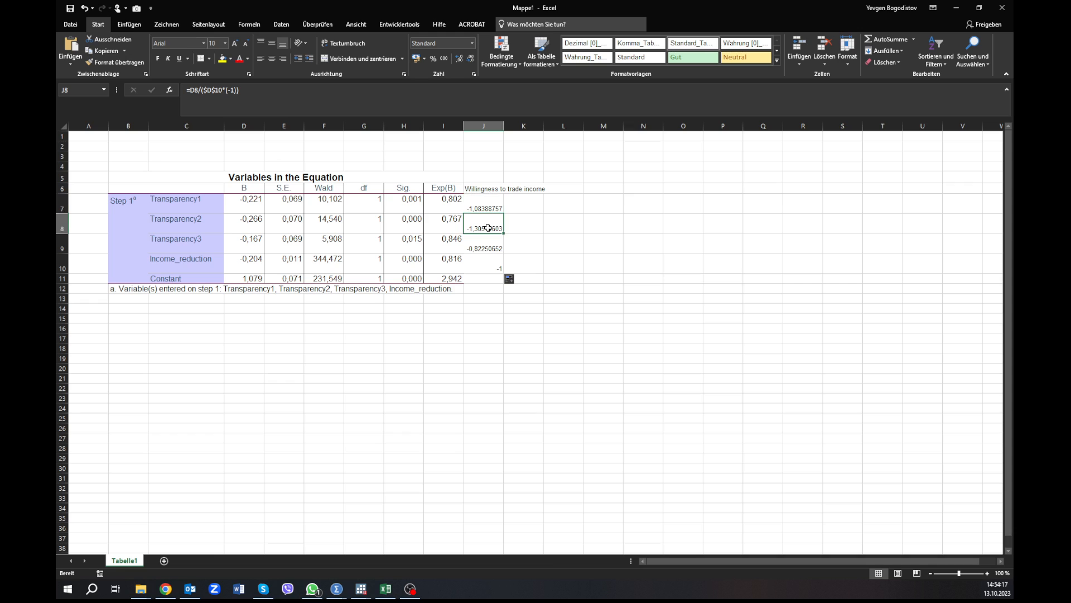
{"action": "mouse_move", "coordinate": [514, 240]}
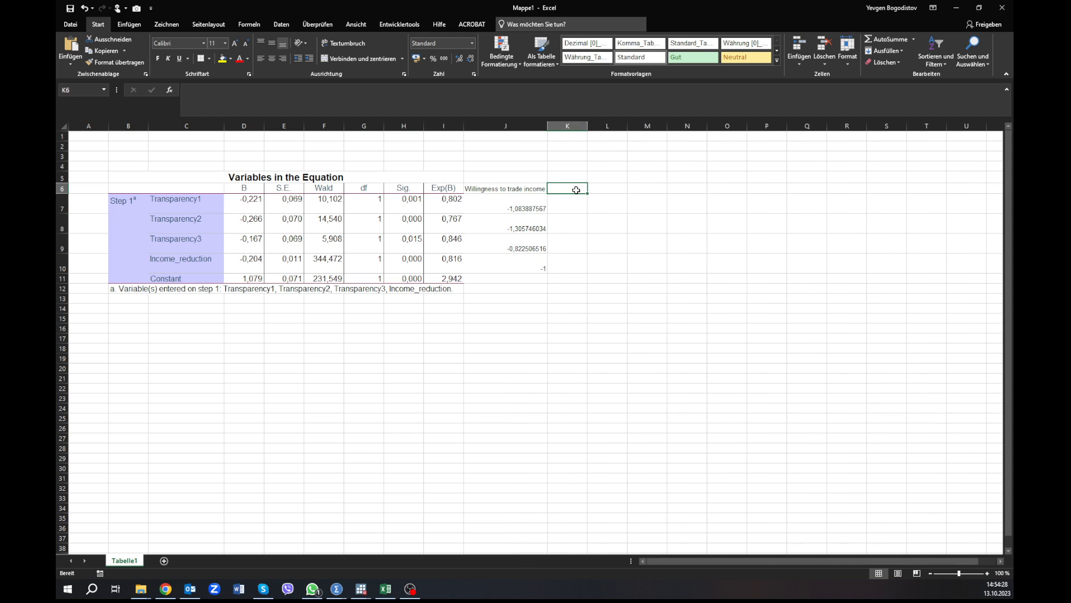
- Head K6 'Probabilites' and widen column K so the header fits
{"action": "type", "text": "Probabilites"}
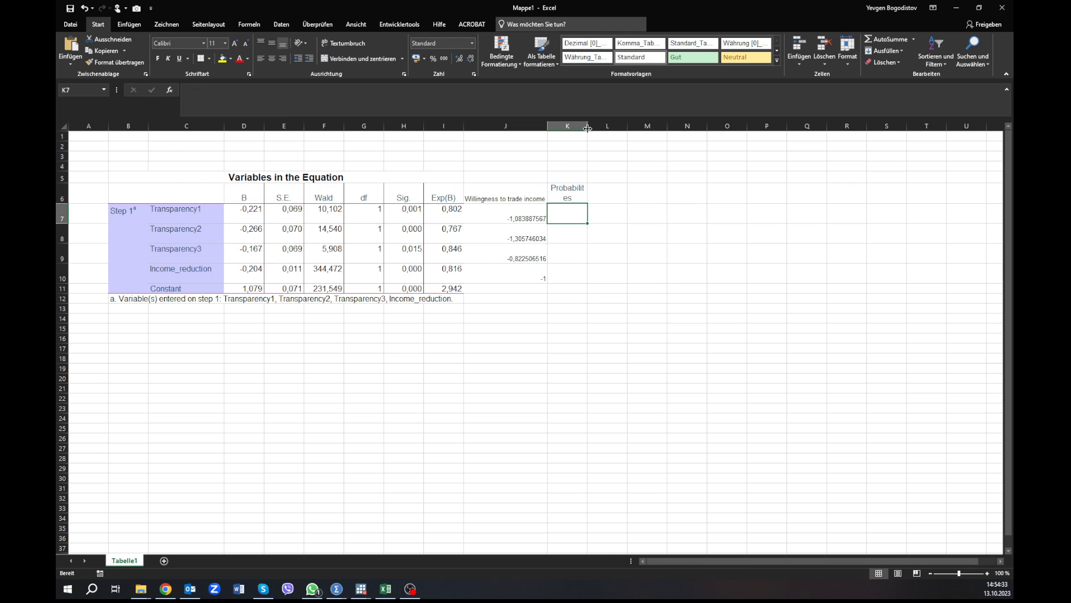
{"action": "left_click_drag", "start_coordinate": [588, 125], "coordinate": [620, 126]}
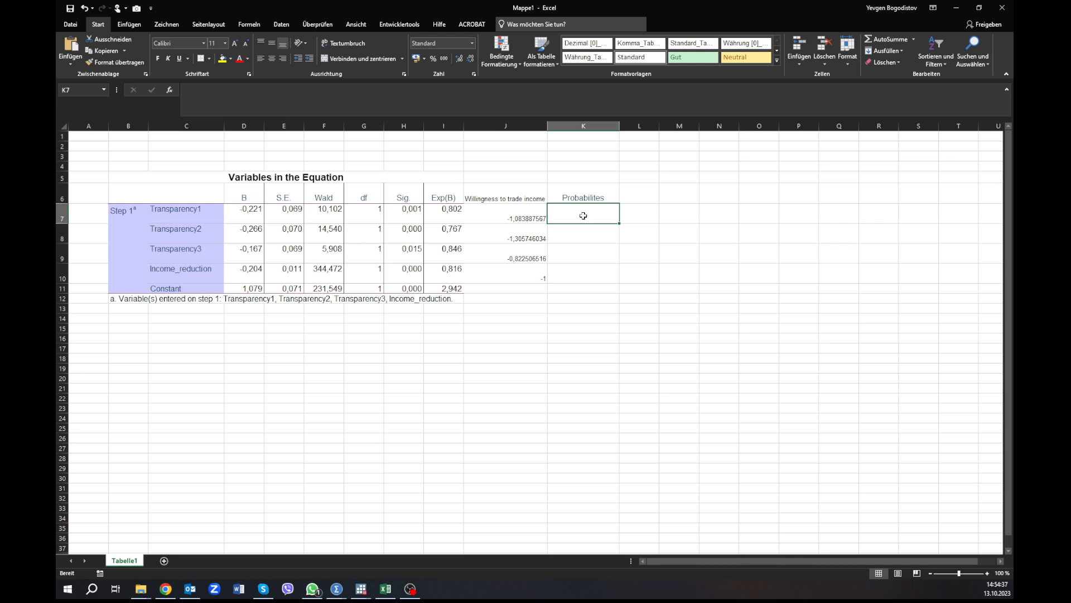
{"action": "mouse_move", "coordinate": [447, 213]}
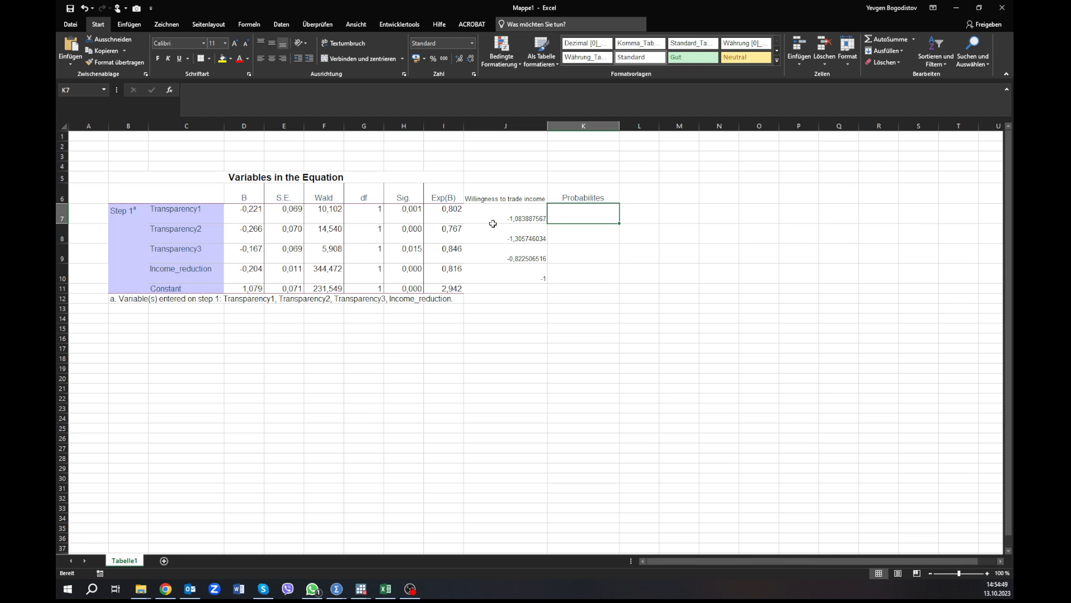
{"action": "mouse_move", "coordinate": [630, 229]}
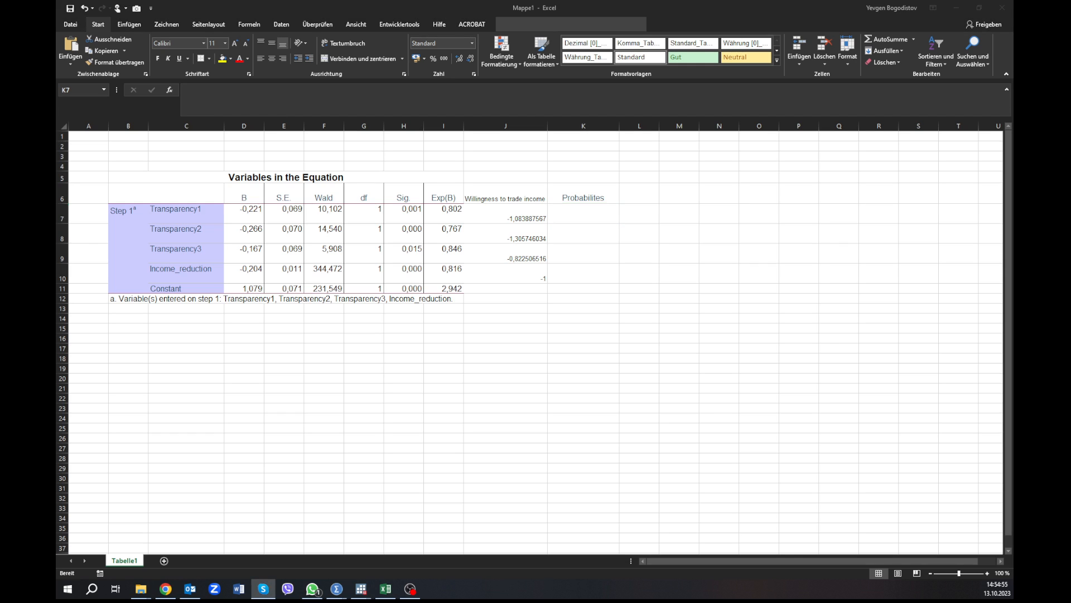
{"action": "left_click", "coordinate": [597, 216]}
{"action": "type", "text": "="}
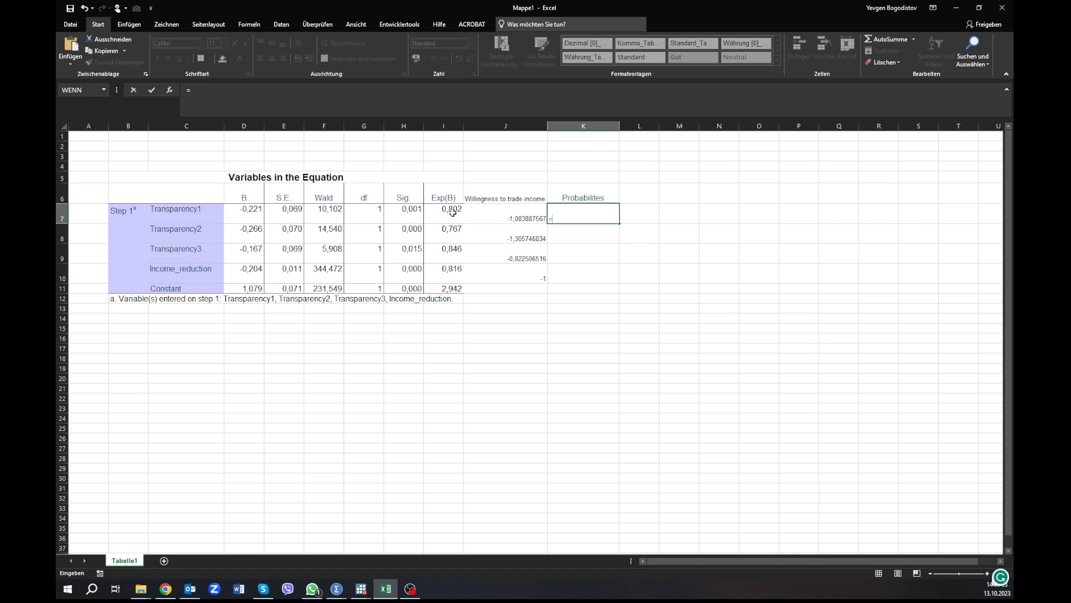
- Enter =I7/(I7+1) in K7, giving a Transparency1 probability of 0.445
{"action": "left_click", "coordinate": [444, 210]}
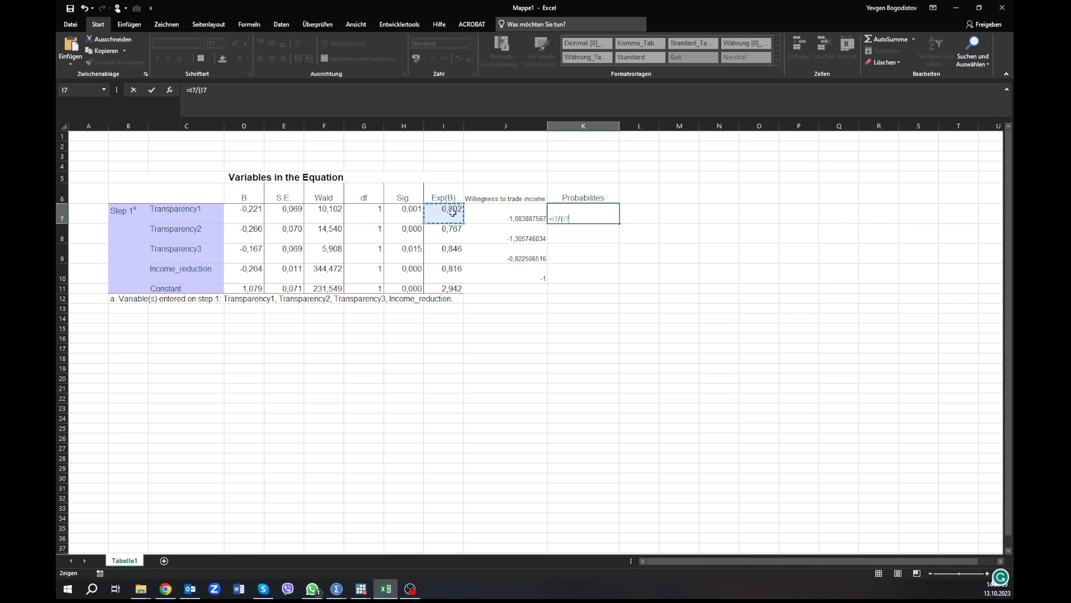
{"action": "type", "text": "*1"}
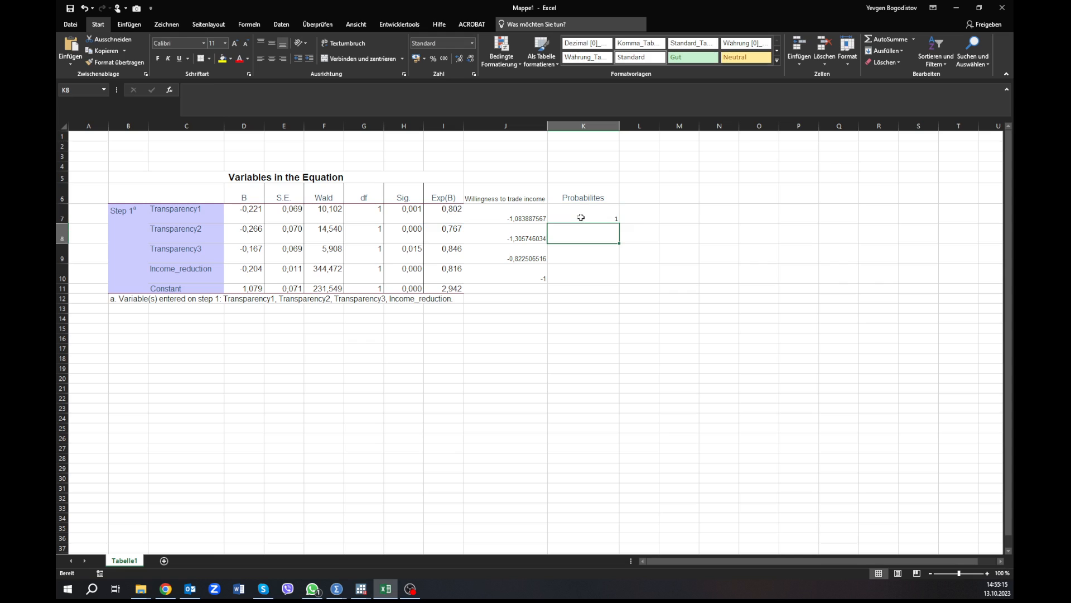
{"action": "left_click", "coordinate": [570, 214]}
{"action": "type", "text": "=I7/(I7+1)"}
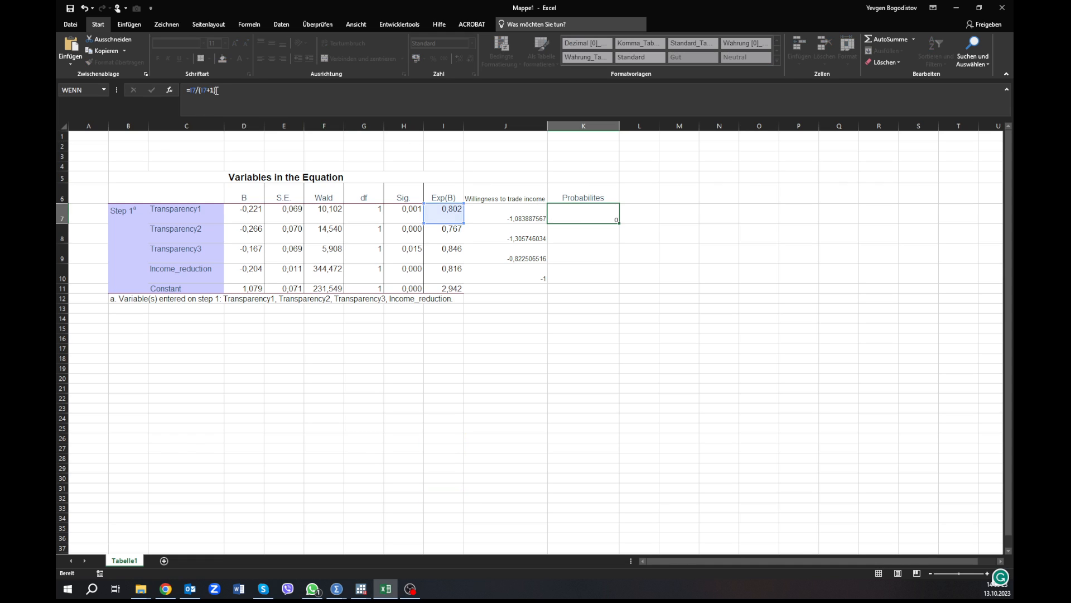
{"action": "key", "text": "Enter"}
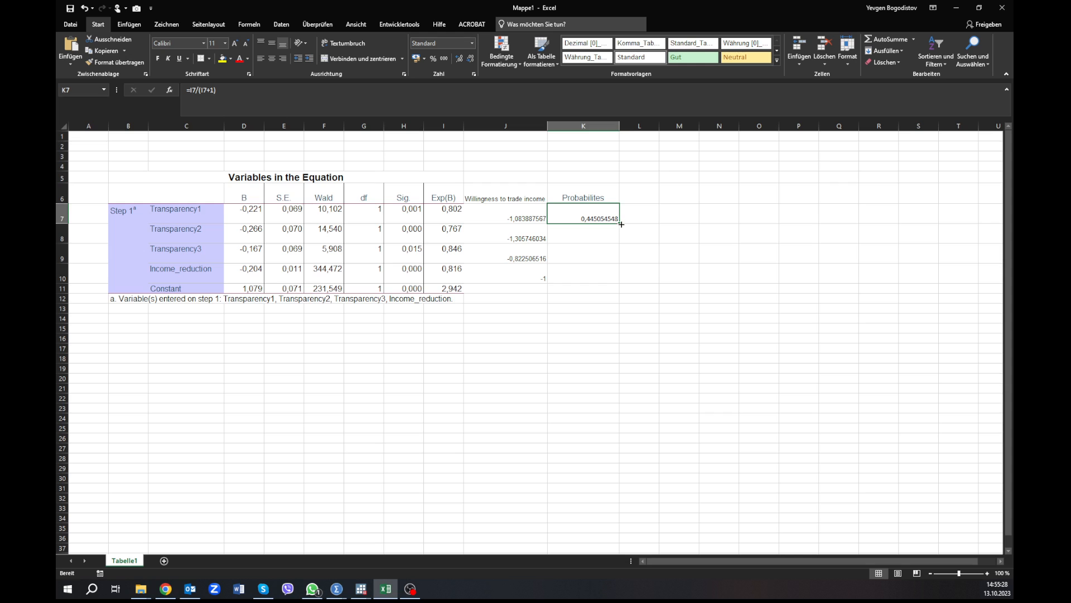
{"action": "mouse_move", "coordinate": [511, 267]}
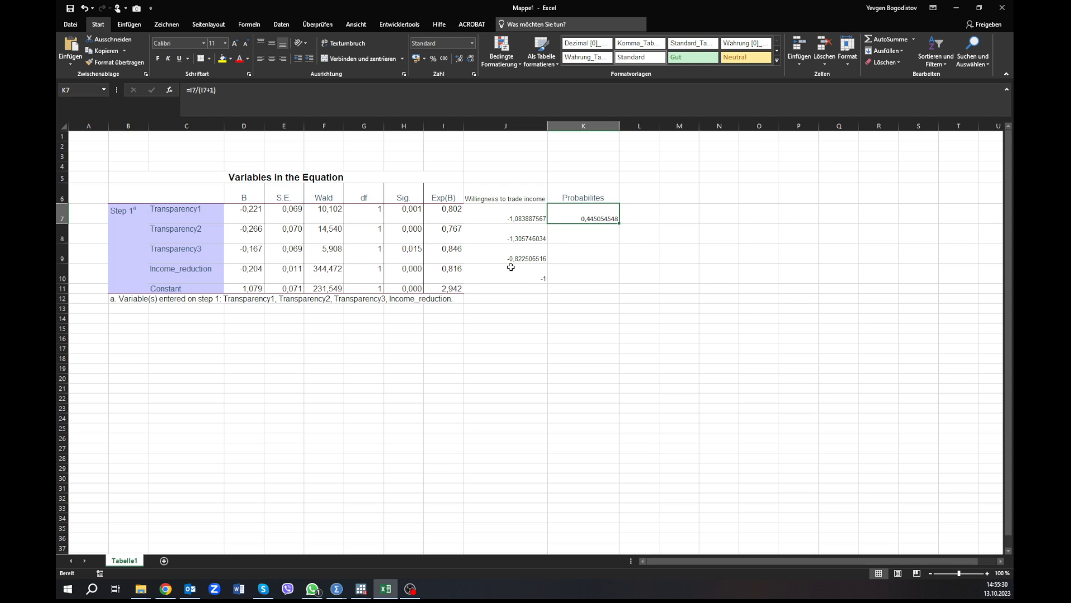
{"action": "left_click", "coordinate": [448, 210]}
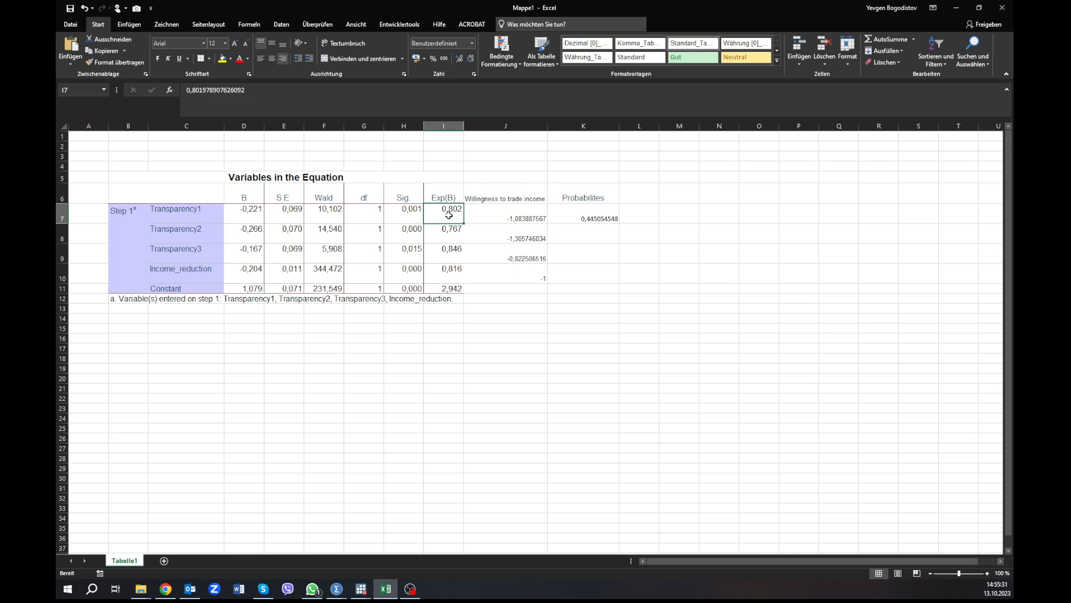
{"action": "mouse_move", "coordinate": [336, 269]}
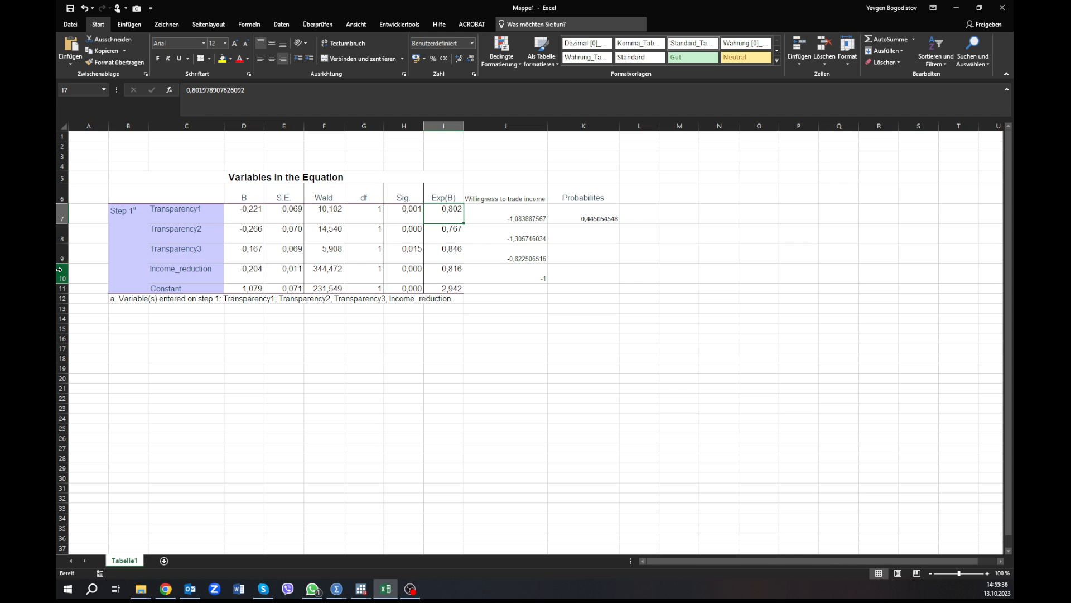
- Insert a 'Reference: Transparency 4' row above Income_reduction with an Exp(B) of 1
{"action": "right_click", "coordinate": [57, 285]}
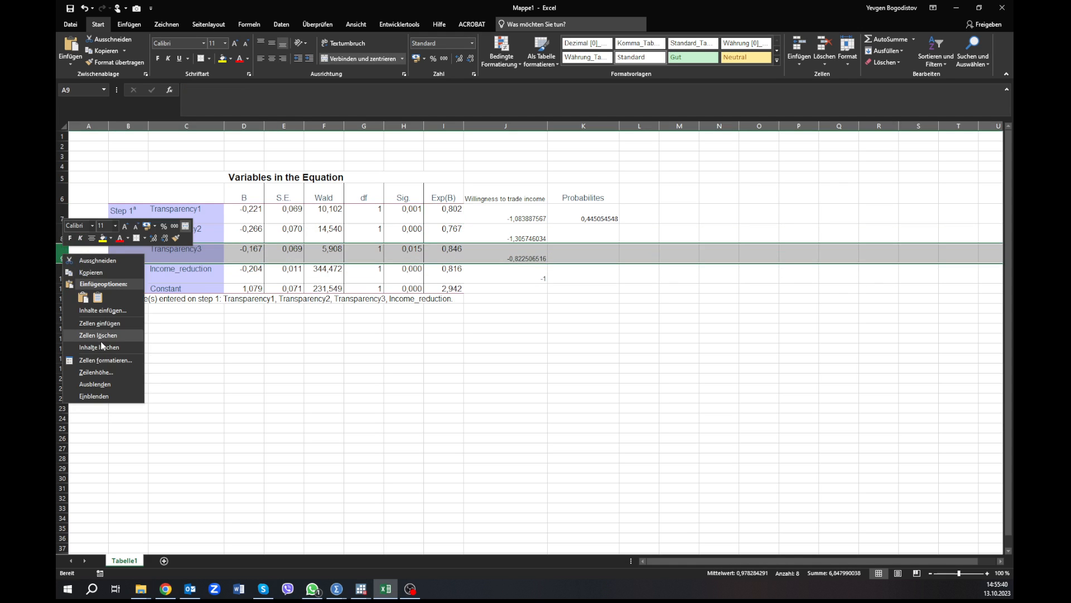
{"action": "mouse_move", "coordinate": [107, 323]}
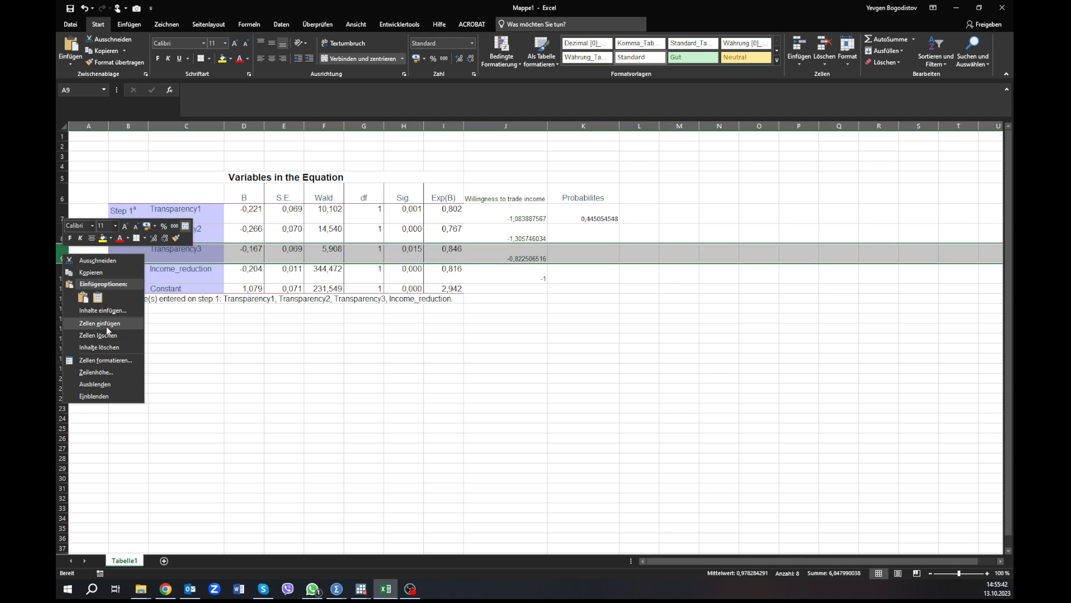
{"action": "left_click", "coordinate": [100, 323]}
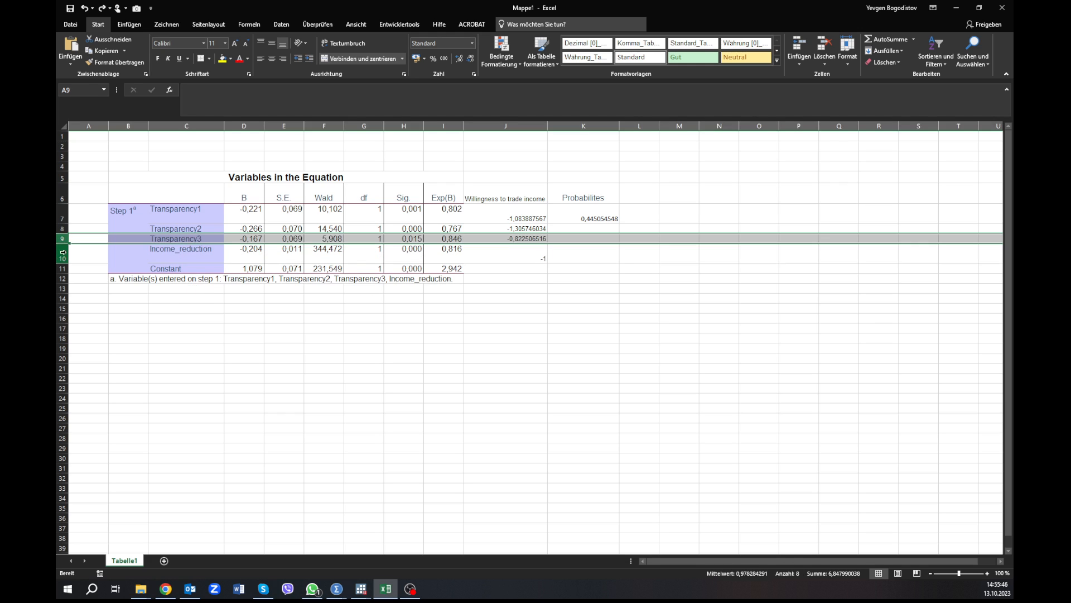
{"action": "right_click", "coordinate": [89, 258]}
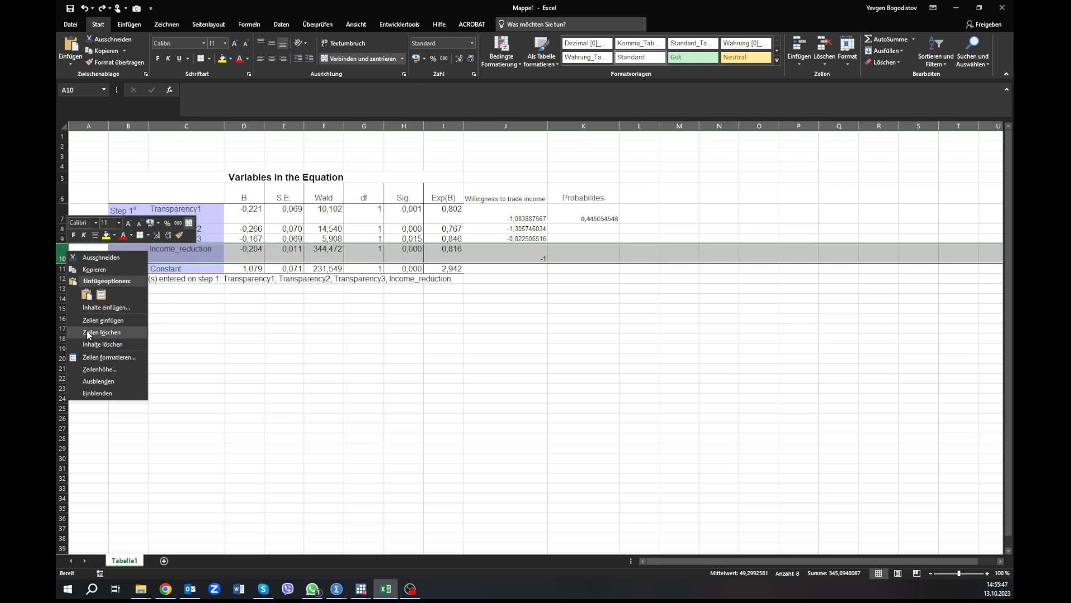
{"action": "left_click", "coordinate": [101, 332]}
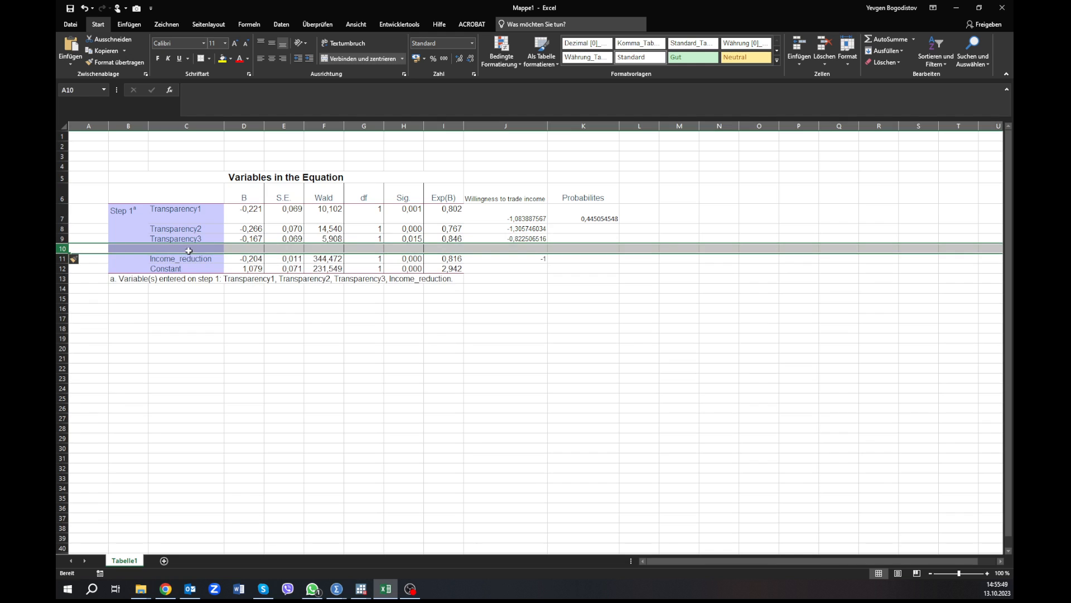
{"action": "type", "text": "Reference: Transparency 4"}
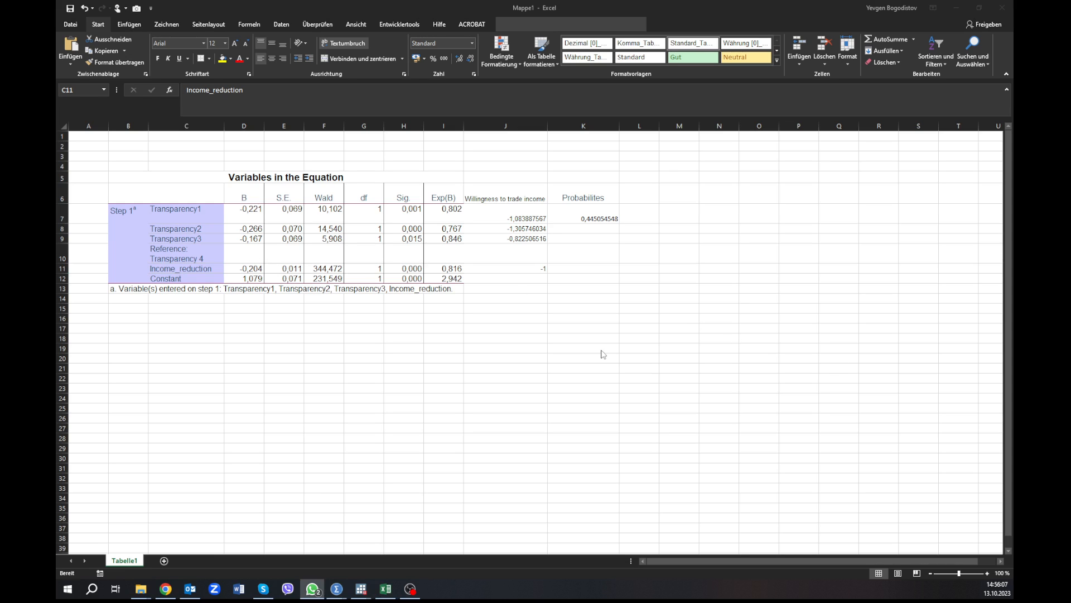
{"action": "left_click", "coordinate": [442, 253]}
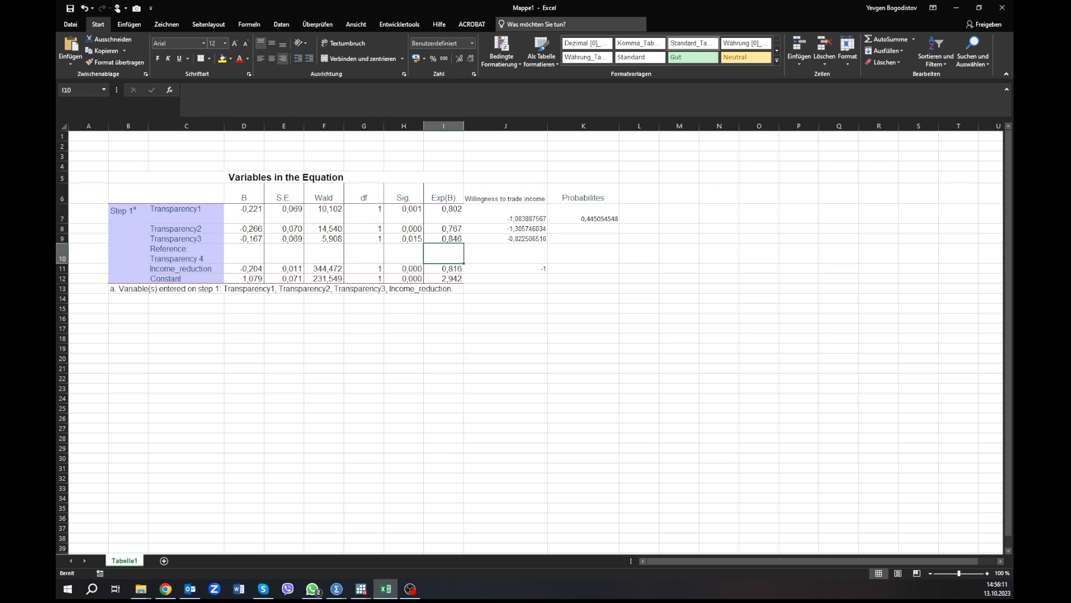
{"action": "mouse_move", "coordinate": [644, 340]}
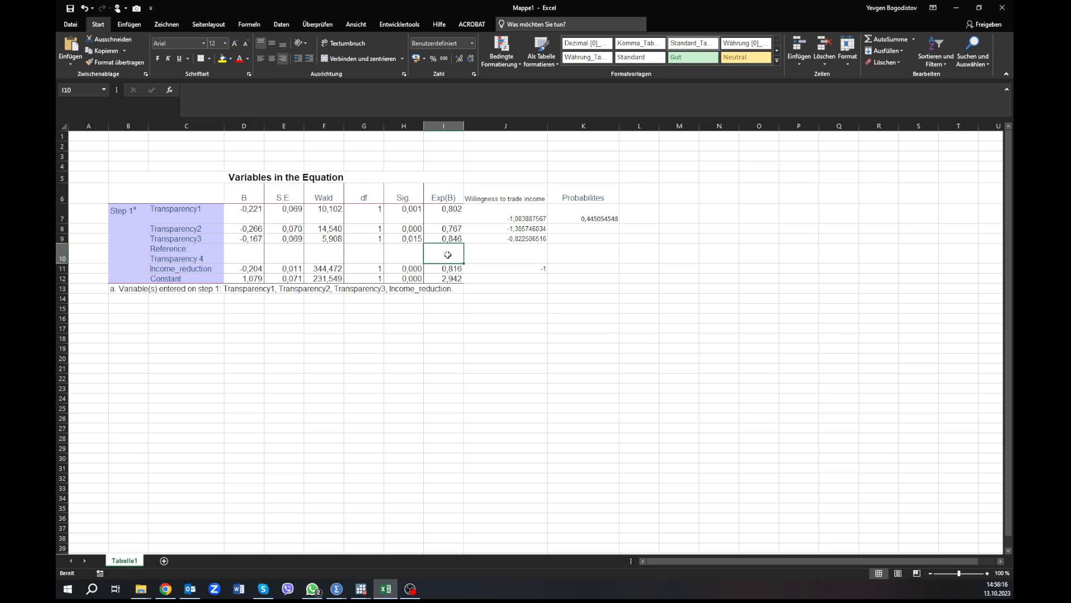
{"action": "mouse_move", "coordinate": [448, 251]}
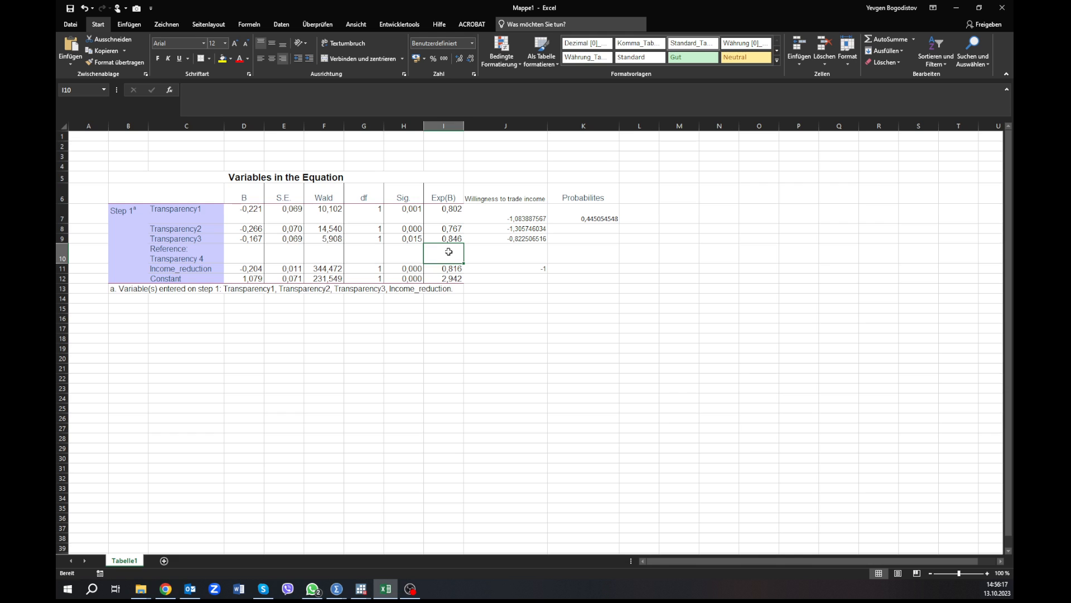
{"action": "mouse_move", "coordinate": [457, 253]}
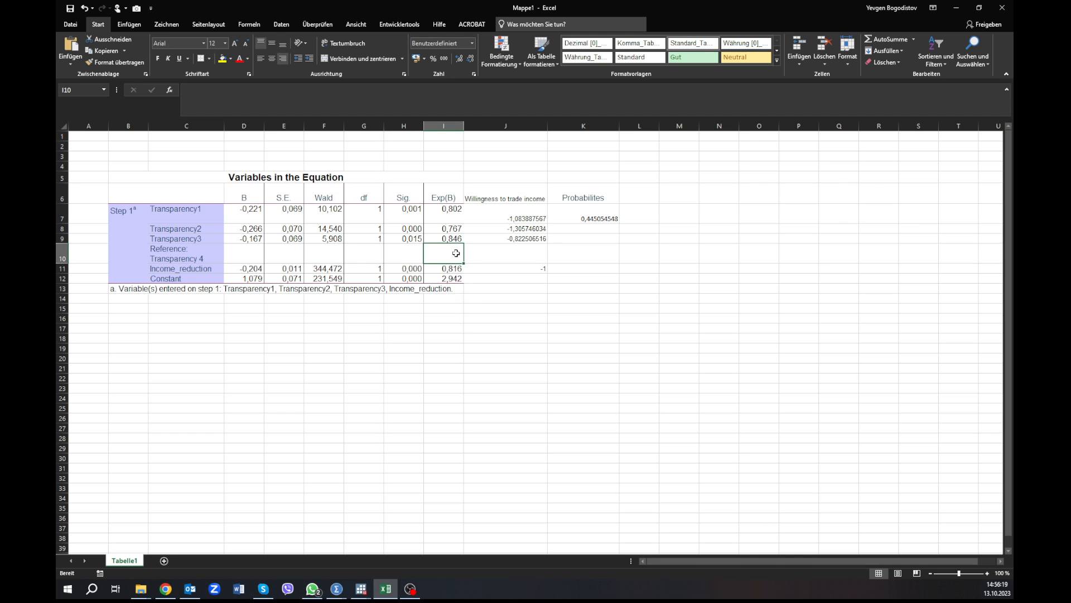
{"action": "type", "text": "1,000"}
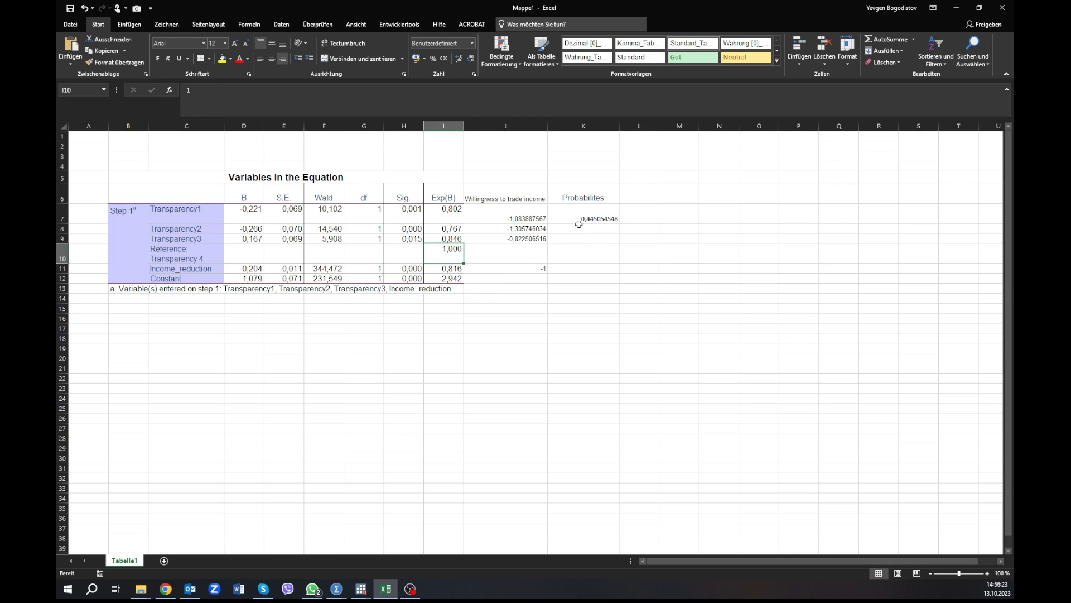
- Fill the probability formula down K7:K11, giving values from 0.434 to 0.5
{"action": "left_click", "coordinate": [583, 219]}
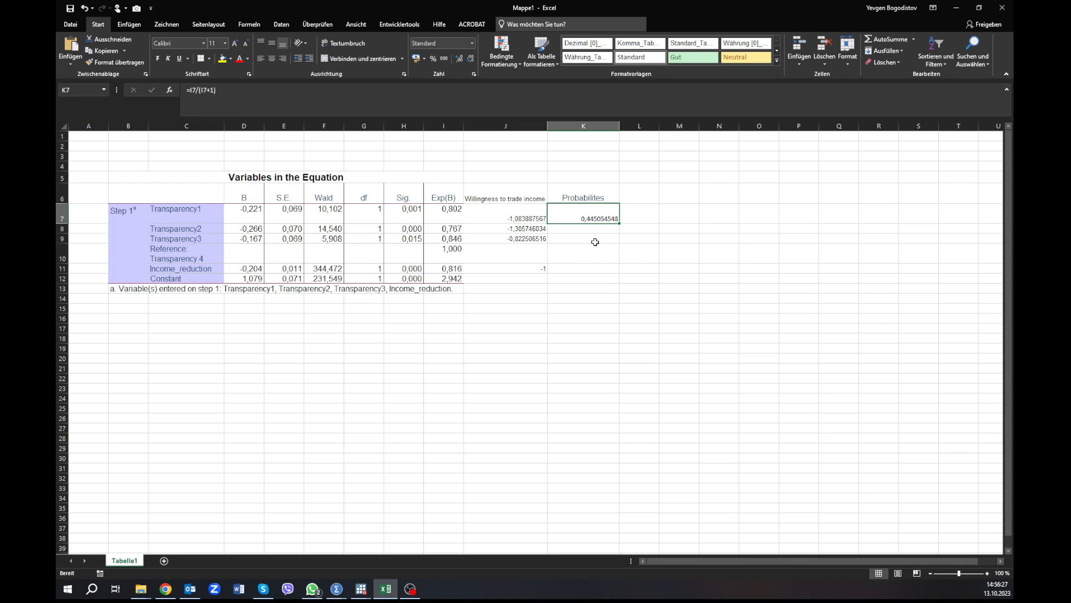
{"action": "left_click_drag", "start_coordinate": [617, 223], "coordinate": [617, 271]}
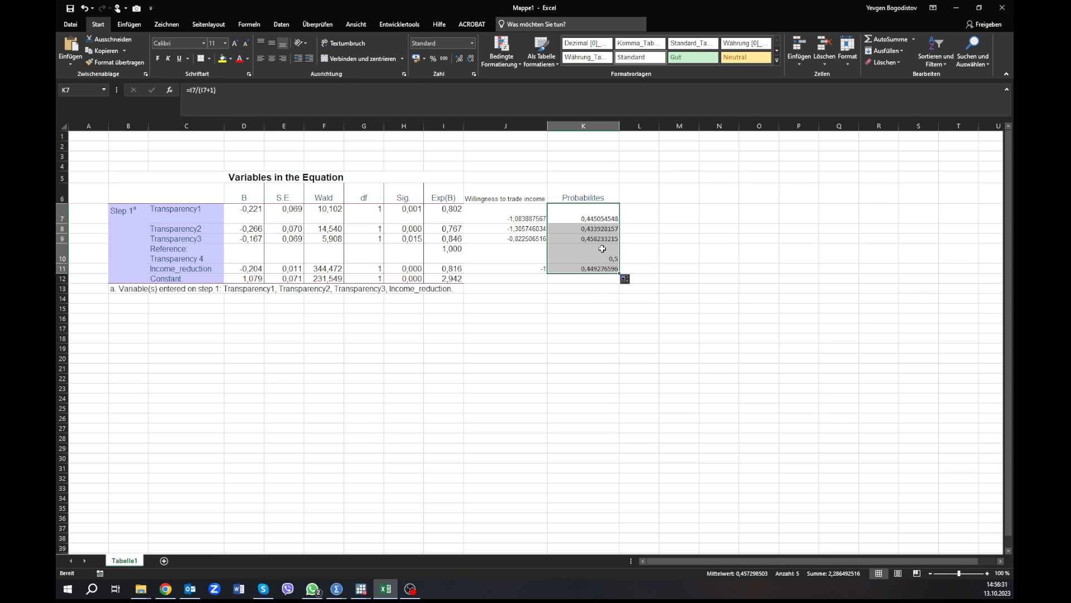
{"action": "left_click", "coordinate": [583, 249]}
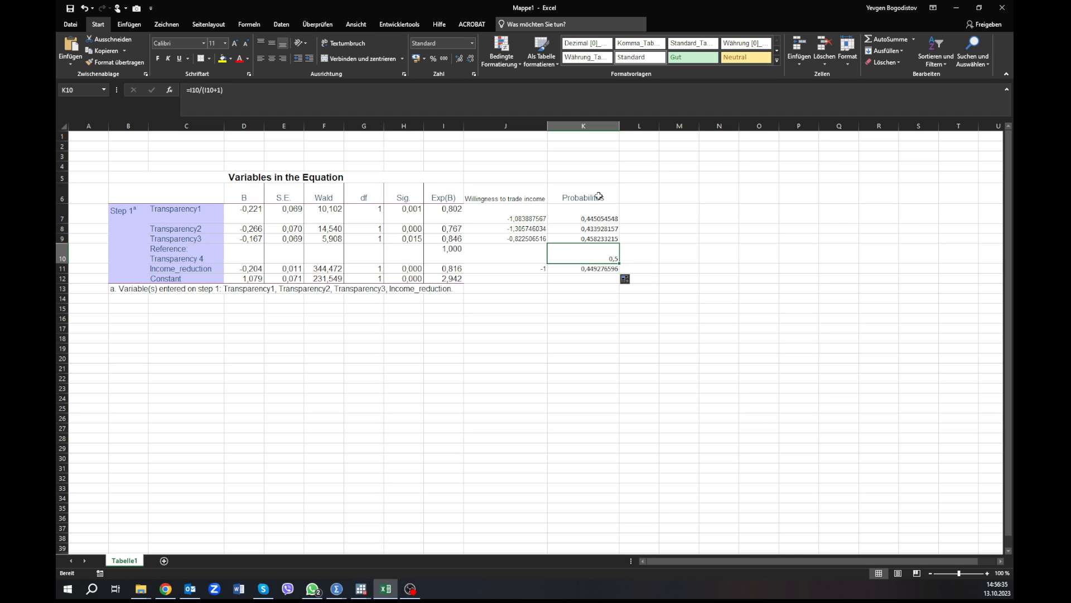
{"action": "mouse_move", "coordinate": [601, 198]}
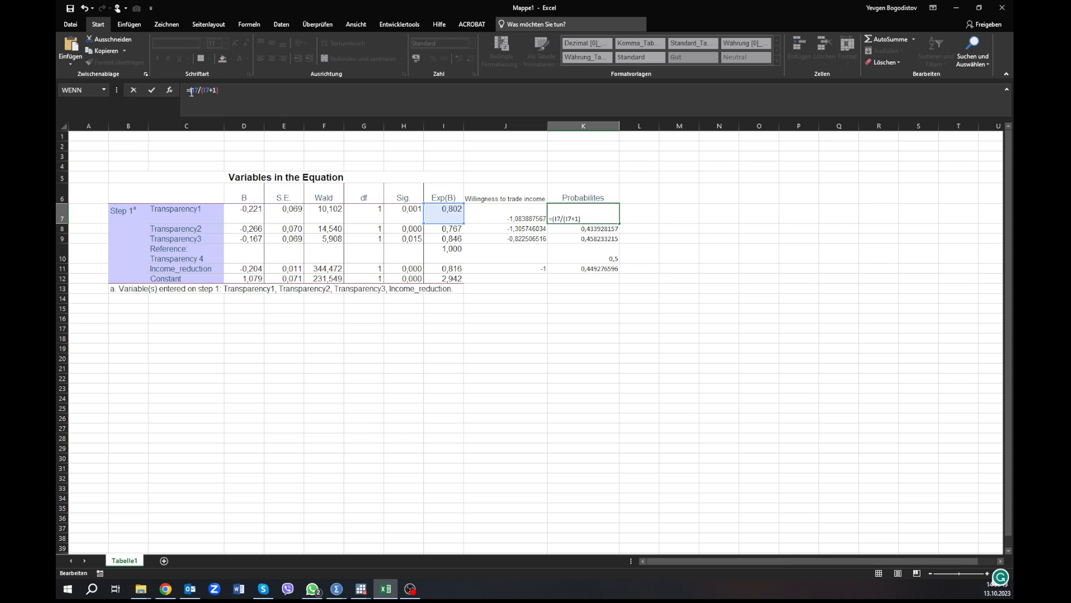
- Change K7 to =(I7/(I7+1))*100 so probabilities show as percentages, 43.39 to 50
{"action": "type", "text": ")*100"}
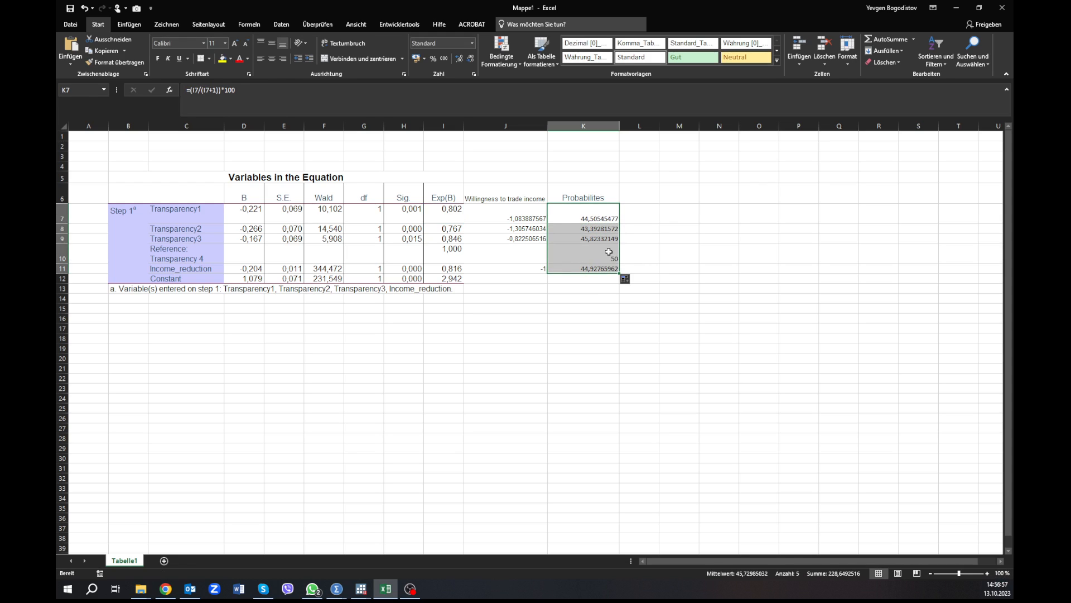
{"action": "left_click", "coordinate": [587, 256]}
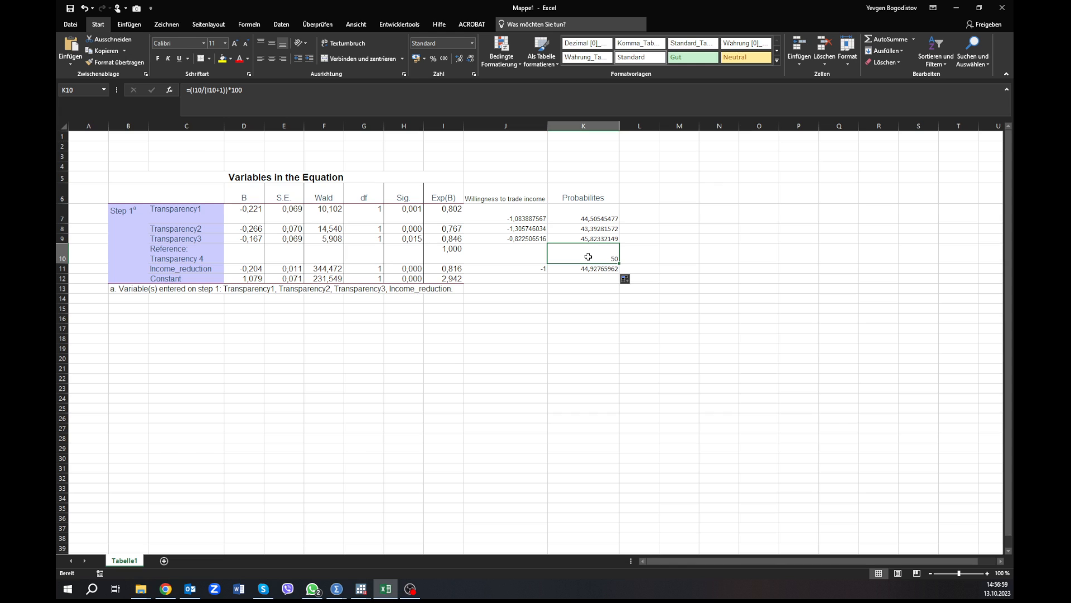
{"action": "left_click", "coordinate": [444, 249]}
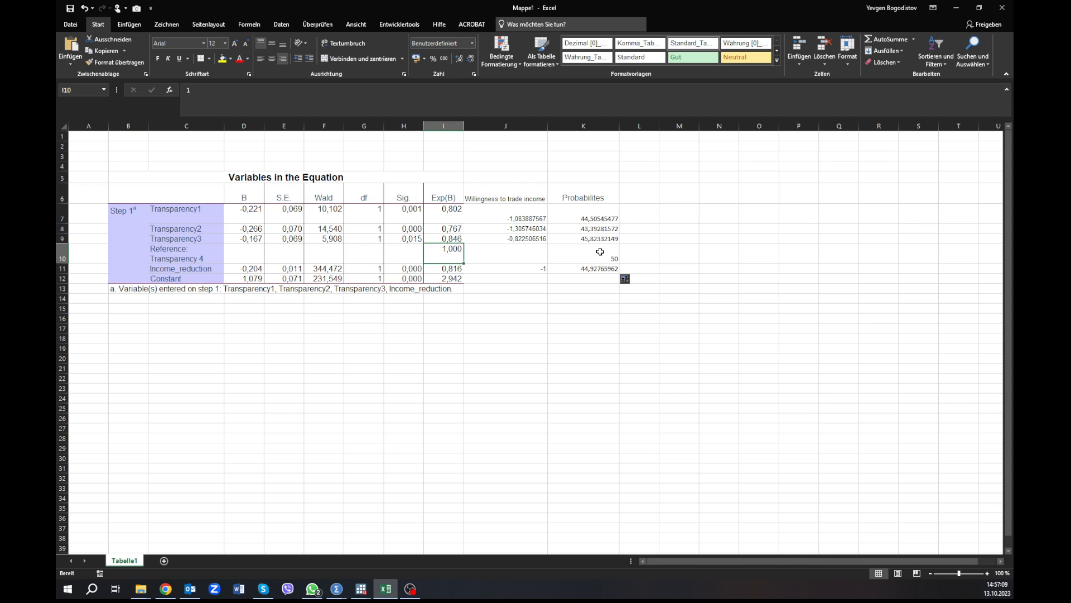
{"action": "mouse_move", "coordinate": [360, 589]}
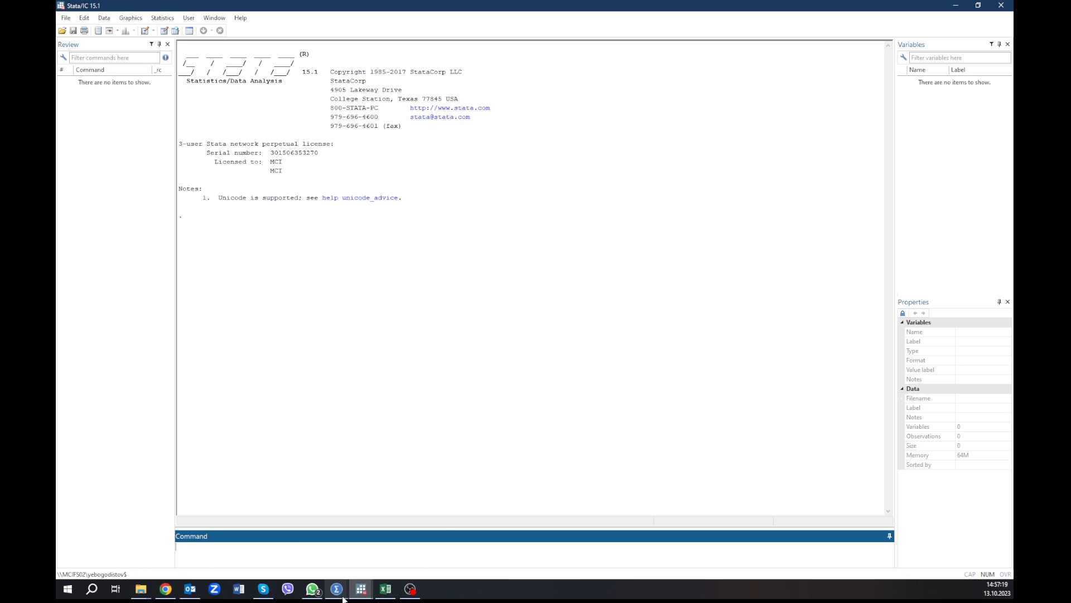
- Save the dataset to the Desktop as Stata 14 Intercooled file temp_youtube.dta
{"action": "left_click", "coordinate": [331, 588]}
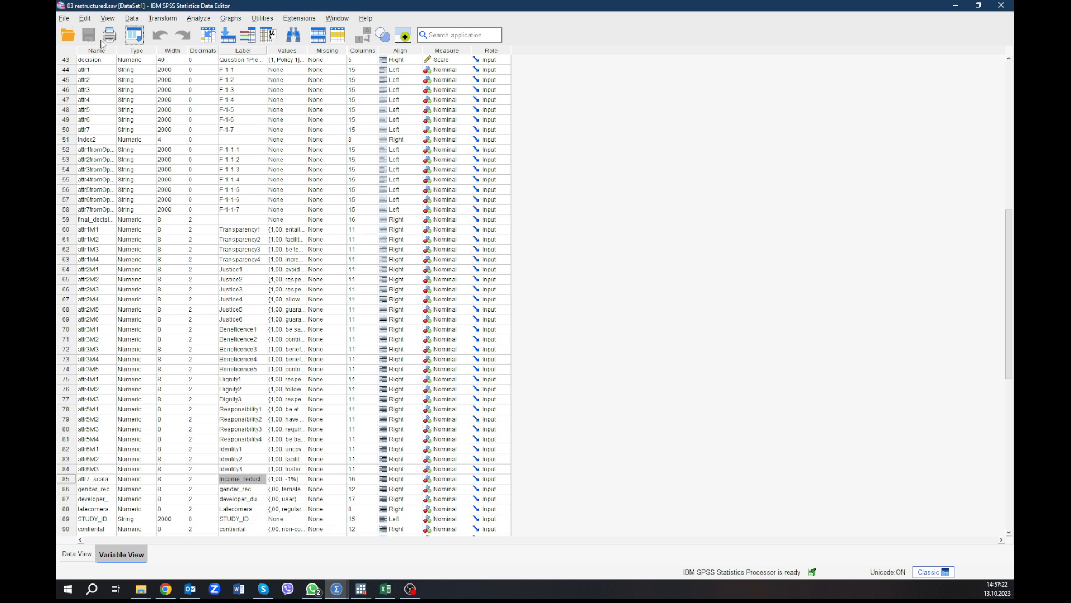
{"action": "left_click", "coordinate": [62, 19]}
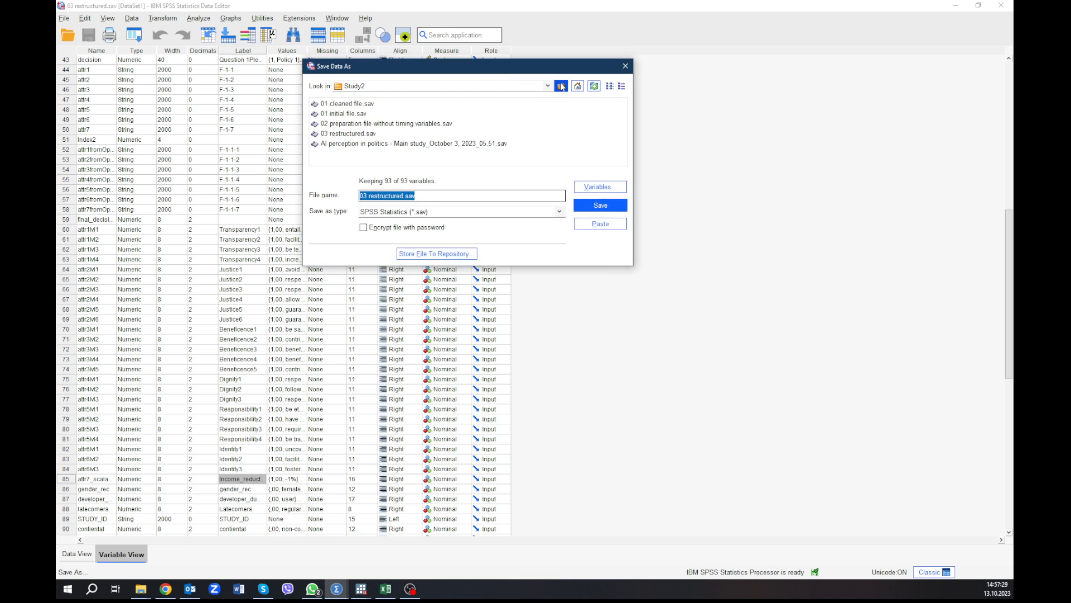
{"action": "left_click", "coordinate": [548, 85]}
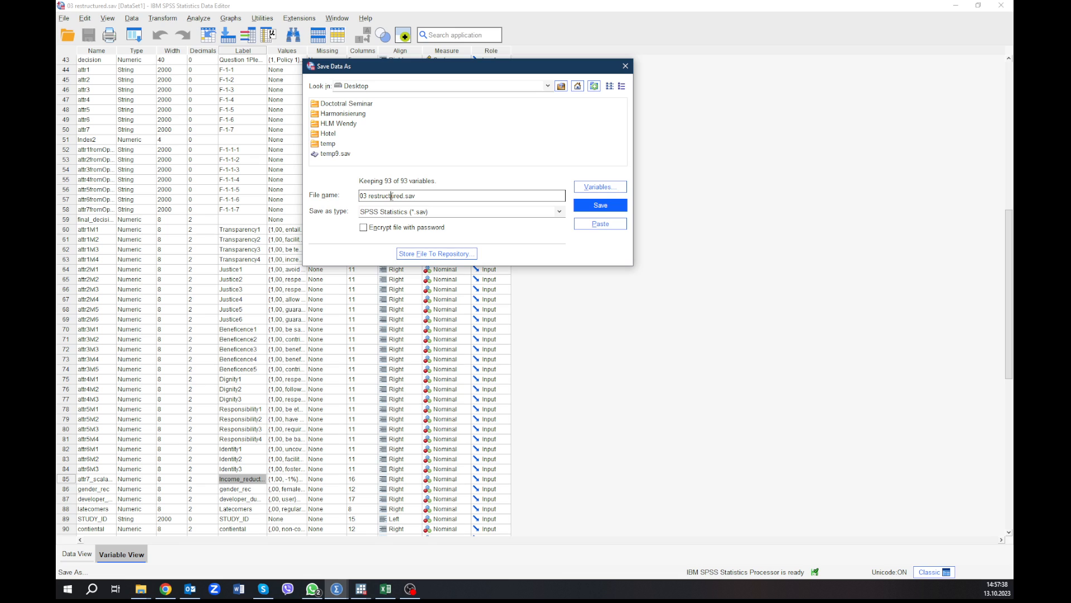
{"action": "double_click", "coordinate": [382, 196]}
{"action": "type", "text": "temp_youtube"}
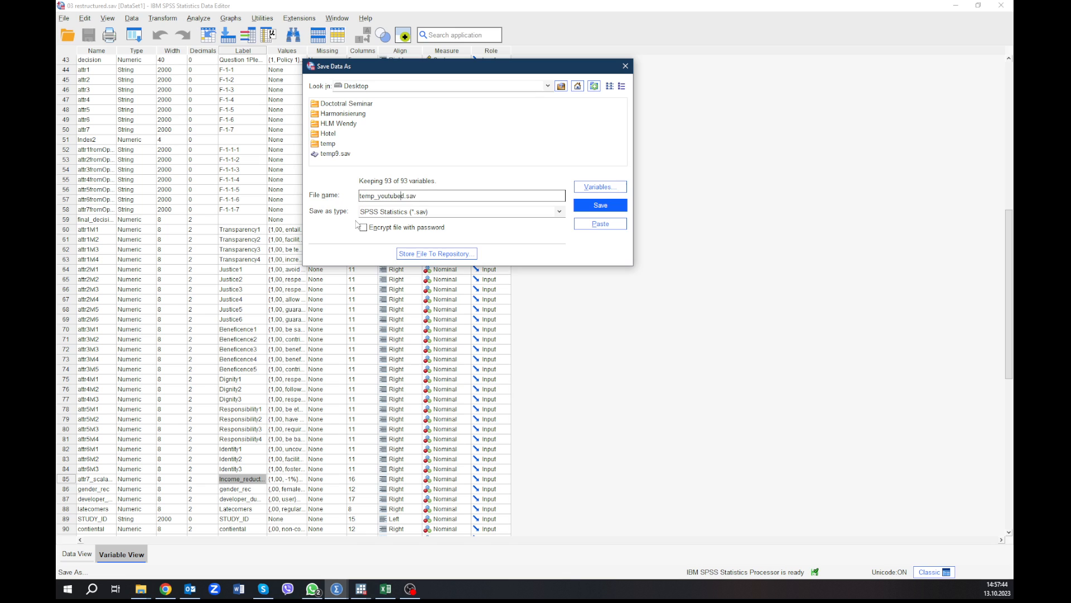
{"action": "left_click", "coordinate": [557, 211]}
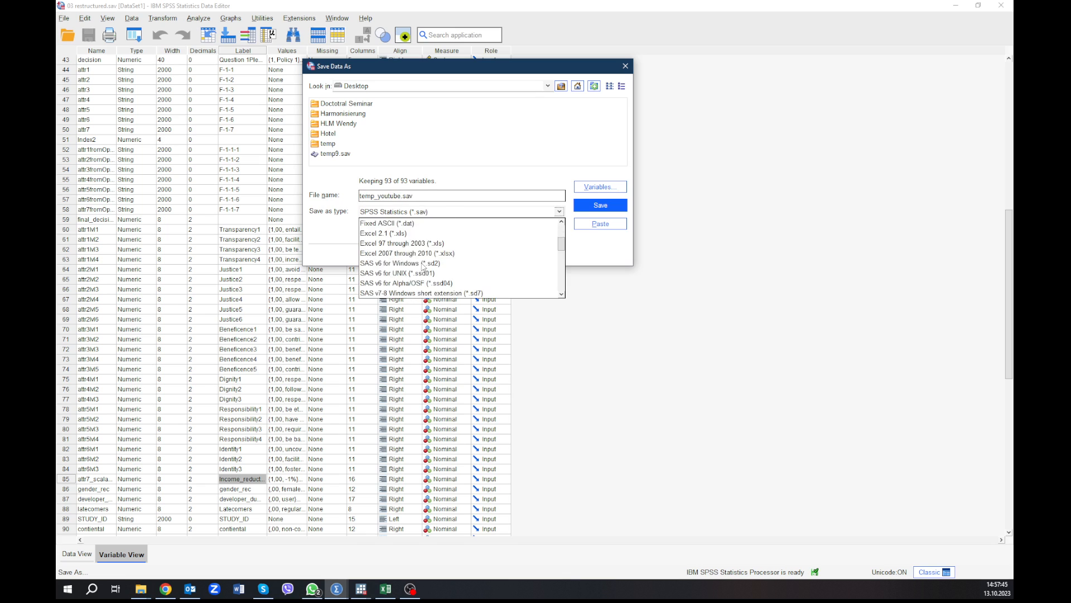
{"action": "scroll", "scroll_direction": "down", "scroll_amount": 3}
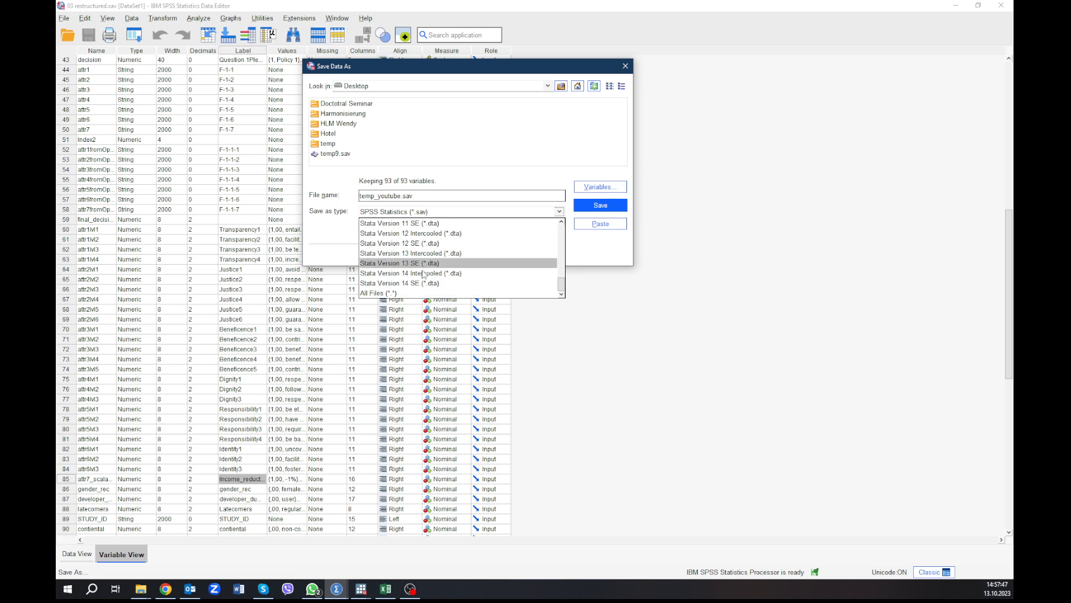
{"action": "mouse_move", "coordinate": [460, 278]}
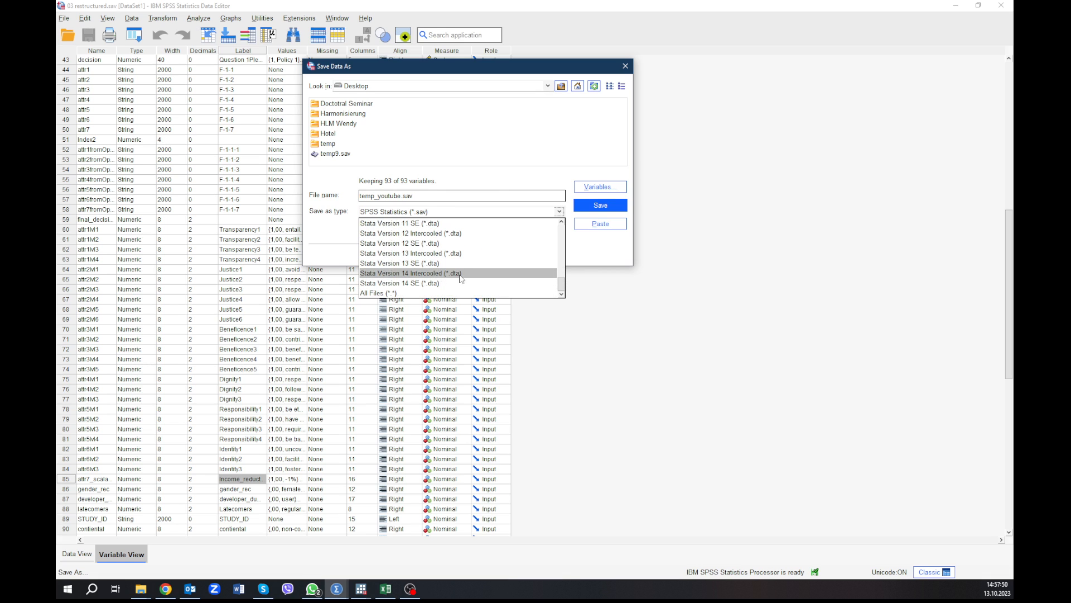
{"action": "left_click", "coordinate": [411, 273]}
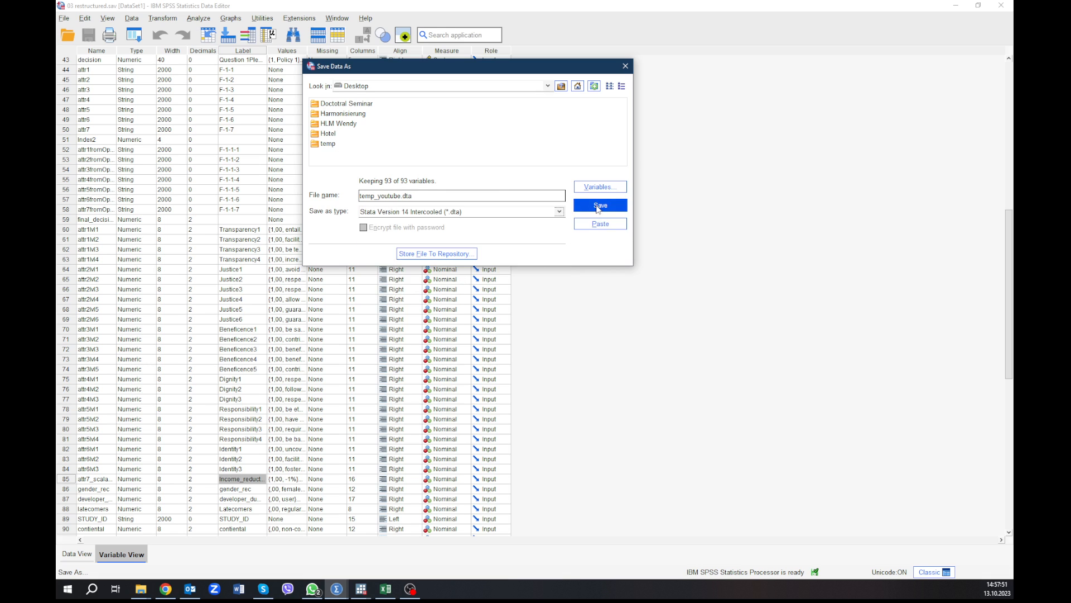
{"action": "left_click", "coordinate": [600, 204]}
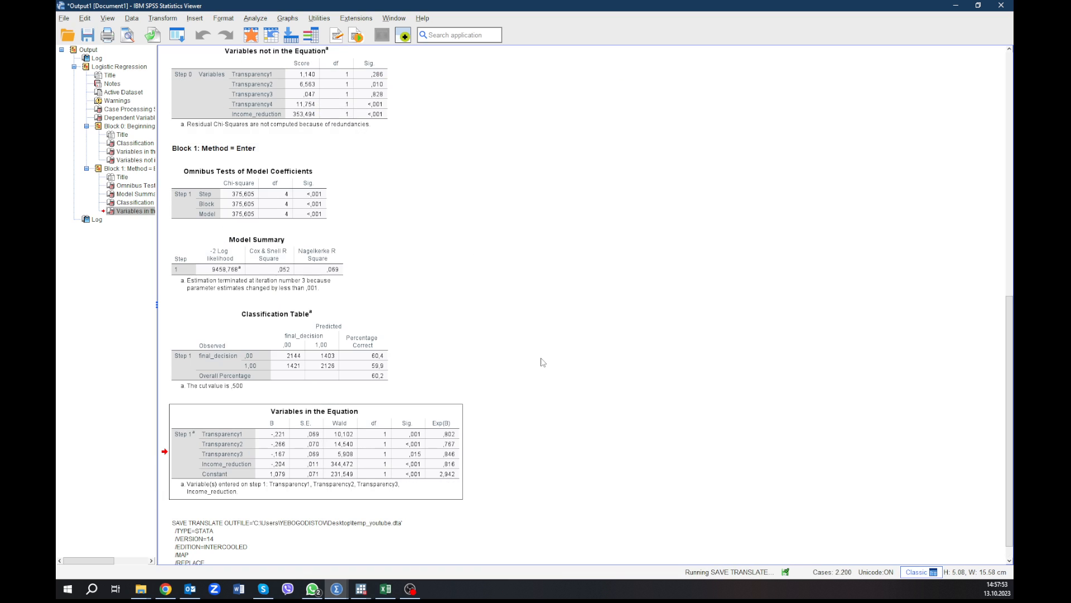
{"action": "scroll", "scroll_direction": "down", "scroll_amount": 3}
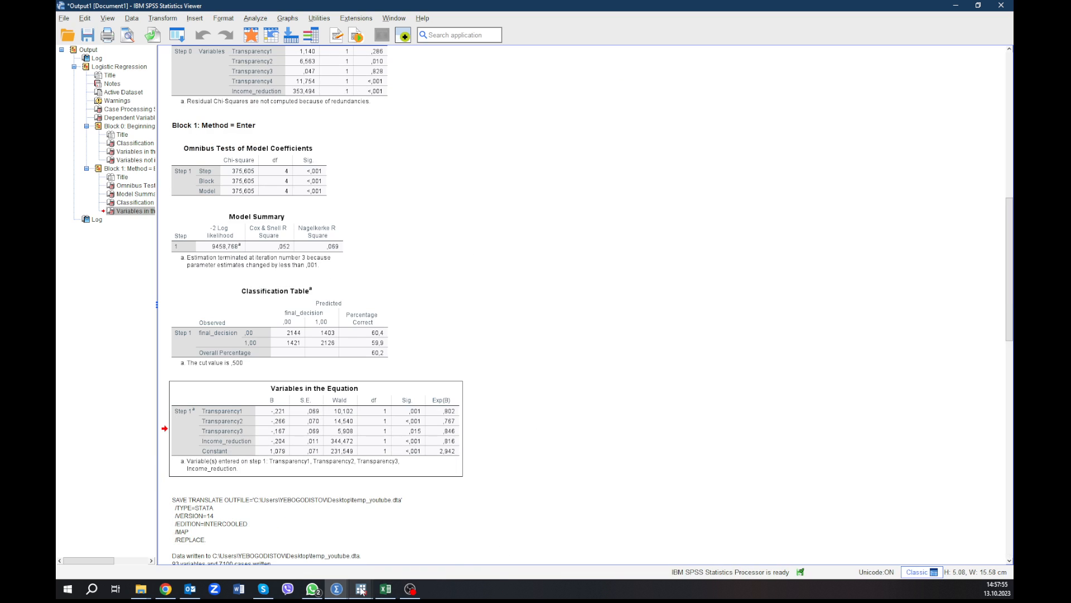
{"action": "left_click", "coordinate": [360, 587]}
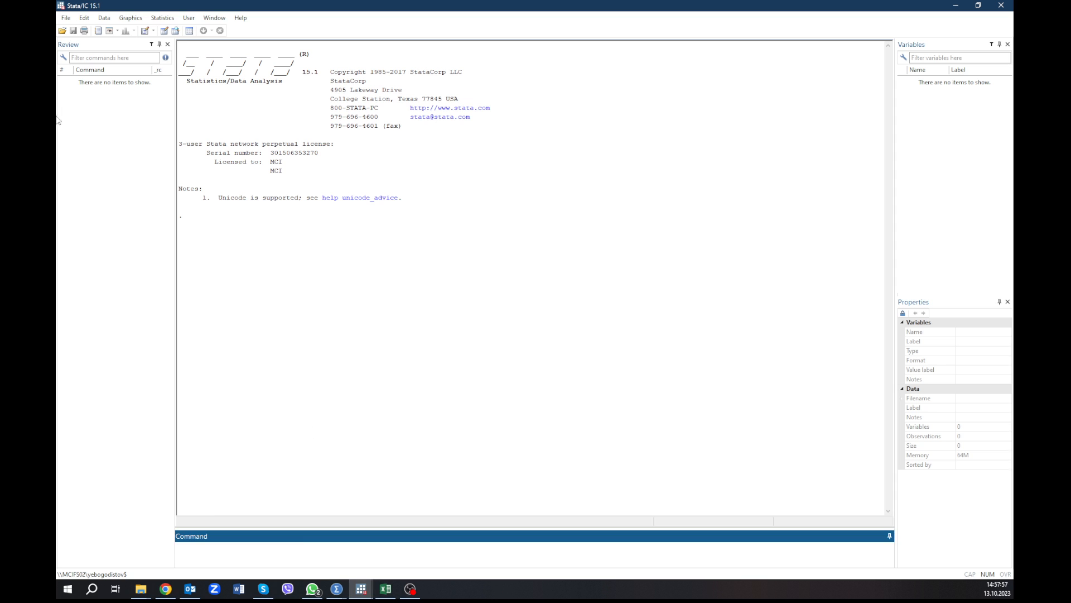
- Load temp_youtube.dta from the Desktop into Stata (93 variables, 7,100 observations)
{"action": "left_click", "coordinate": [61, 32]}
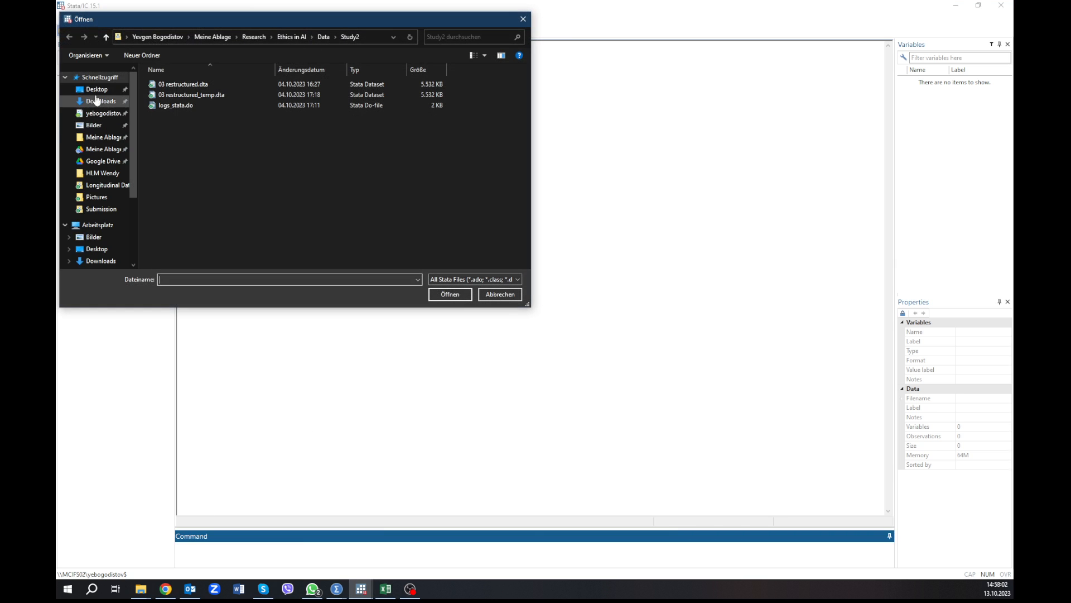
{"action": "left_click", "coordinate": [96, 89]}
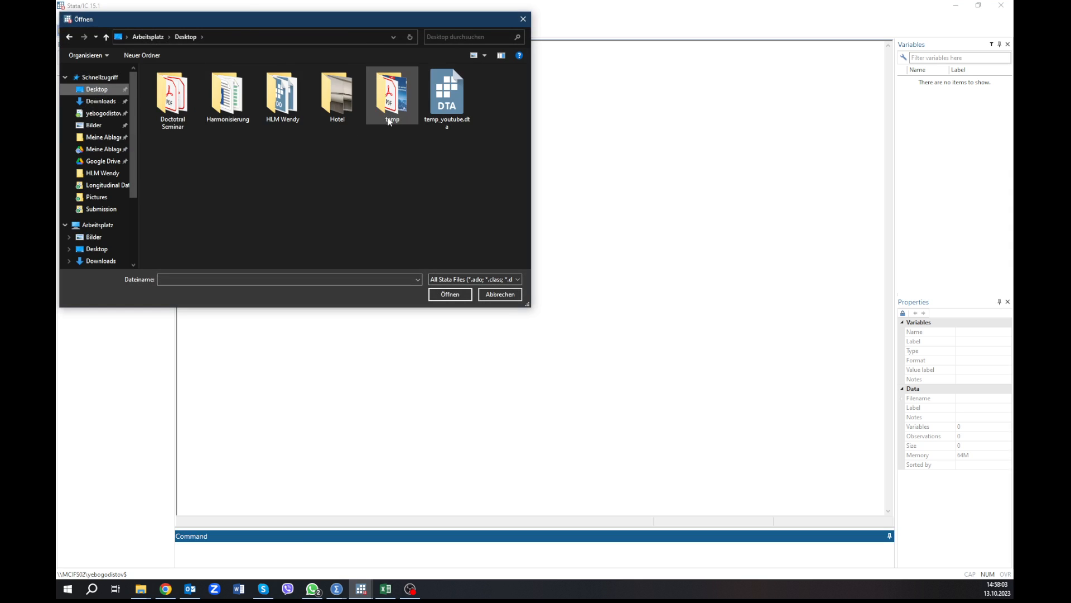
{"action": "left_click", "coordinate": [282, 95]}
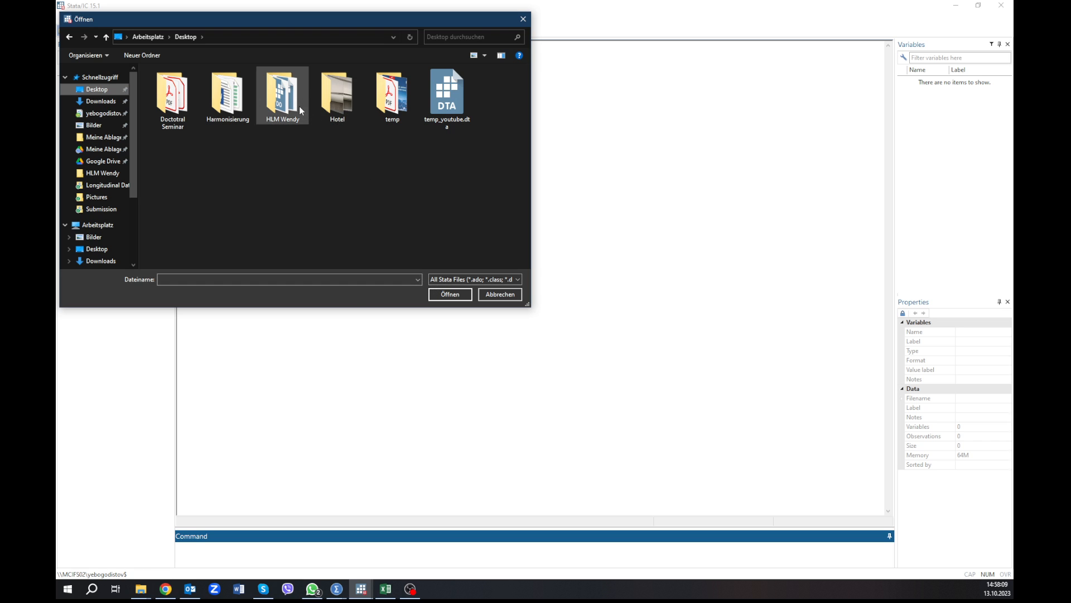
{"action": "left_click", "coordinate": [448, 92]}
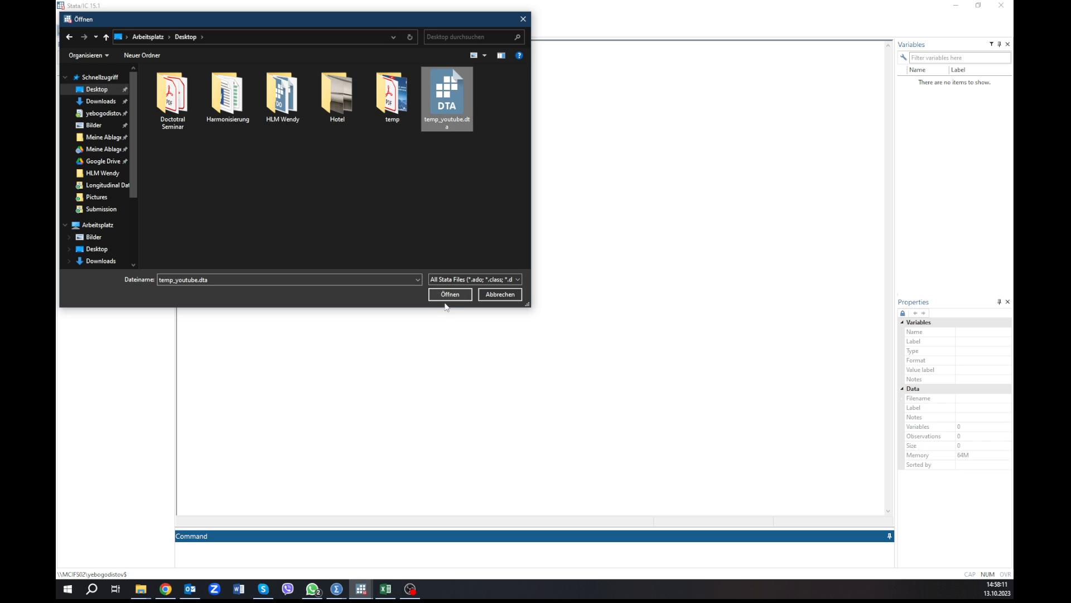
{"action": "left_click", "coordinate": [450, 294]}
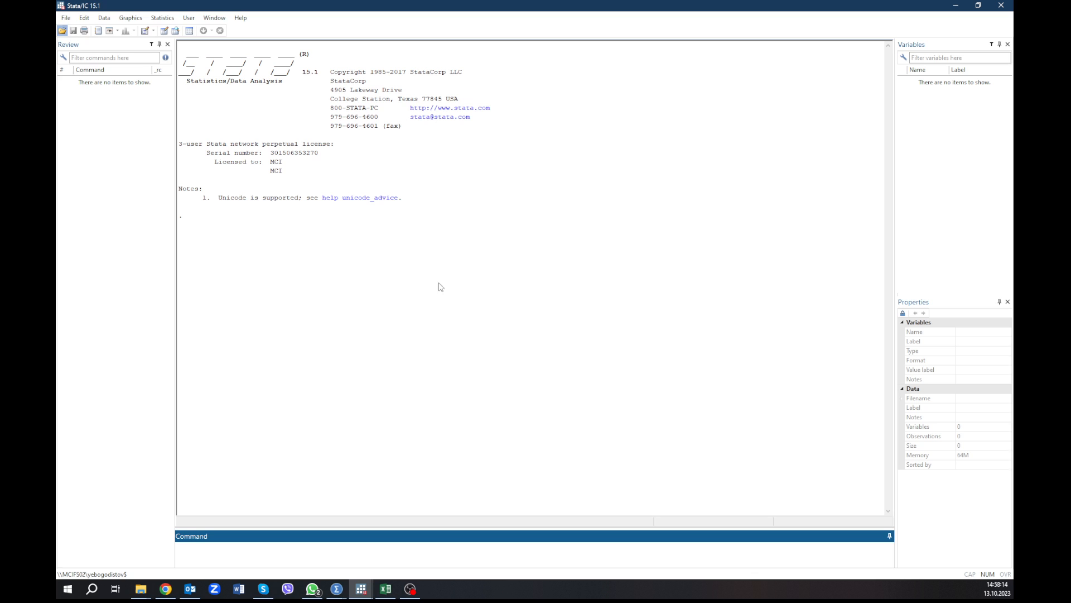
{"action": "type", "text": "use \"C:\\Users\\YEBOGODISTOV\\Desktop\\temp_youtube.dta\""}
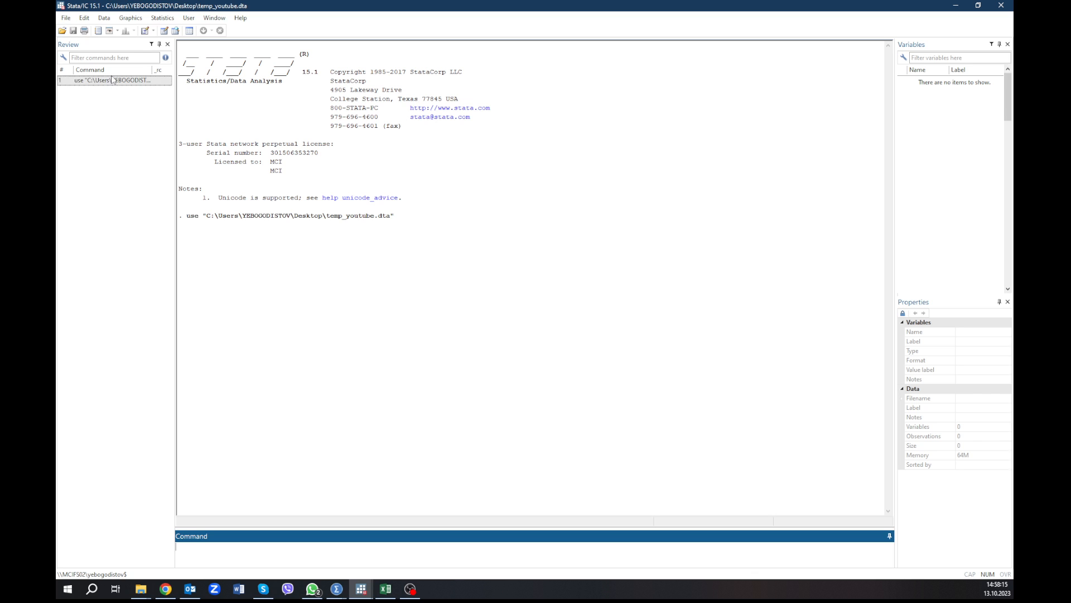
{"action": "key", "text": "Return"}
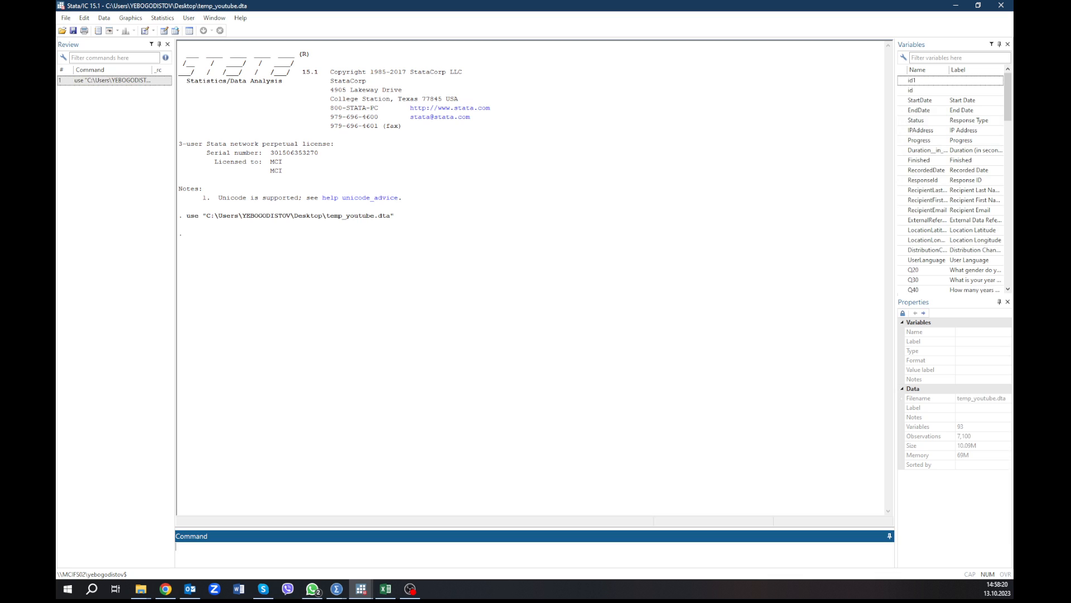
{"action": "mouse_move", "coordinate": [411, 546]}
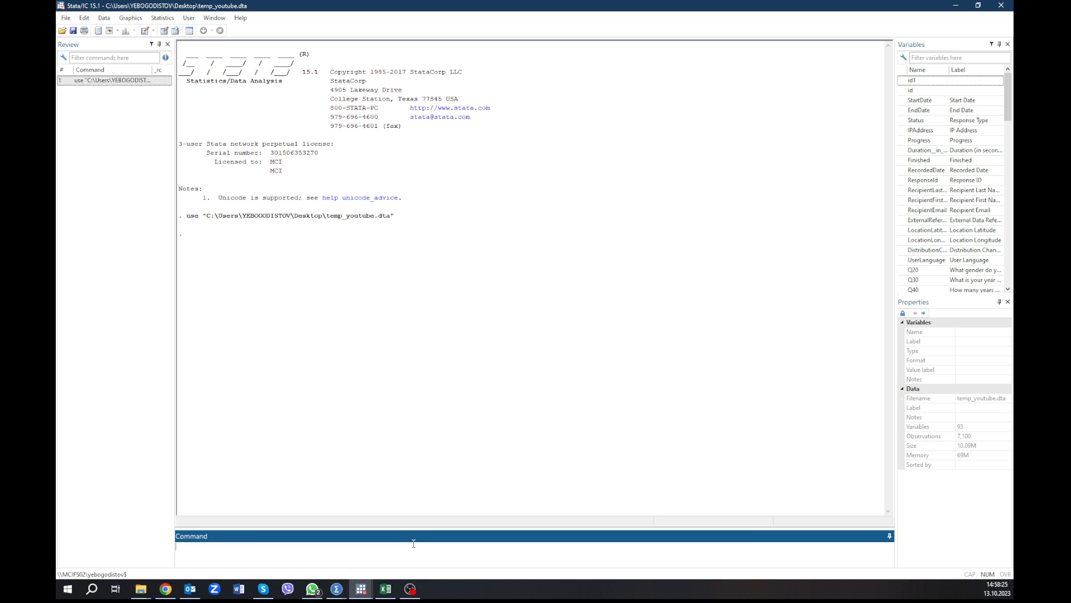
- Run logistic final_decision on attr1lvl1–attr1lvl4 and attr7_scalable, then scroll through the odds ratios
{"action": "type", "text": "logist"}
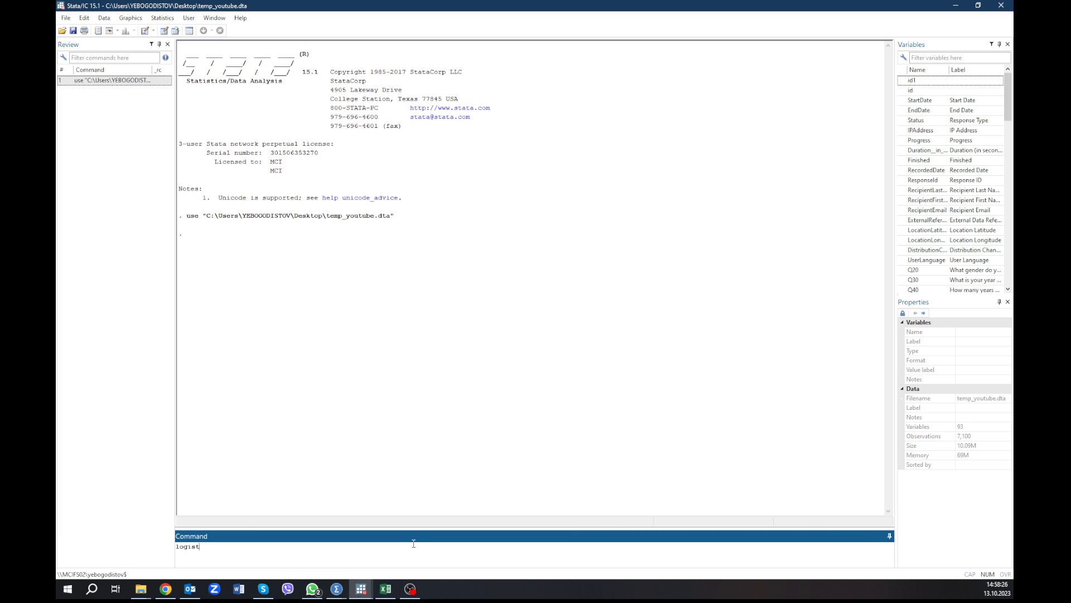
{"action": "type", "text": "ic"}
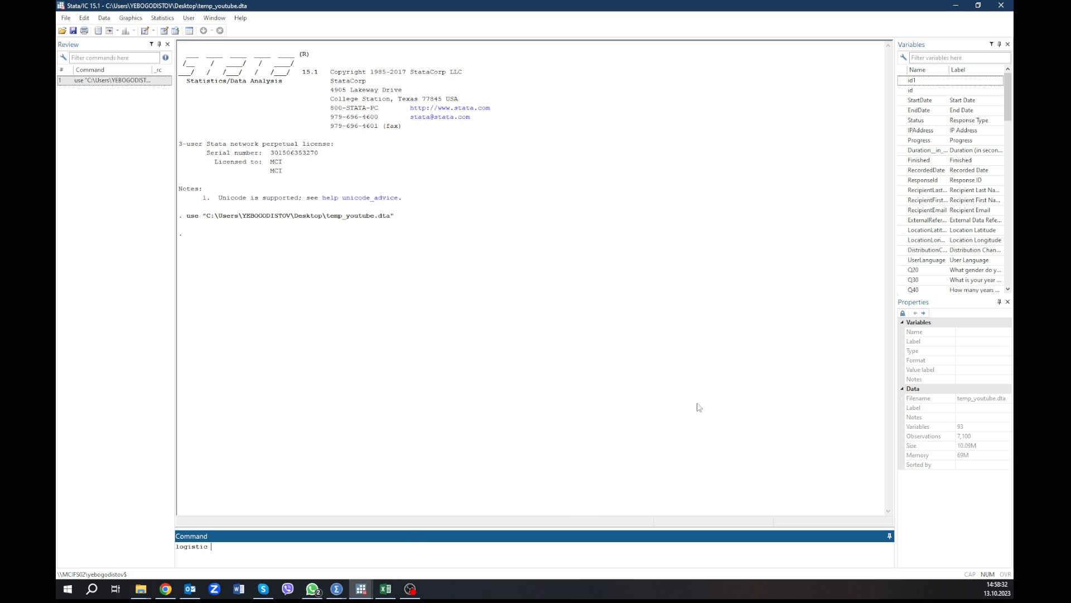
{"action": "type", "text": "final_de"}
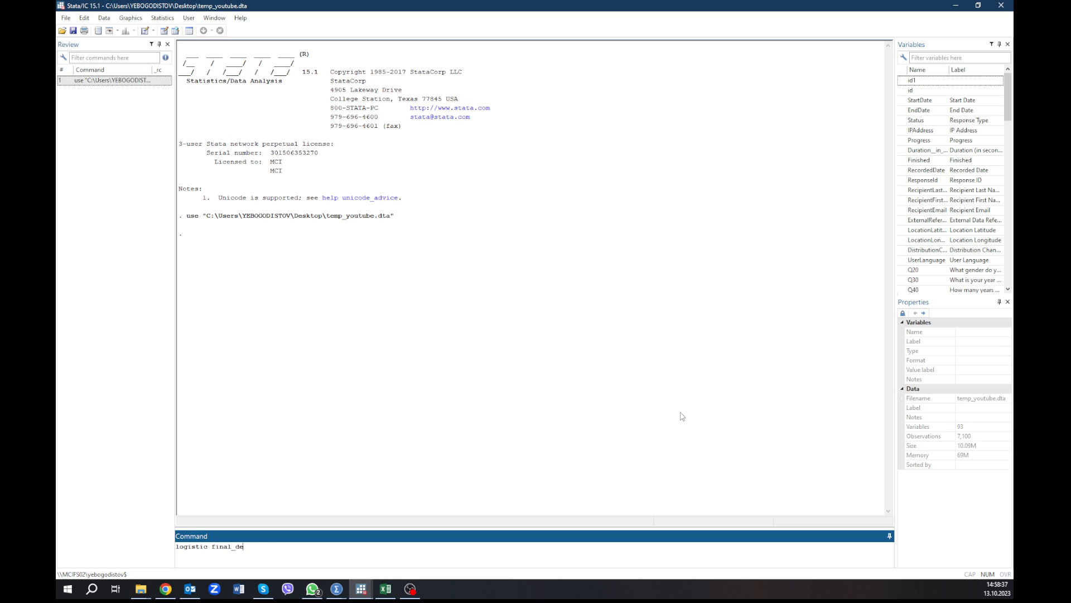
{"action": "type", "text": "cision"}
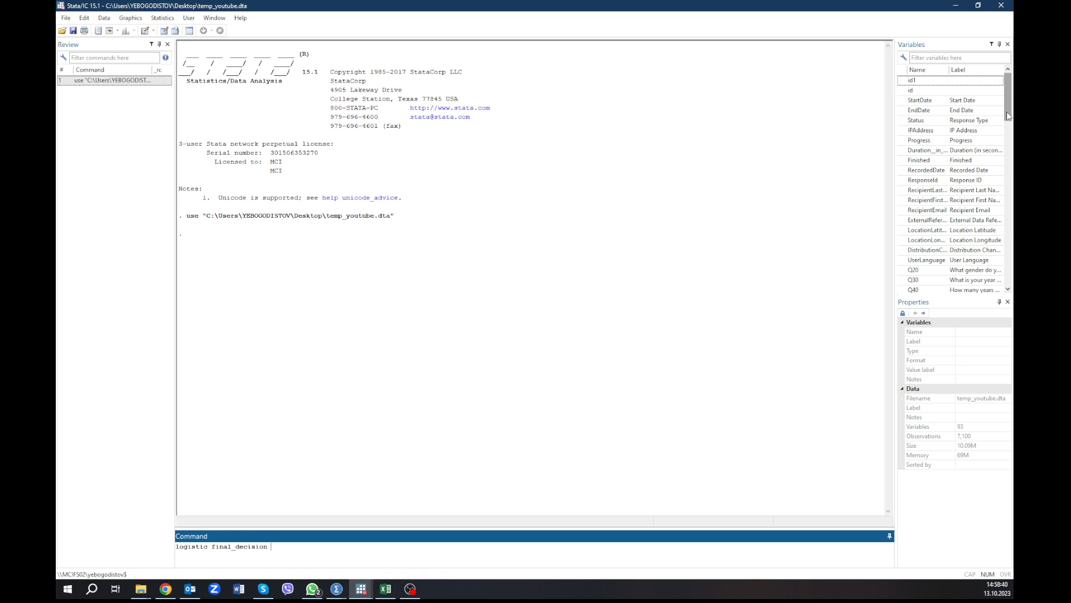
{"action": "scroll", "scroll_direction": "down", "scroll_amount": 3}
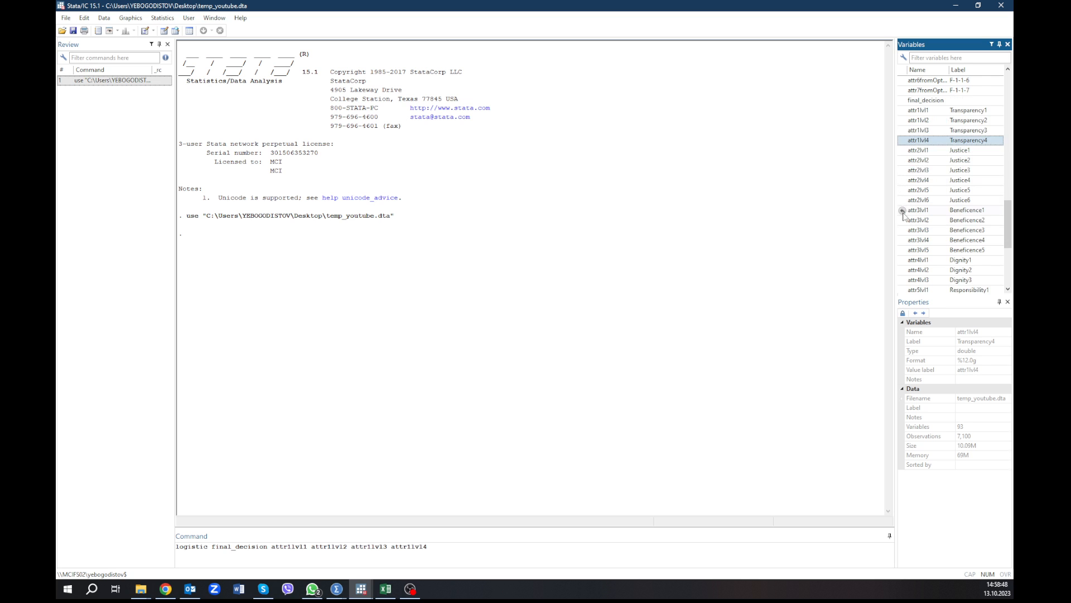
{"action": "scroll", "scroll_direction": "down", "scroll_amount": 3}
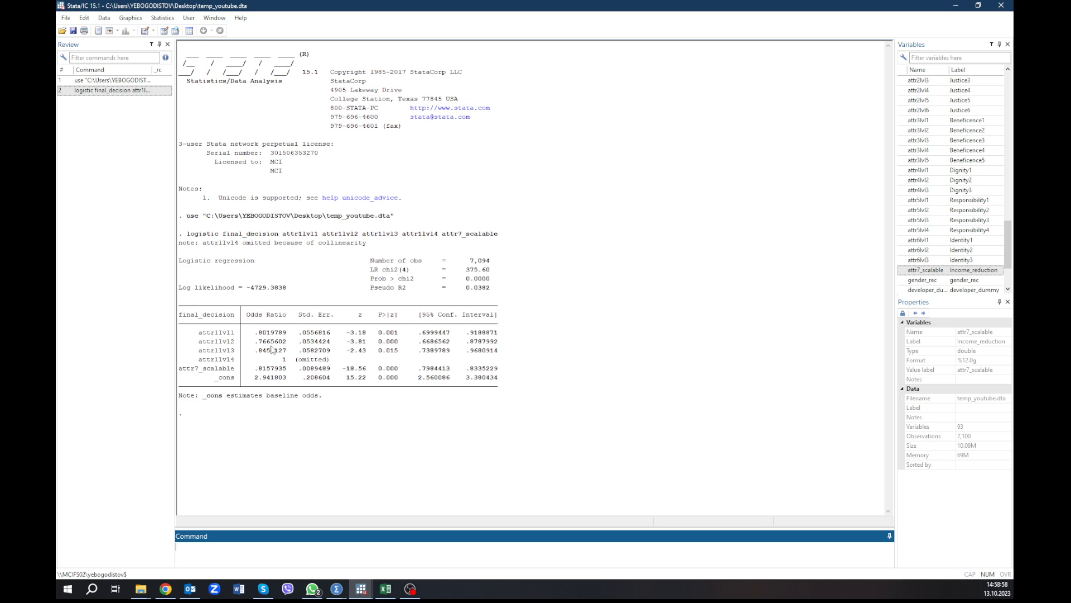
{"action": "mouse_move", "coordinate": [257, 318]}
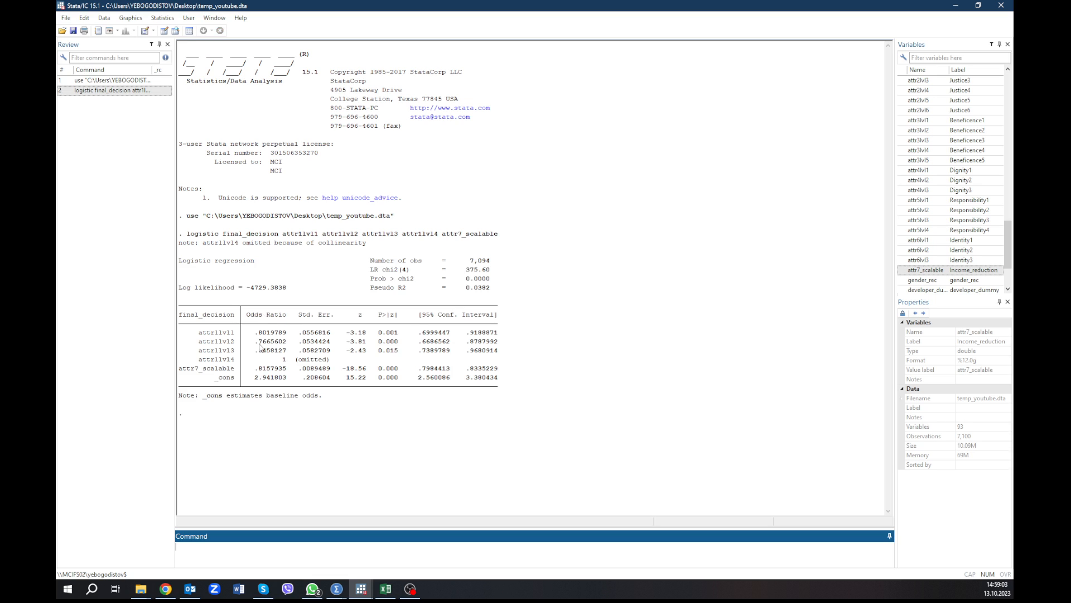
{"action": "mouse_move", "coordinate": [269, 357]}
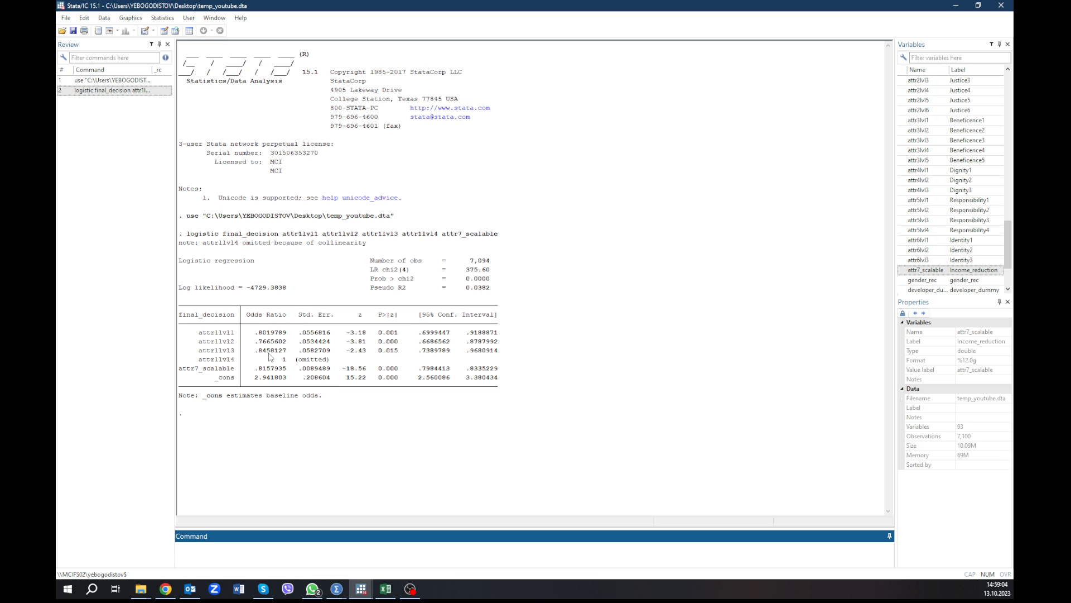
{"action": "left_click", "coordinate": [334, 586]}
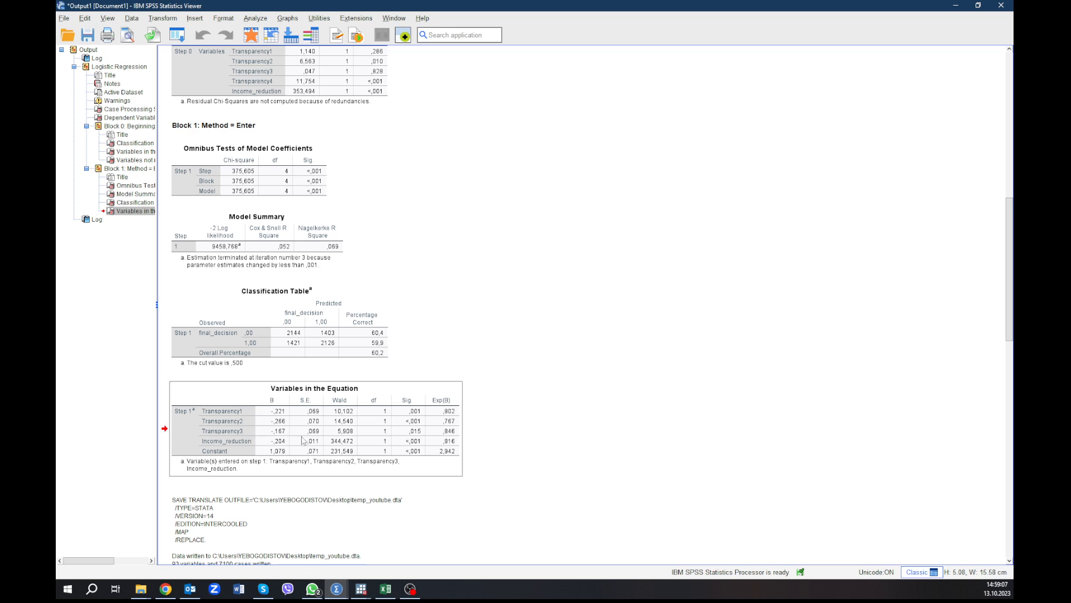
{"action": "mouse_move", "coordinate": [466, 405]}
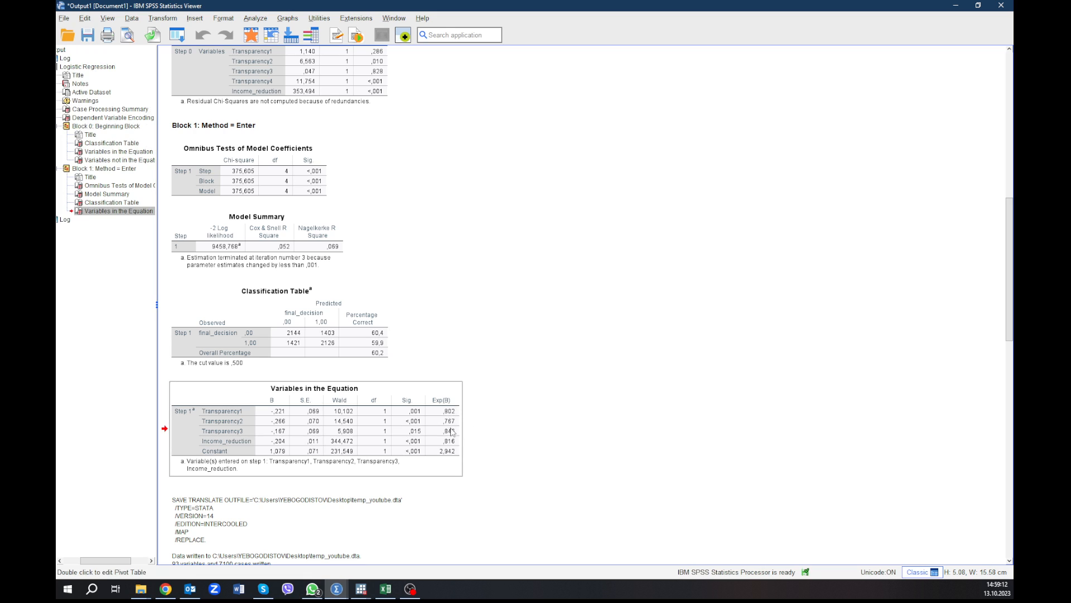
{"action": "mouse_move", "coordinate": [457, 426]}
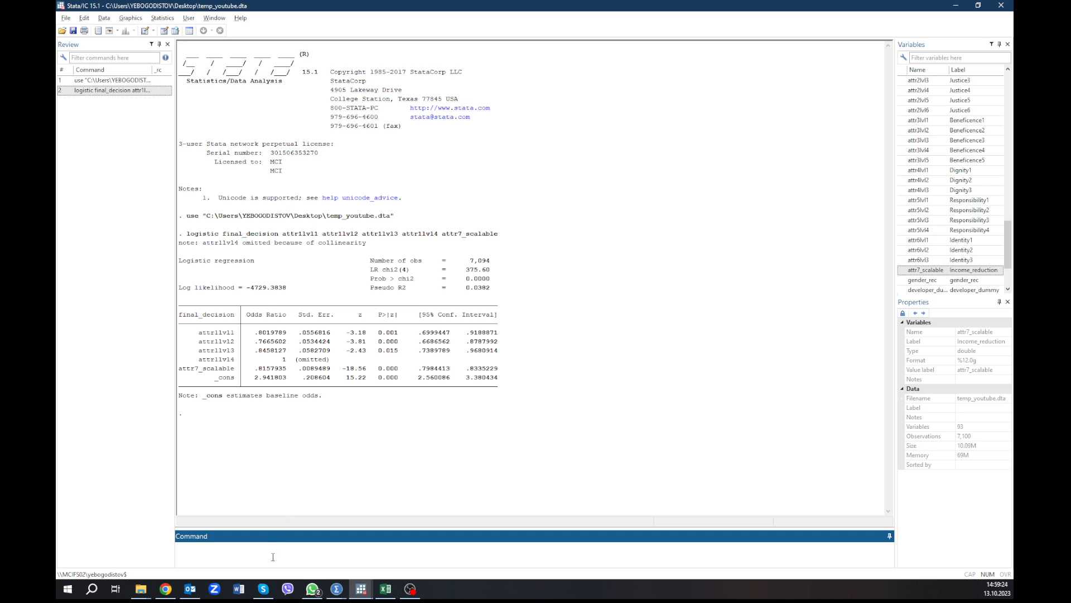
- Compute average marginal effects for all regressors with margins, dydx(*)
{"action": "type", "text": "margins"}
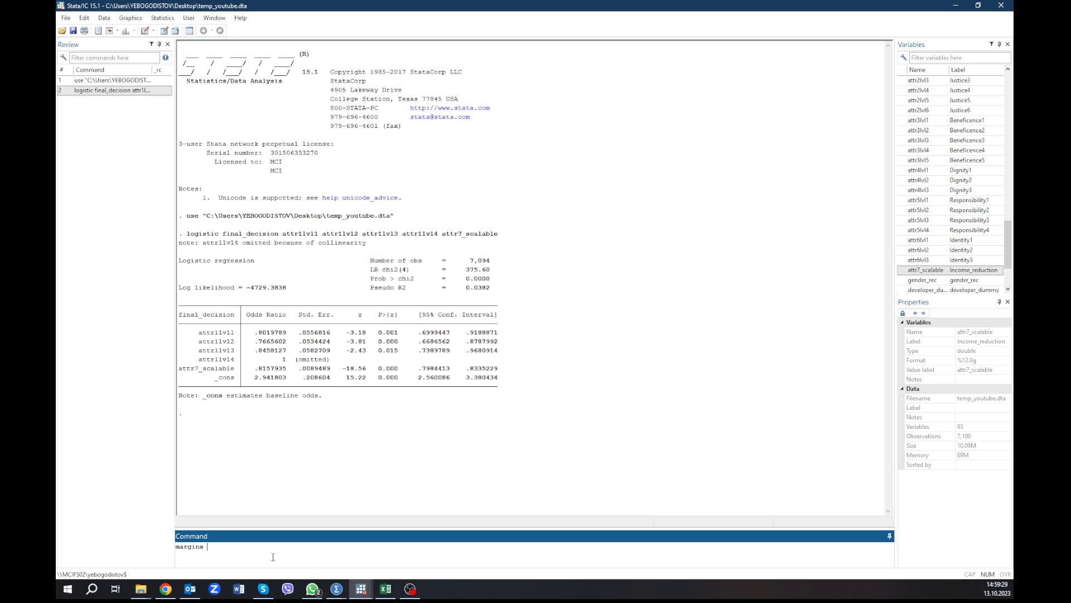
{"action": "type", "text": ", dydx("}
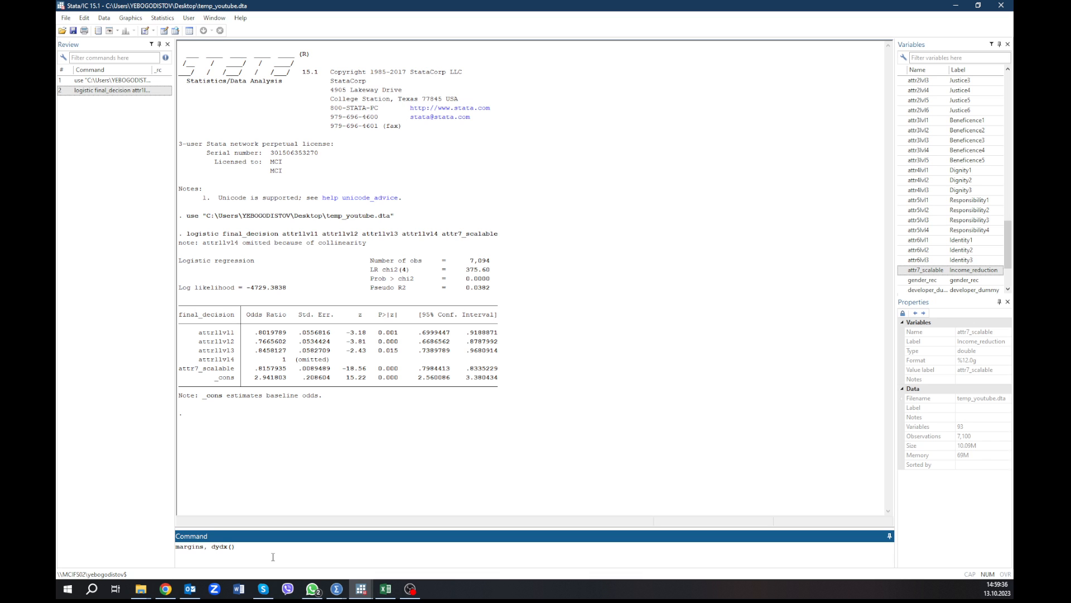
{"action": "type", "text": "*"}
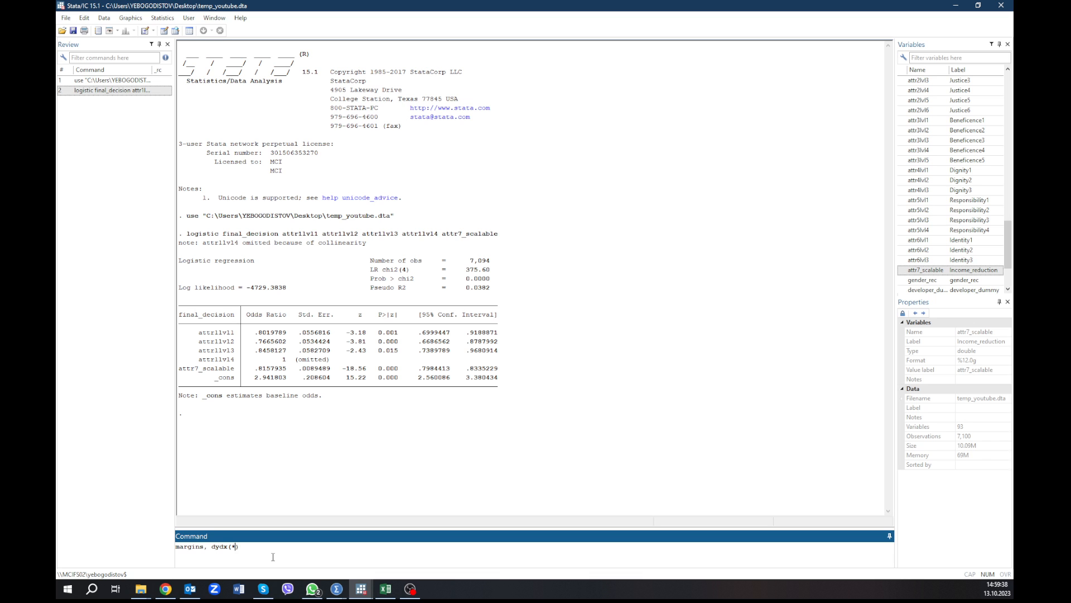
{"action": "key", "text": "Return"}
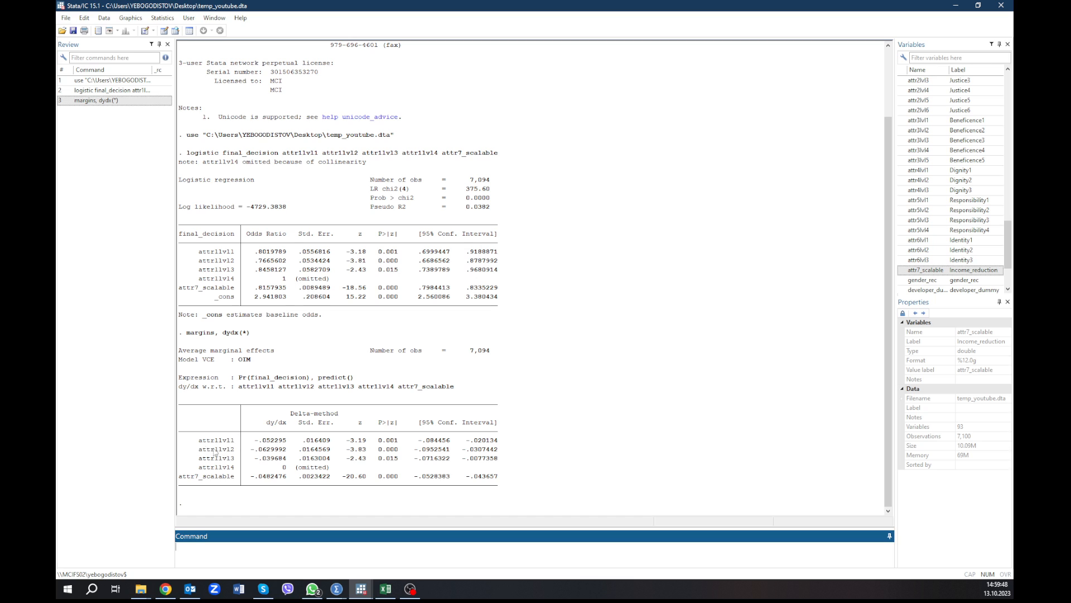
{"action": "mouse_move", "coordinate": [290, 439]}
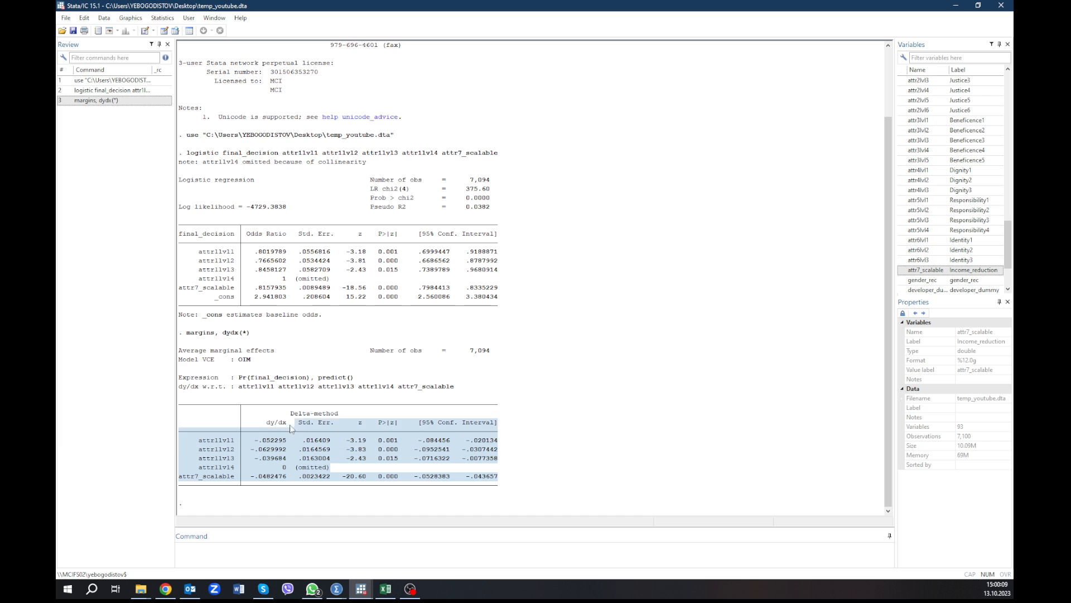
- Copy Stata's marginal effects table as HTML
{"action": "right_click", "coordinate": [292, 413]}
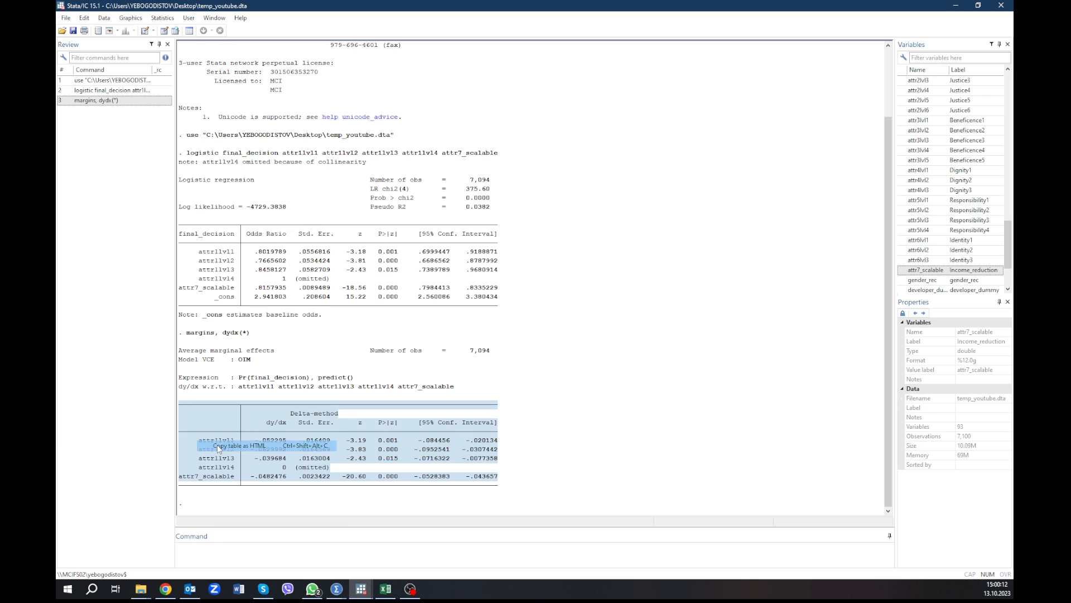
{"action": "left_click", "coordinate": [385, 588]}
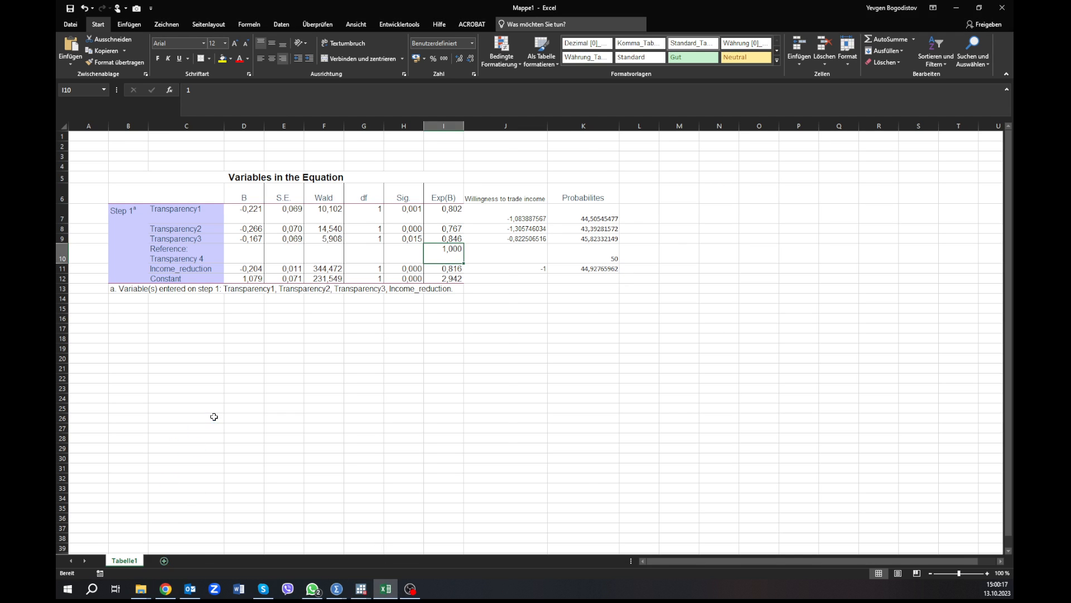
- Paste the marginal effects table into new sheet Tabelle2 and inspect its dy/dx headings and values
{"action": "left_click", "coordinate": [164, 560]}
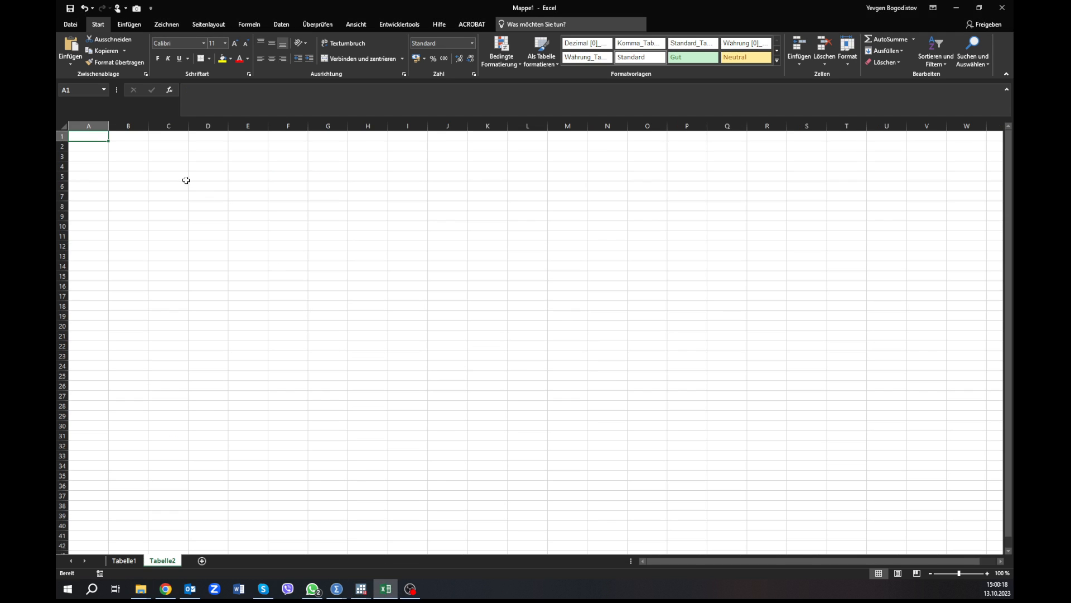
{"action": "key", "text": "ctrl+v"}
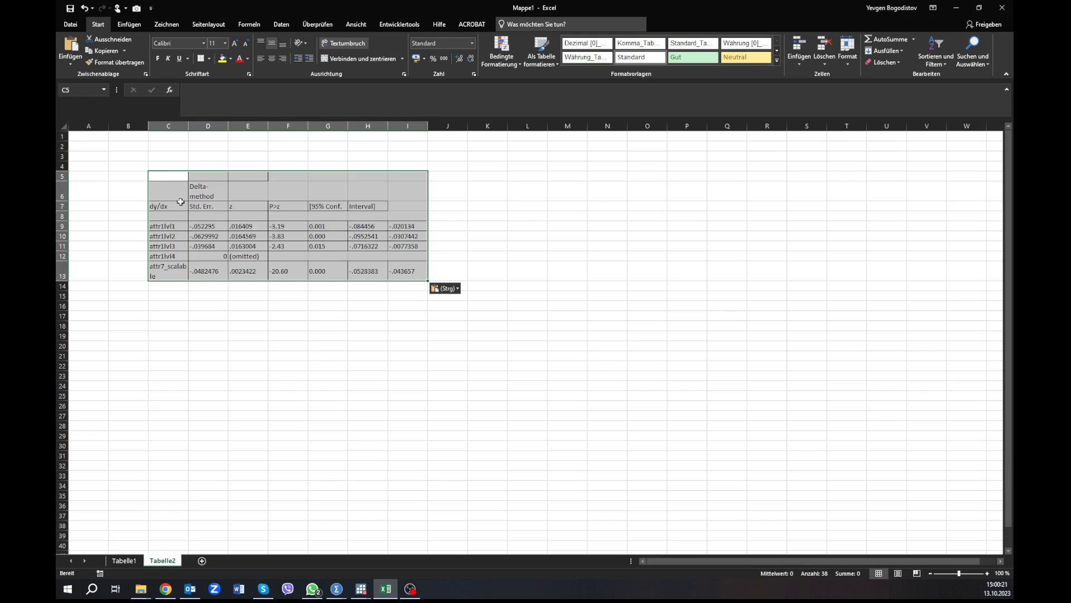
{"action": "left_click", "coordinate": [327, 315]}
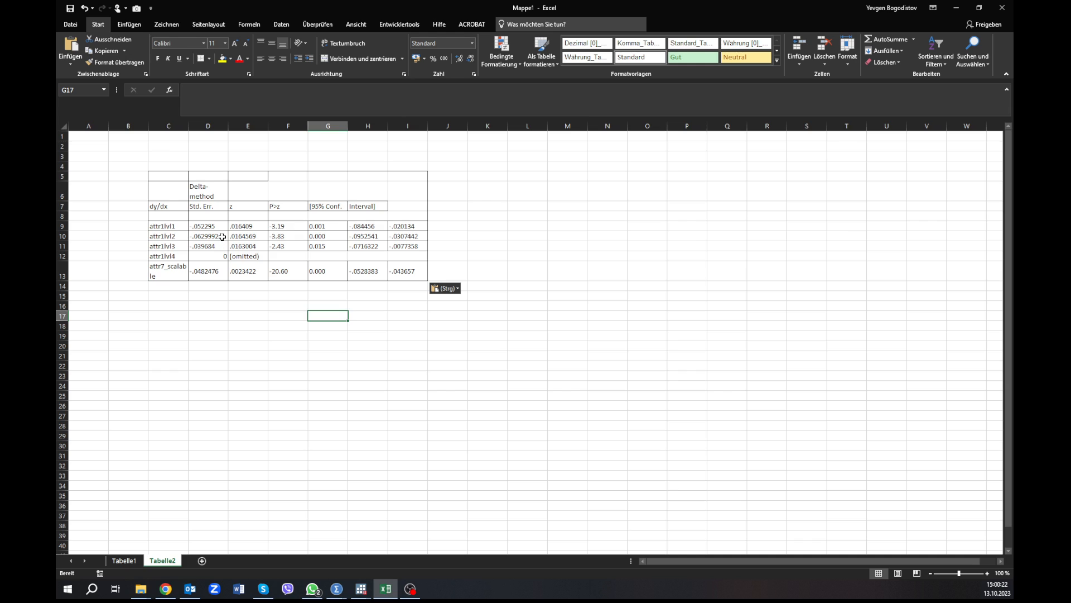
{"action": "mouse_move", "coordinate": [208, 212]}
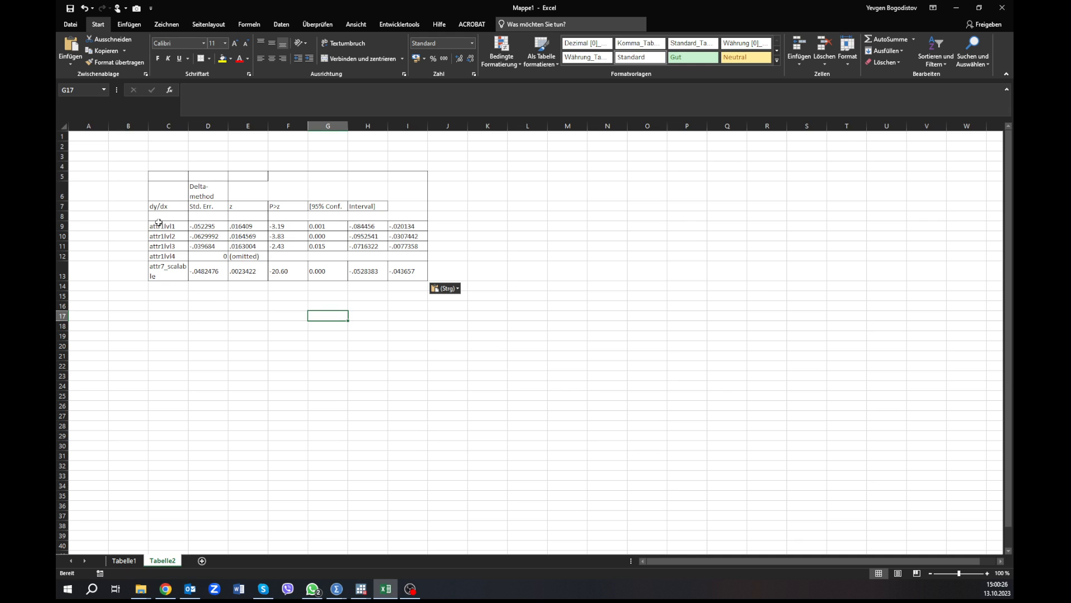
{"action": "mouse_move", "coordinate": [213, 209]}
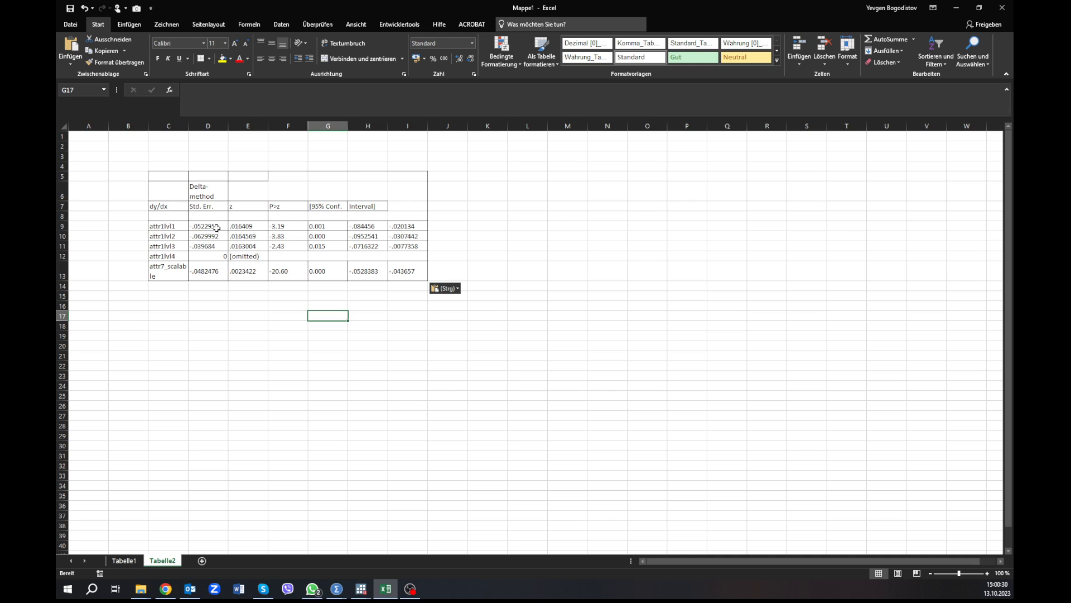
{"action": "left_click", "coordinate": [208, 206]}
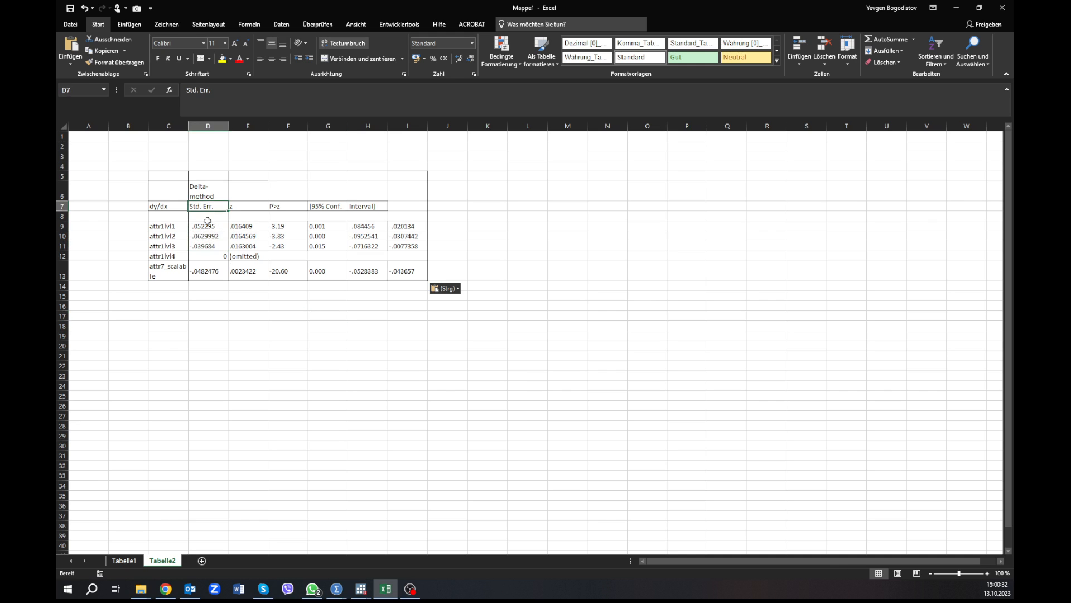
{"action": "left_click", "coordinate": [167, 206]}
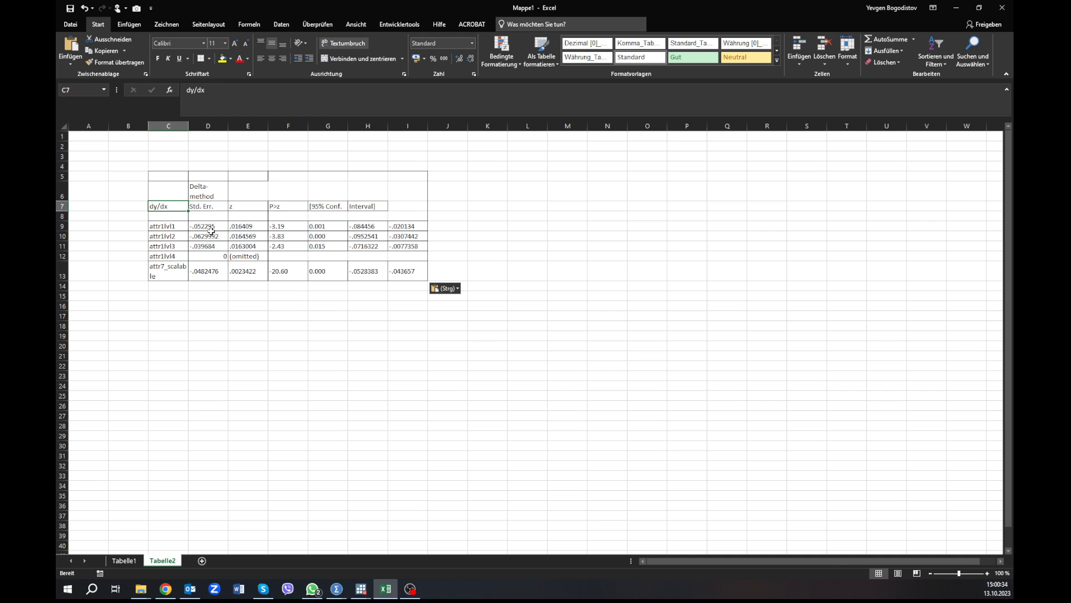
{"action": "mouse_move", "coordinate": [150, 208]}
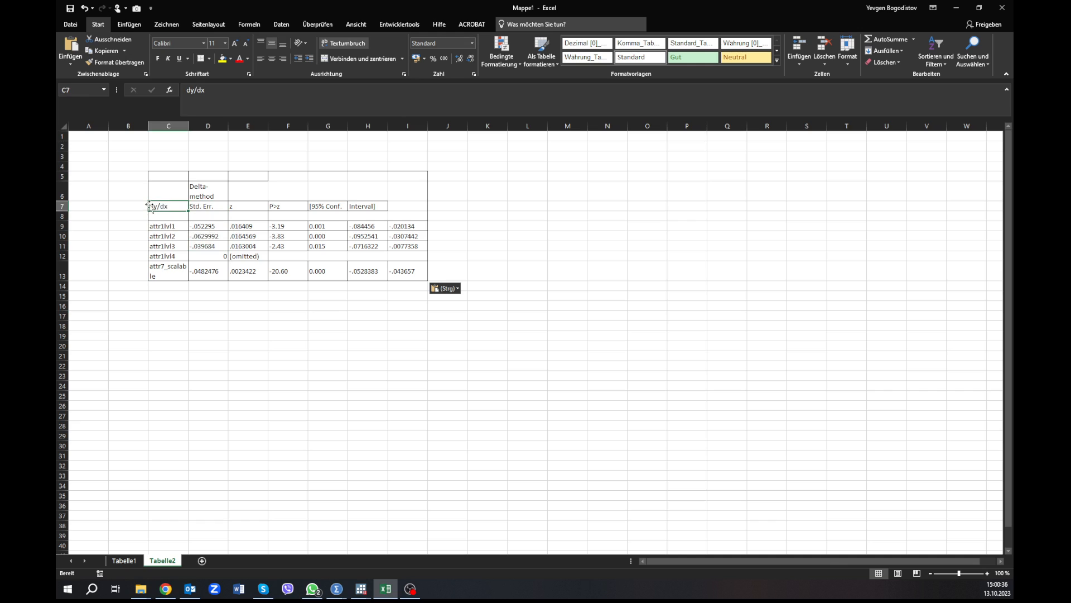
{"action": "mouse_move", "coordinate": [156, 206]}
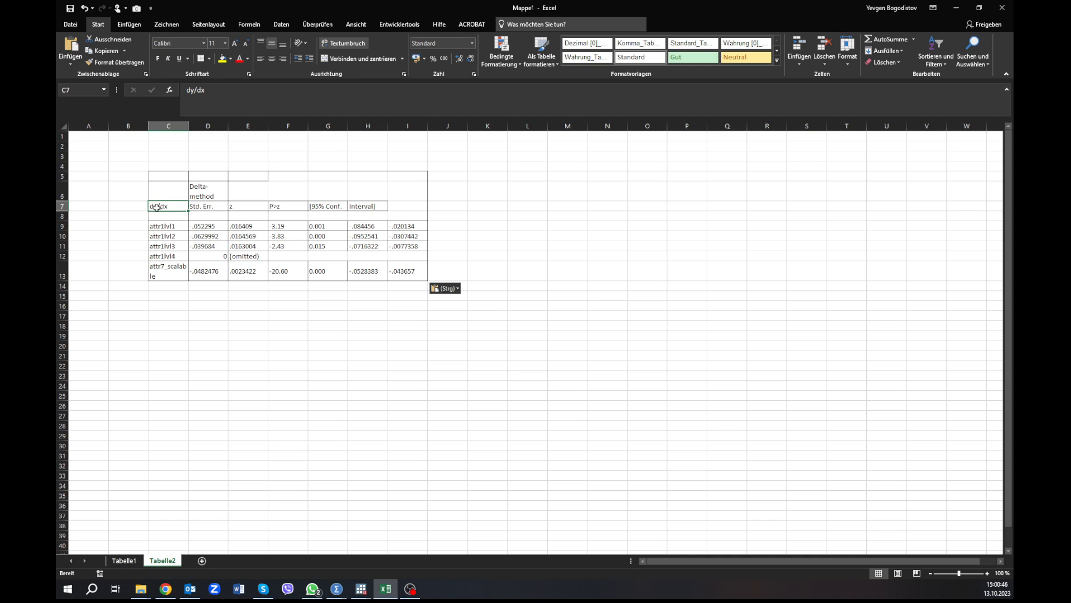
{"action": "left_click", "coordinate": [208, 225]}
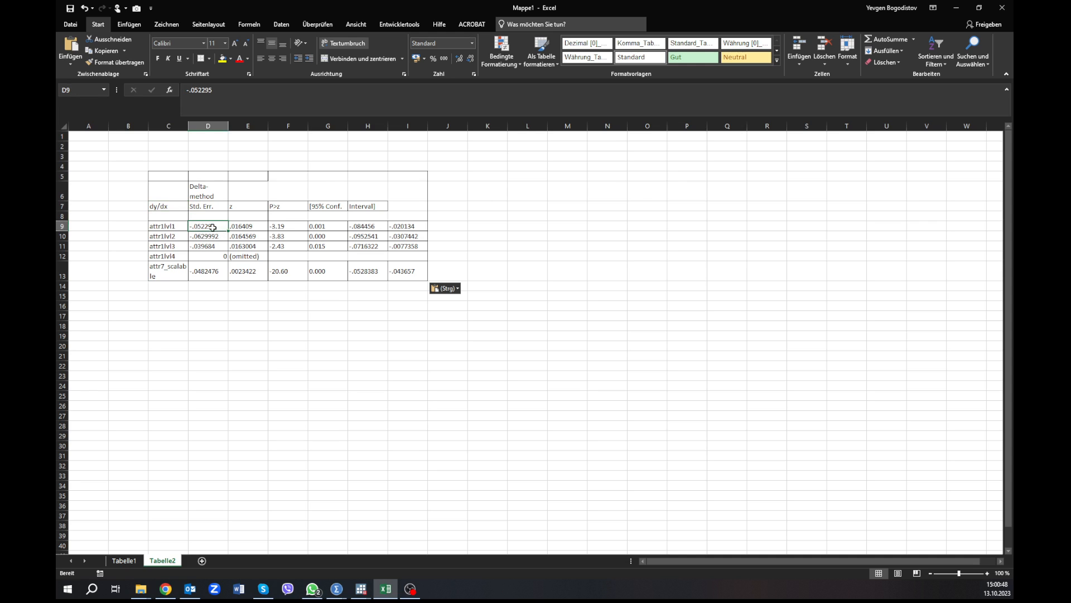
- Copy the dy/dx values and head column L 'Marginal effects, dy/dx' in the logistic table
{"action": "left_click_drag", "start_coordinate": [208, 226], "coordinate": [207, 246]}
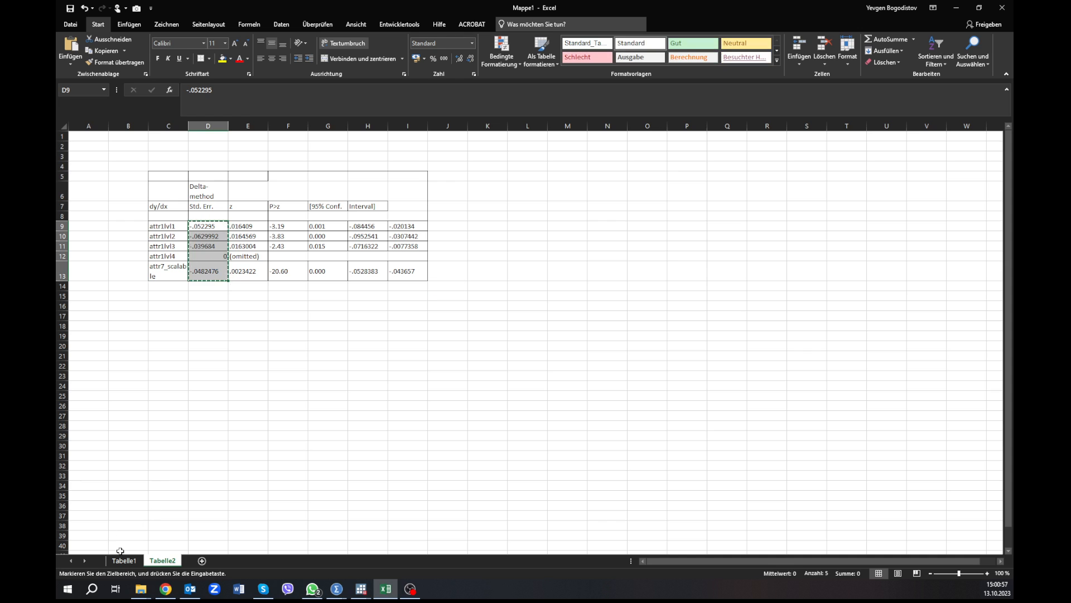
{"action": "left_click", "coordinate": [122, 560]}
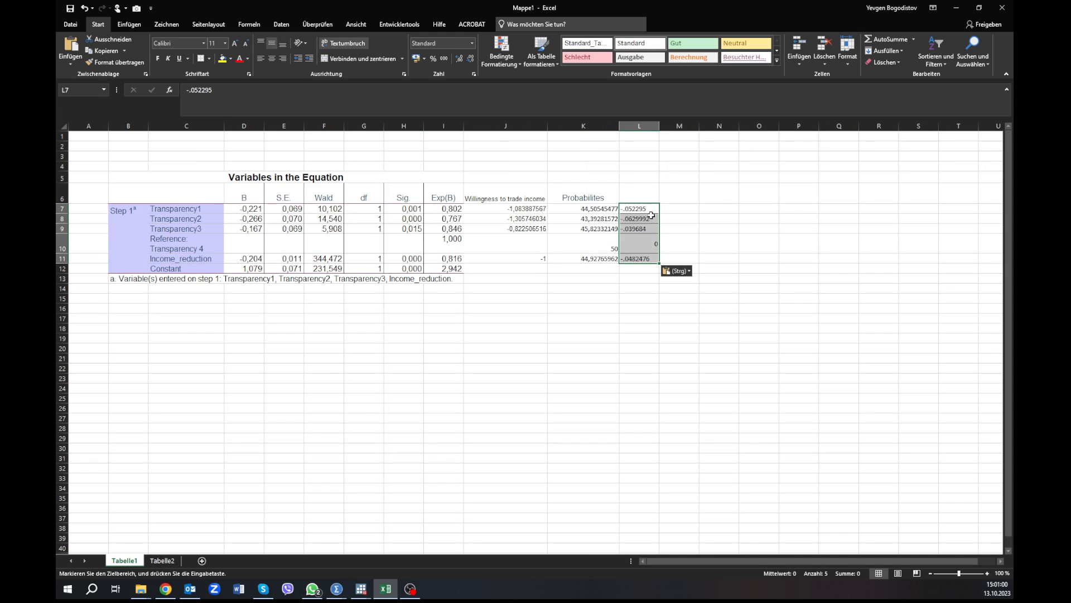
{"action": "left_click", "coordinate": [641, 192]}
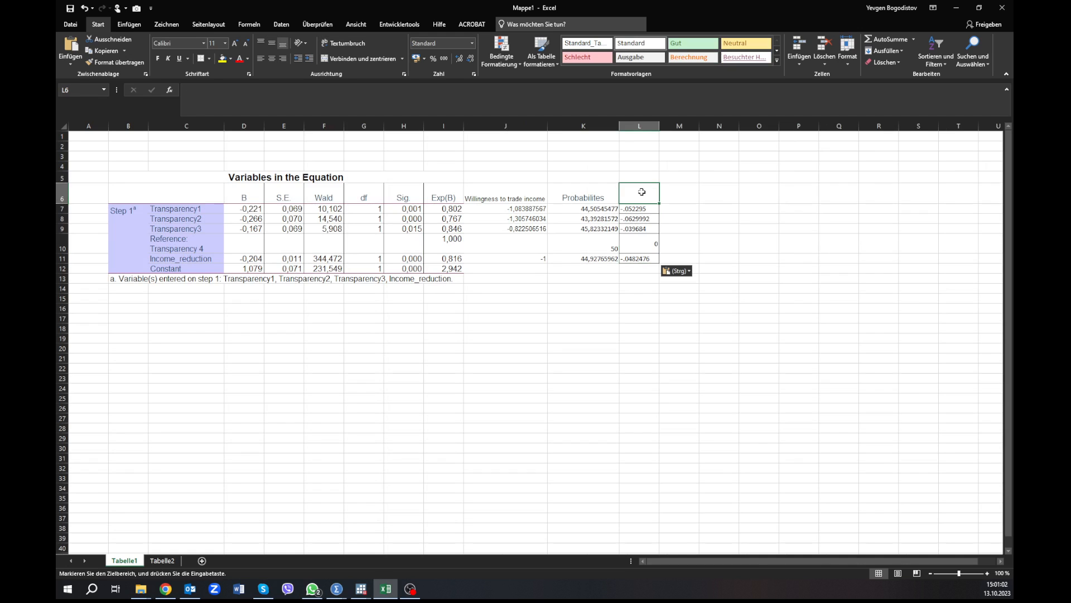
{"action": "type", "text": "Marginal effects,"}
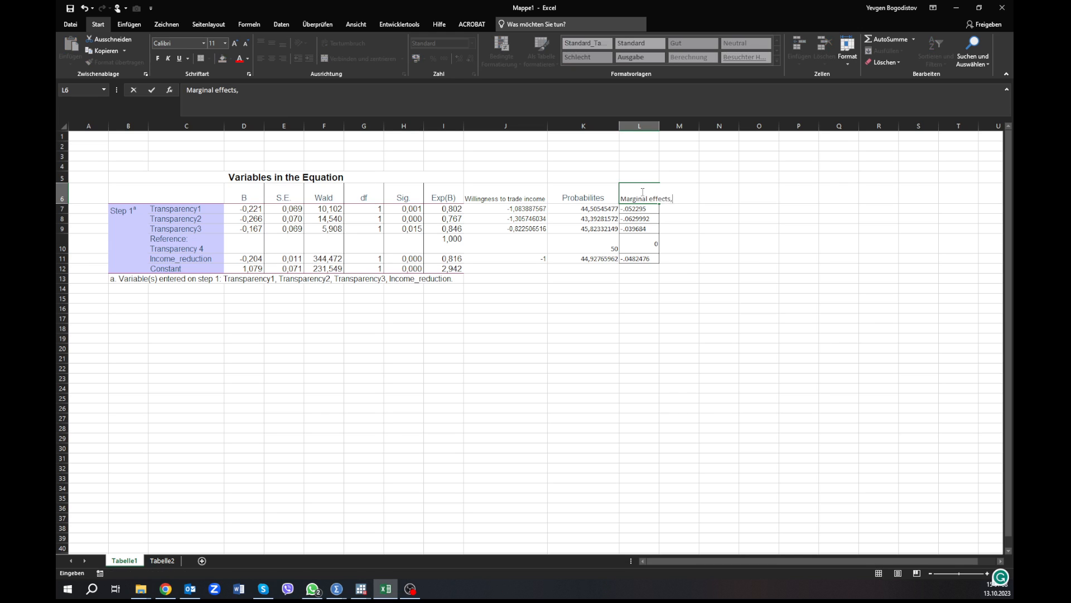
{"action": "type", "text": "dy/dy"}
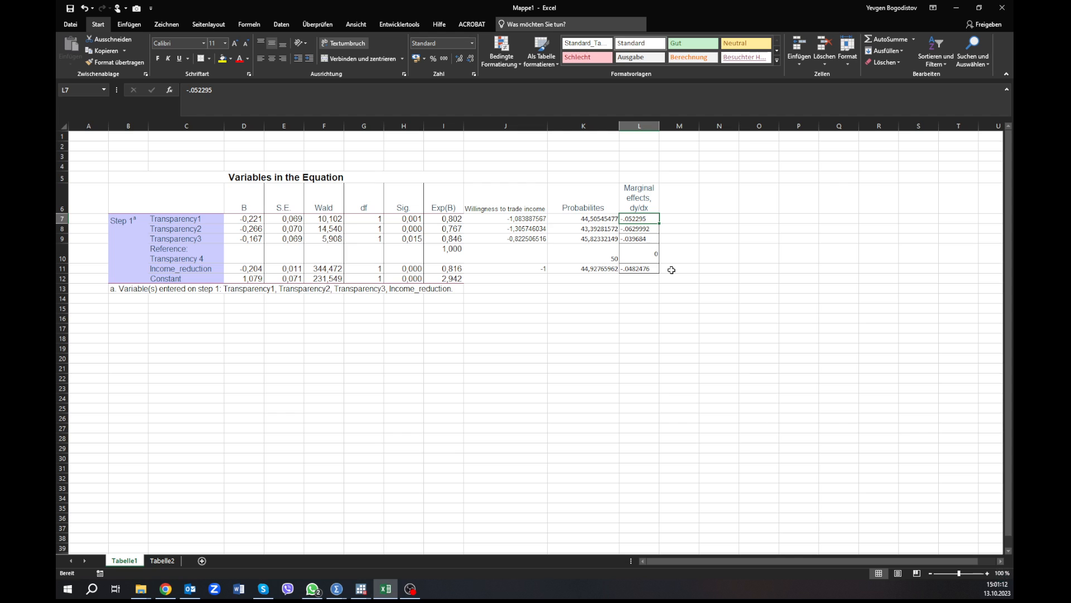
{"action": "left_click", "coordinate": [639, 308]}
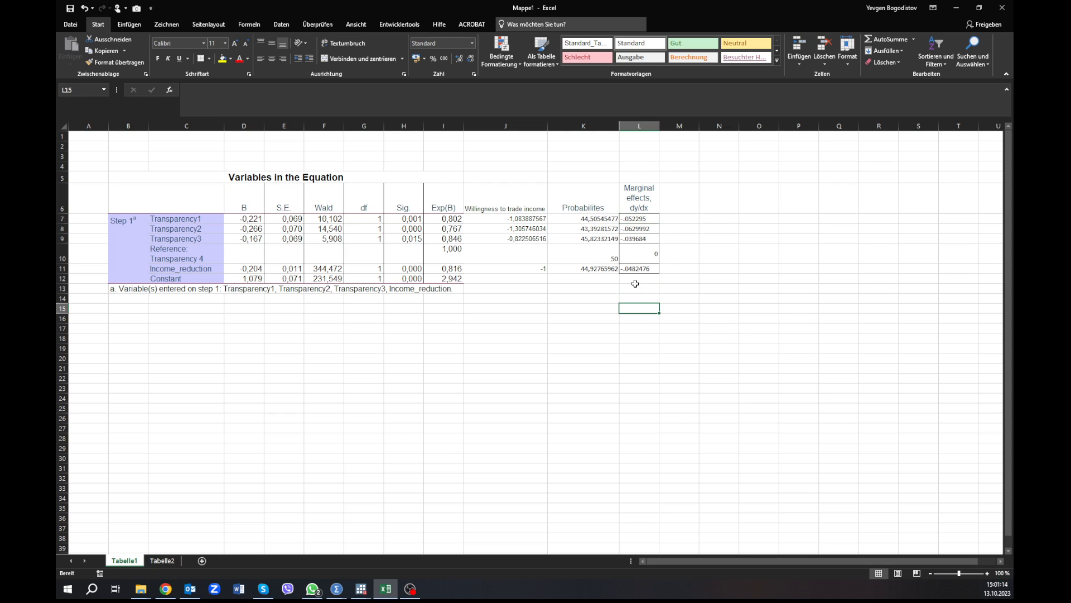
{"action": "mouse_move", "coordinate": [601, 276]}
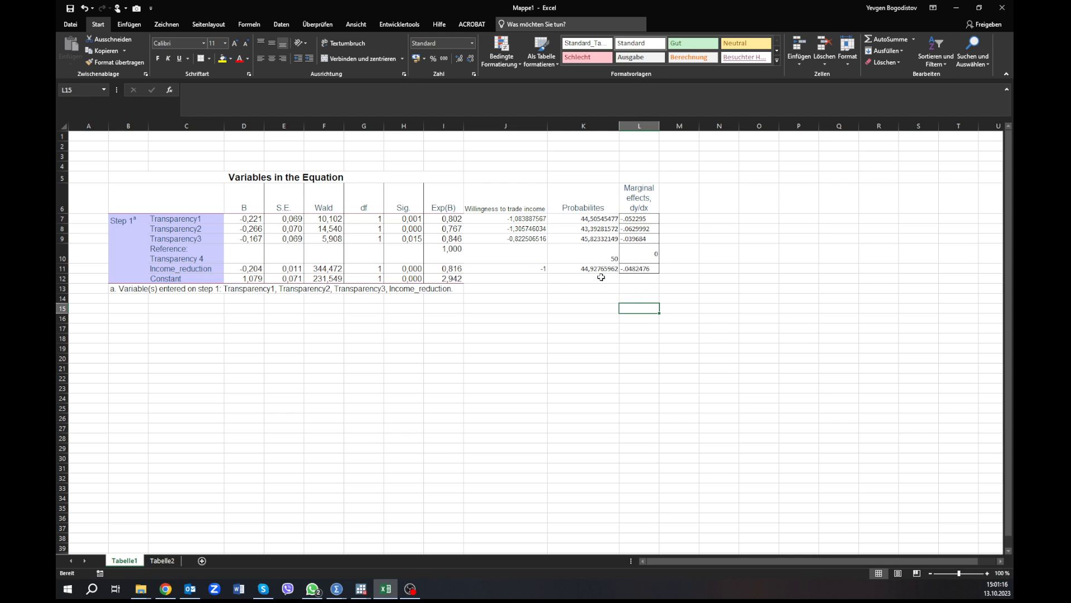
{"action": "mouse_move", "coordinate": [633, 276]}
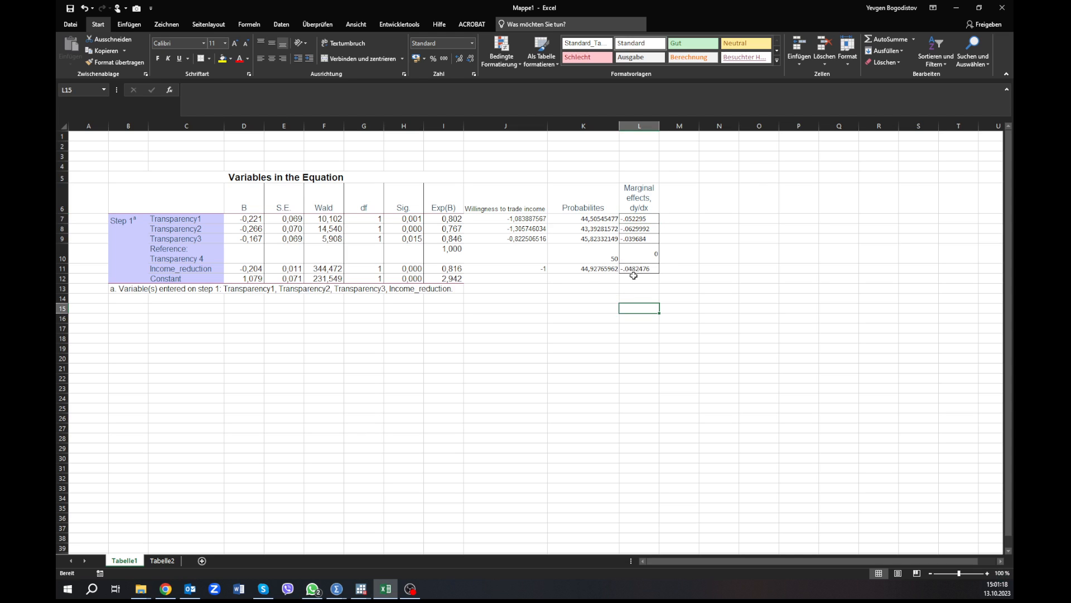
{"action": "mouse_move", "coordinate": [636, 268]}
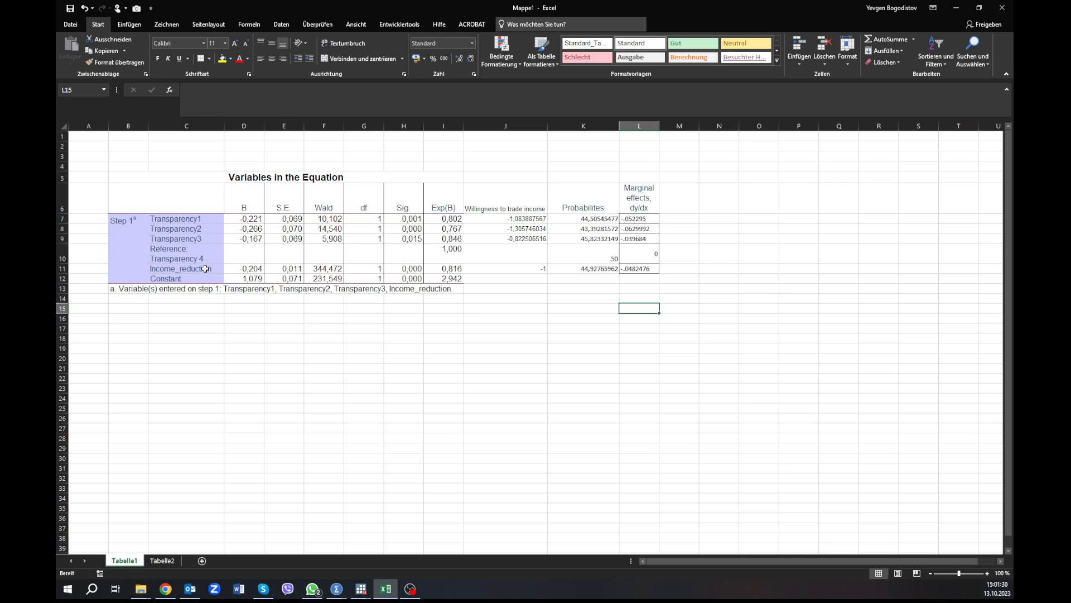
{"action": "mouse_move", "coordinate": [214, 268]}
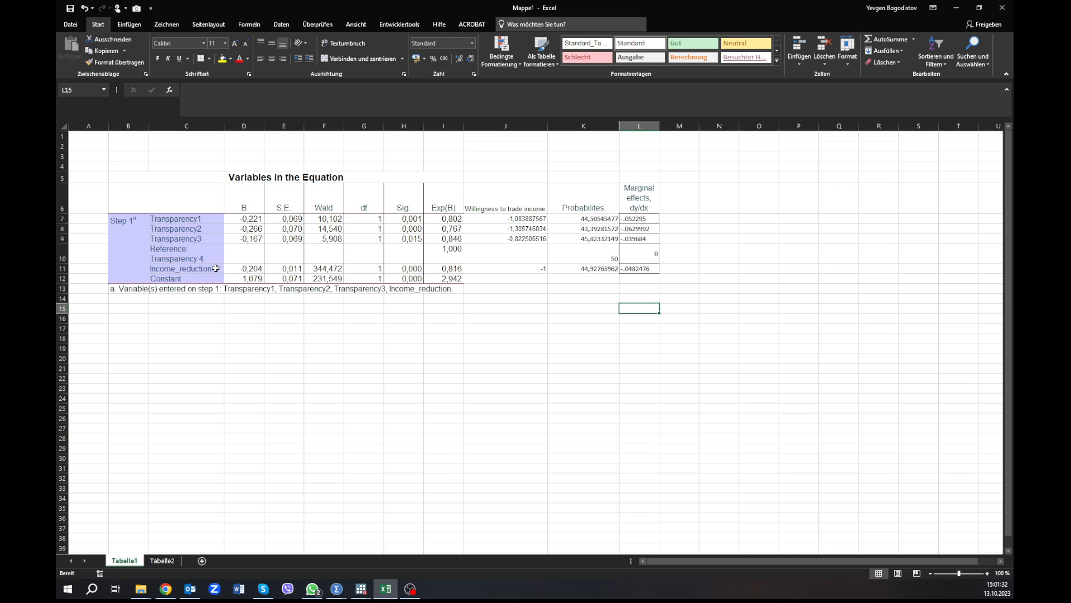
{"action": "mouse_move", "coordinate": [595, 295]}
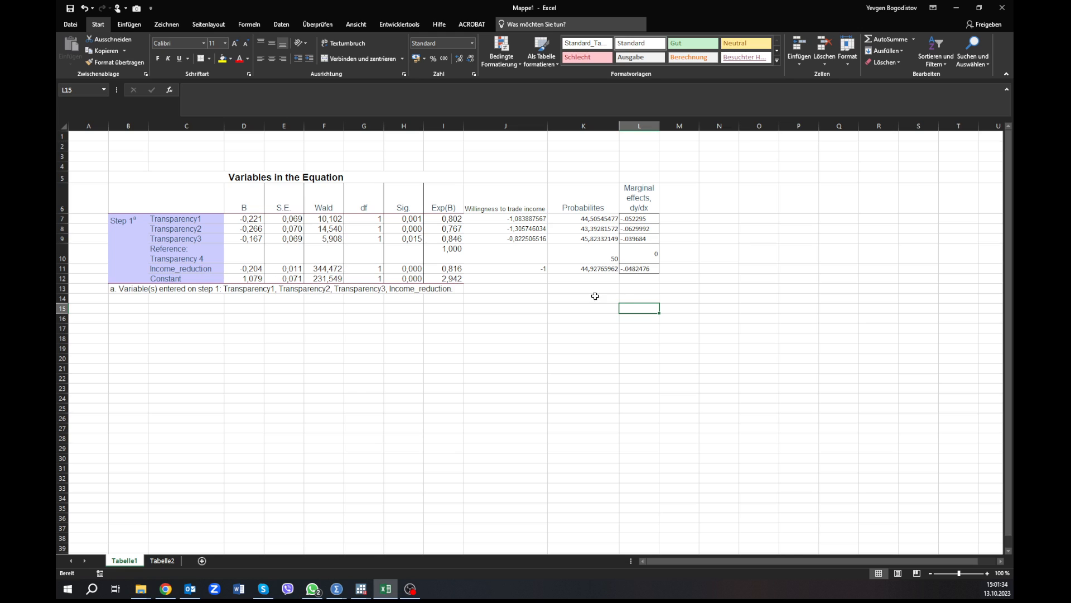
{"action": "mouse_move", "coordinate": [674, 274]}
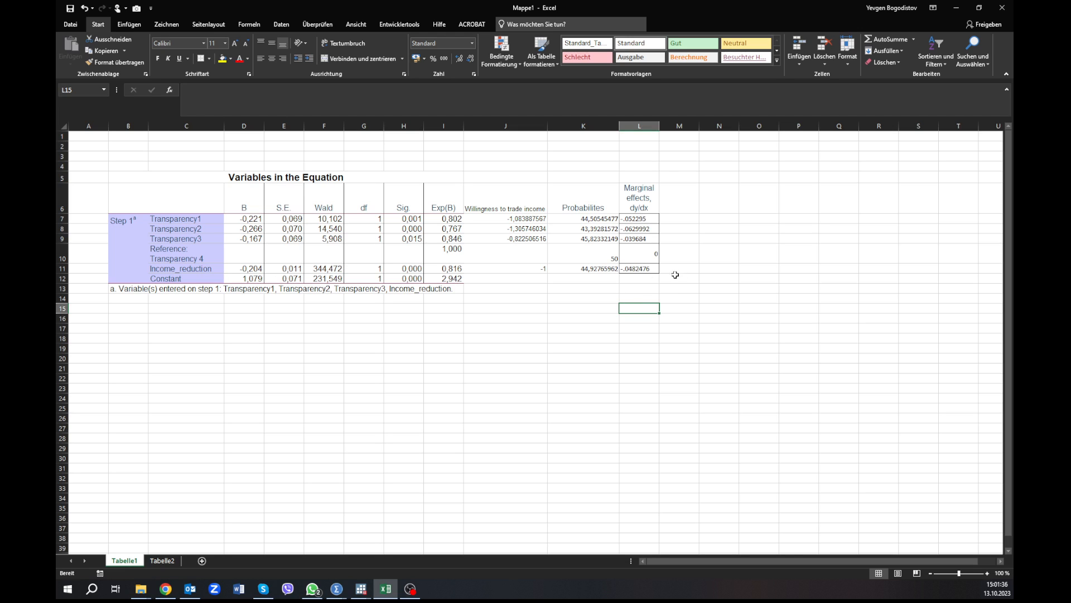
{"action": "mouse_move", "coordinate": [685, 209]}
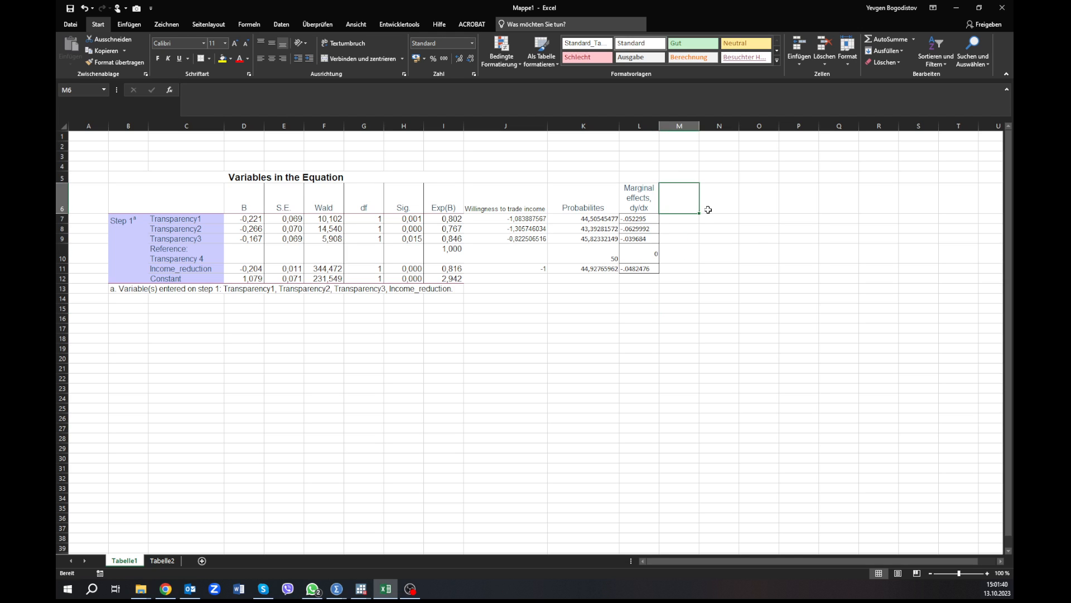
- Head column M with '?' and enter =50-K7 in M7
{"action": "type", "text": "?"}
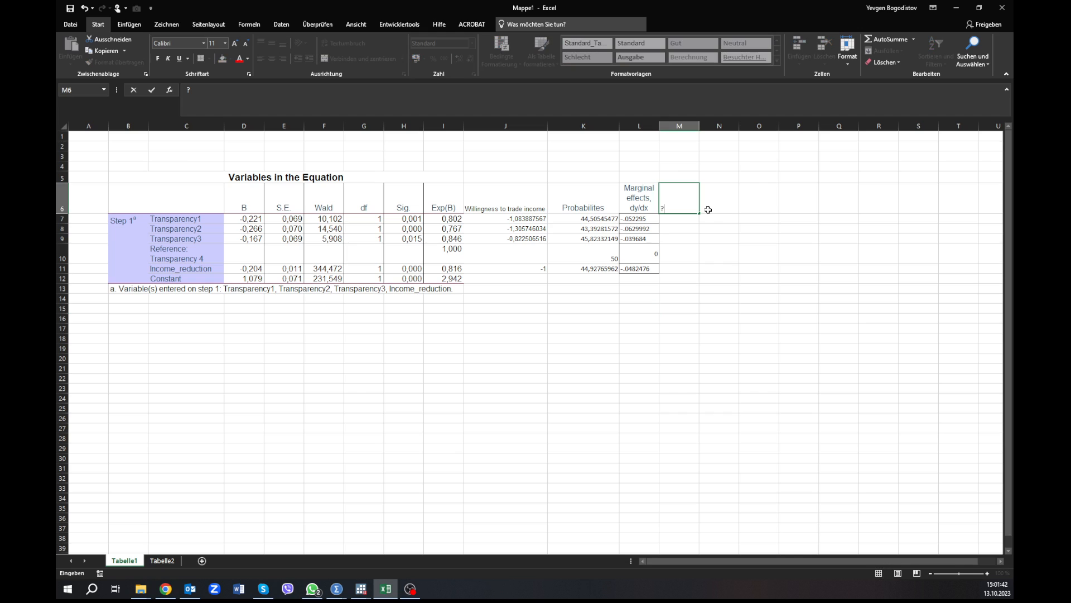
{"action": "mouse_move", "coordinate": [466, 257]}
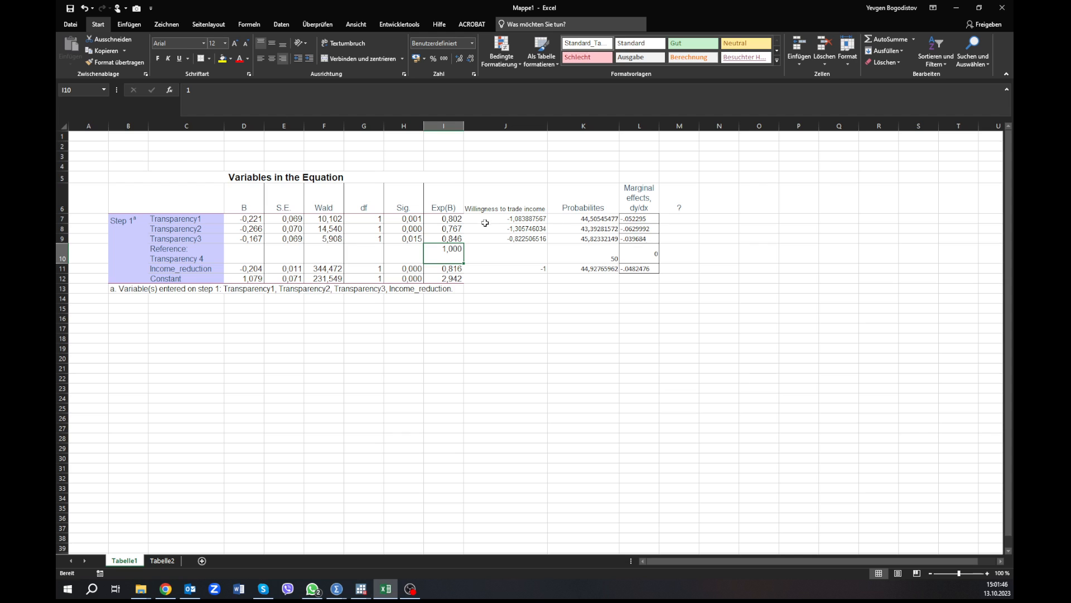
{"action": "left_click", "coordinate": [593, 218]}
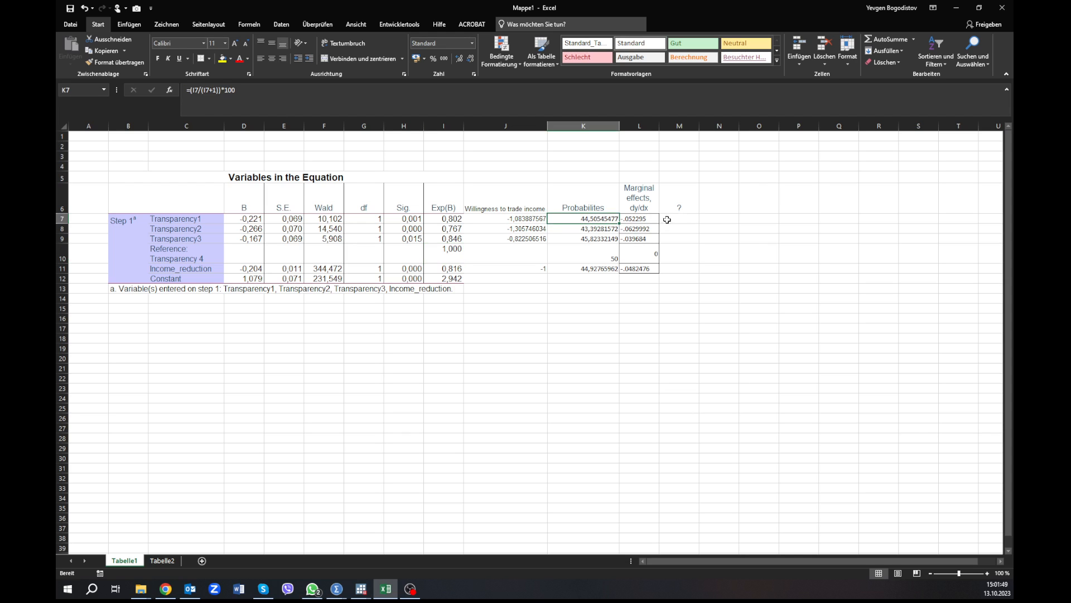
{"action": "mouse_move", "coordinate": [540, 185]}
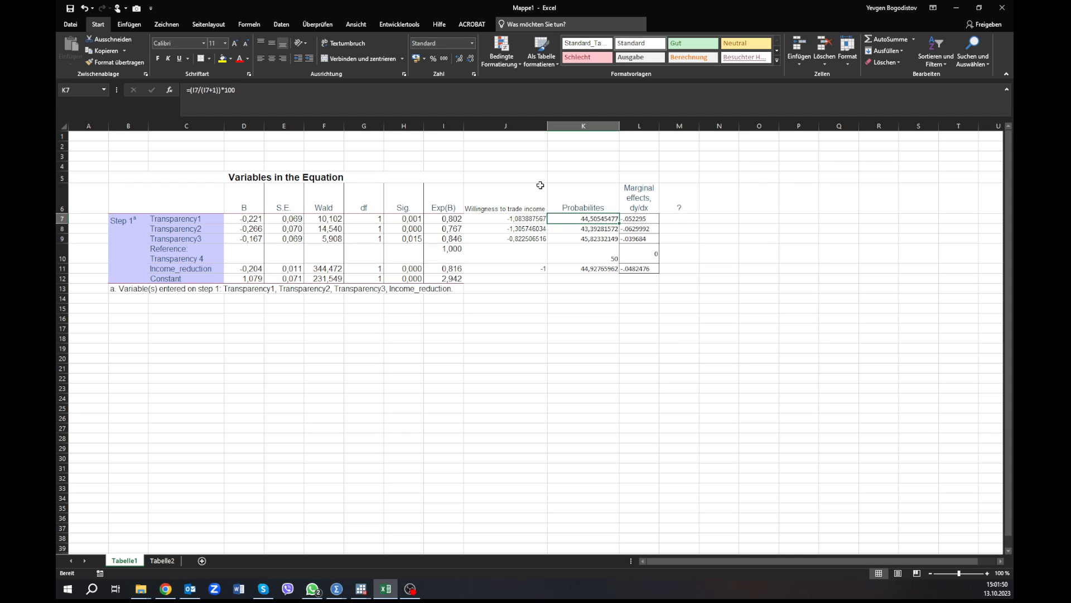
{"action": "left_click", "coordinate": [679, 218]}
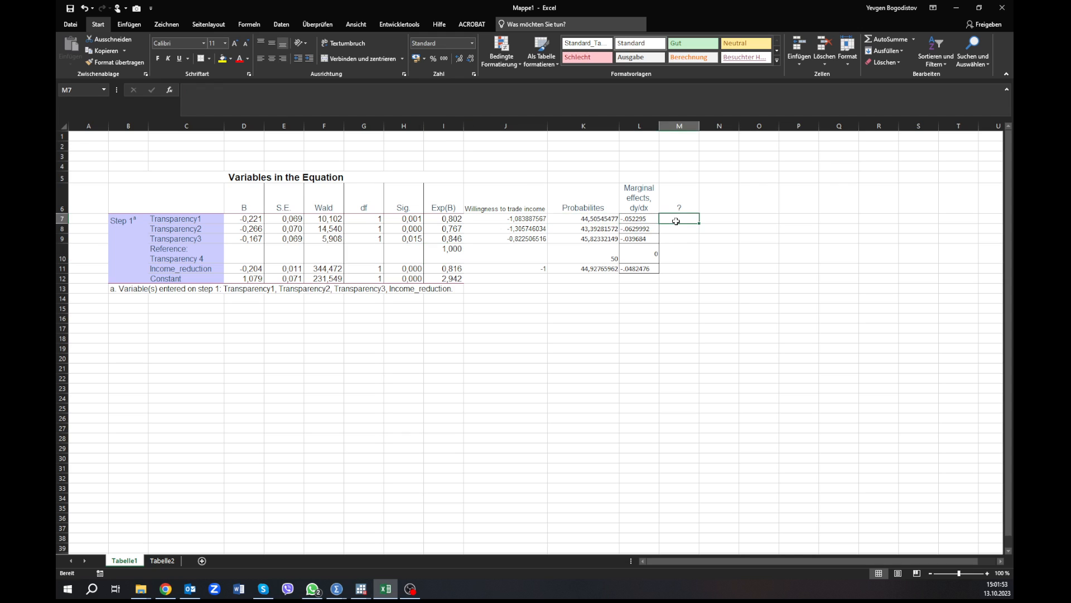
{"action": "type", "text": "="}
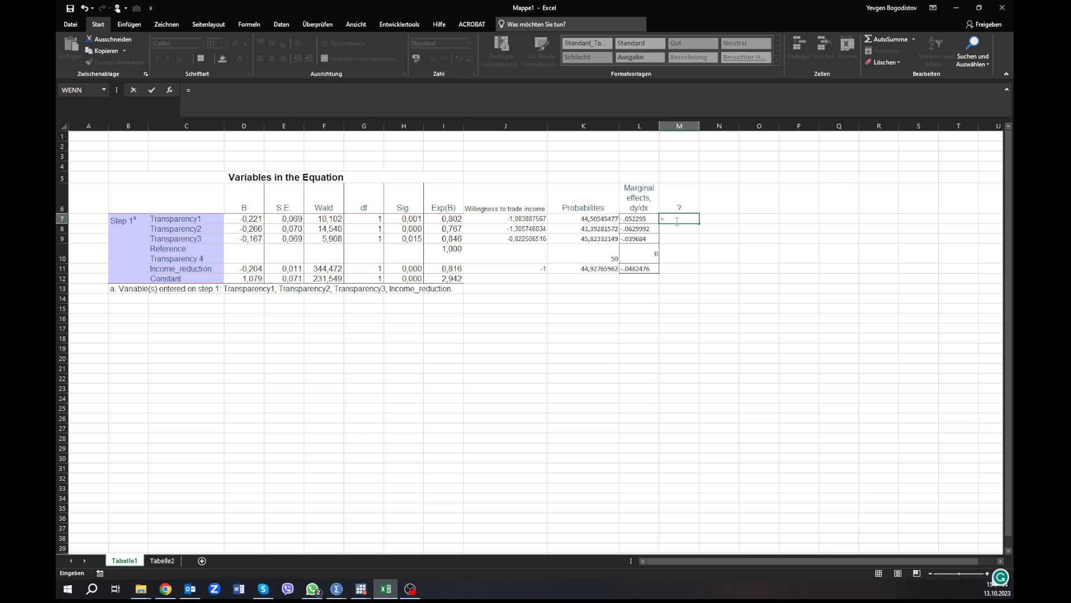
{"action": "type", "text": "50"}
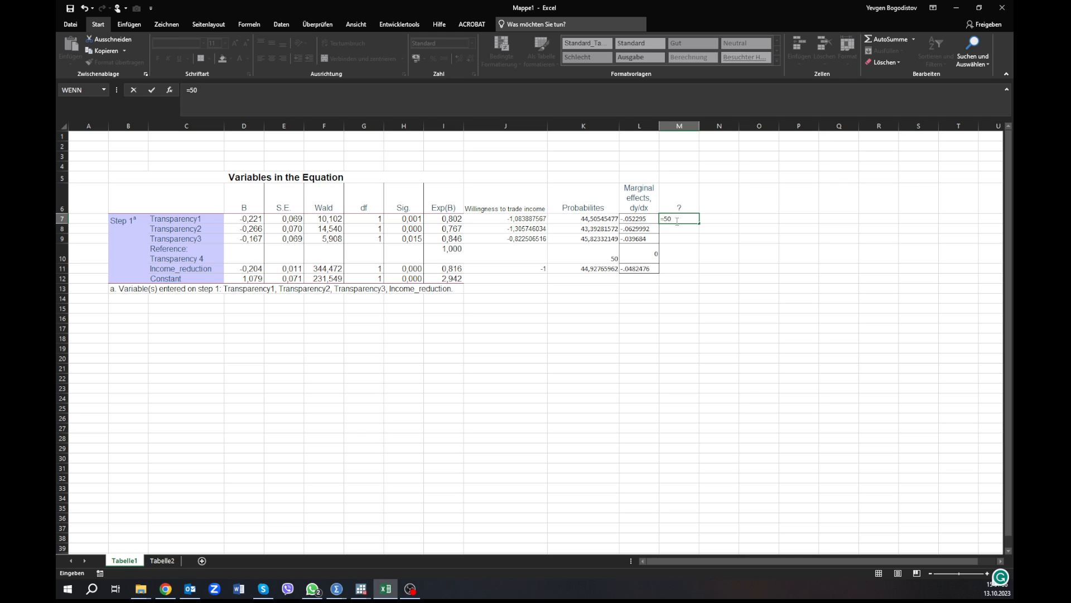
{"action": "left_click", "coordinate": [584, 218]}
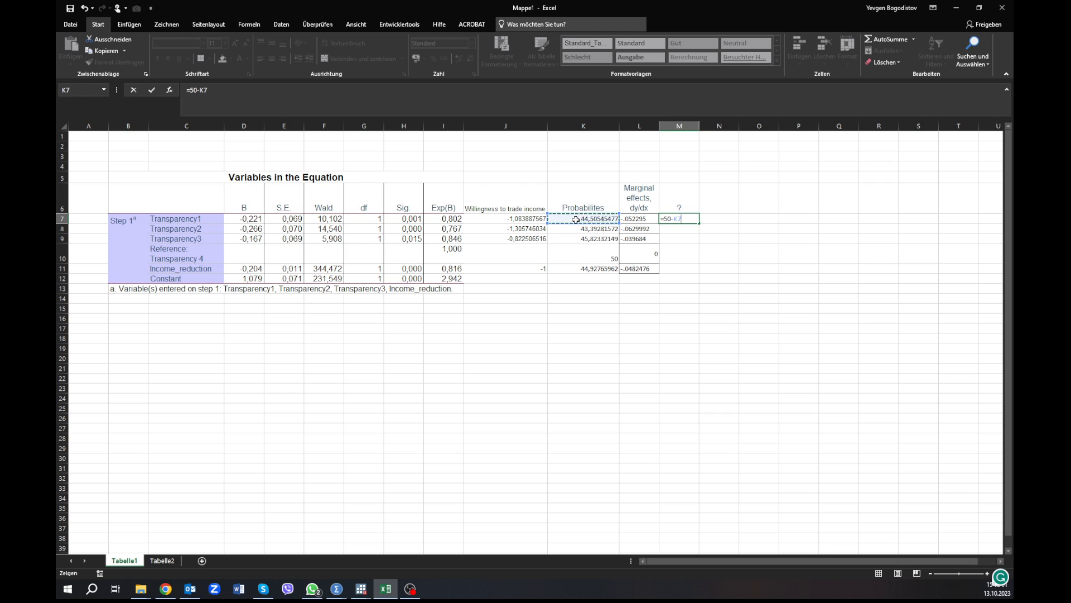
{"action": "key", "text": "Enter"}
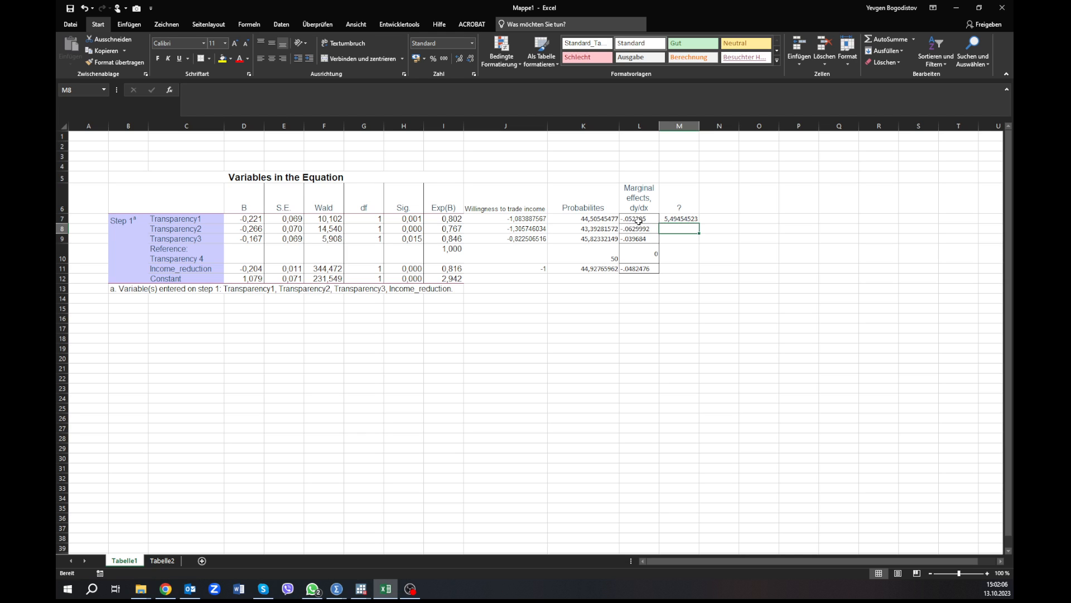
- Fill the 50-minus-probability formula down to row 11
{"action": "left_click", "coordinate": [679, 218]}
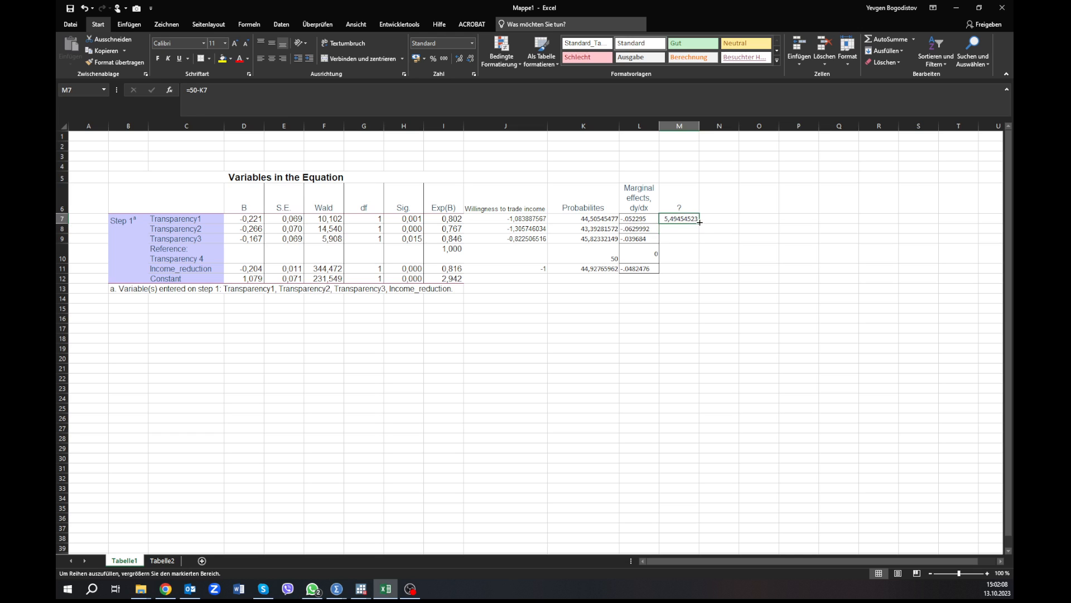
{"action": "left_click_drag", "start_coordinate": [679, 219], "coordinate": [691, 269]}
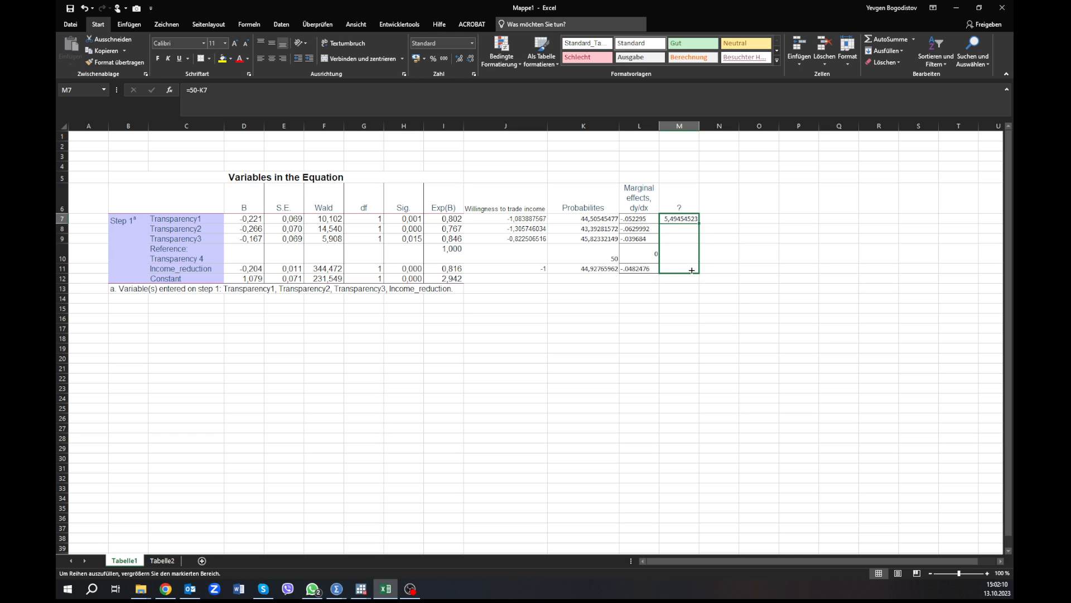
{"action": "left_click_drag", "start_coordinate": [692, 219], "coordinate": [691, 278]}
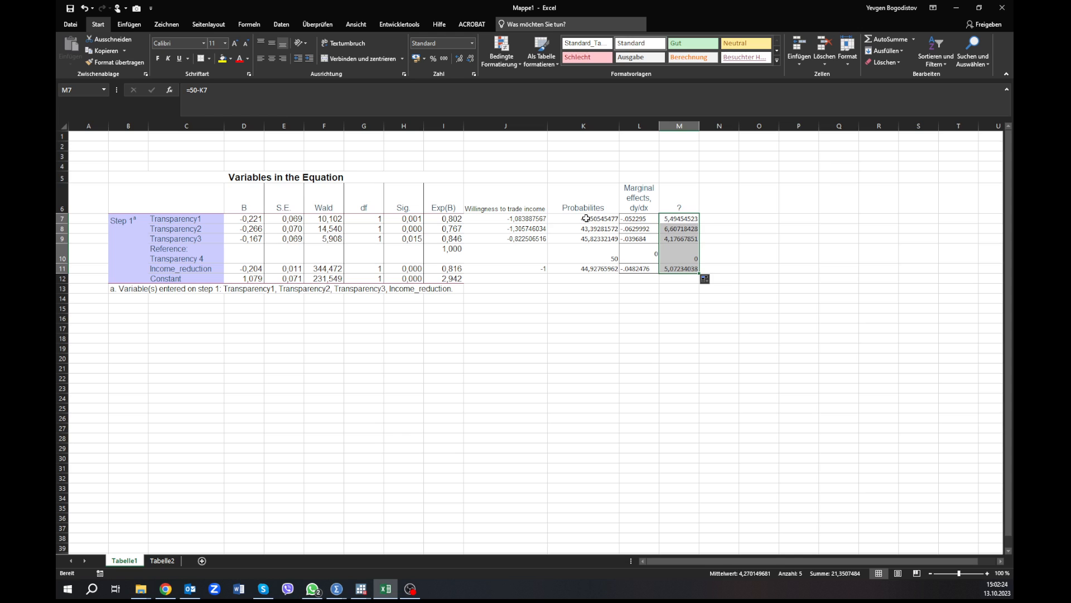
- Review the Exp(B), willingness-to-trade, probability formula, dy/dx and '?' values in the table
{"action": "left_click", "coordinate": [583, 218]}
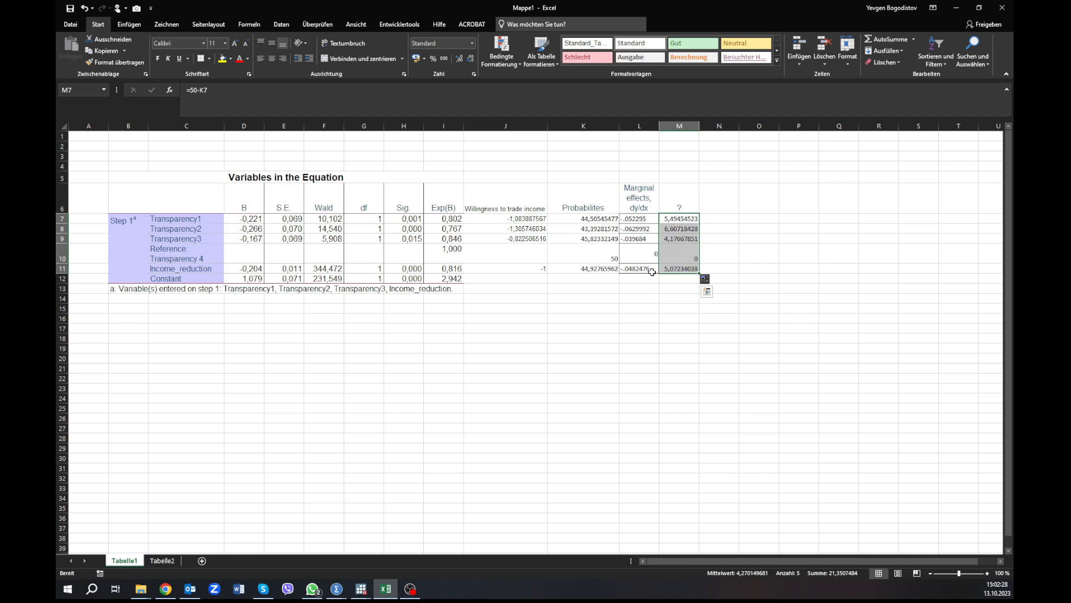
{"action": "left_click", "coordinate": [639, 269]}
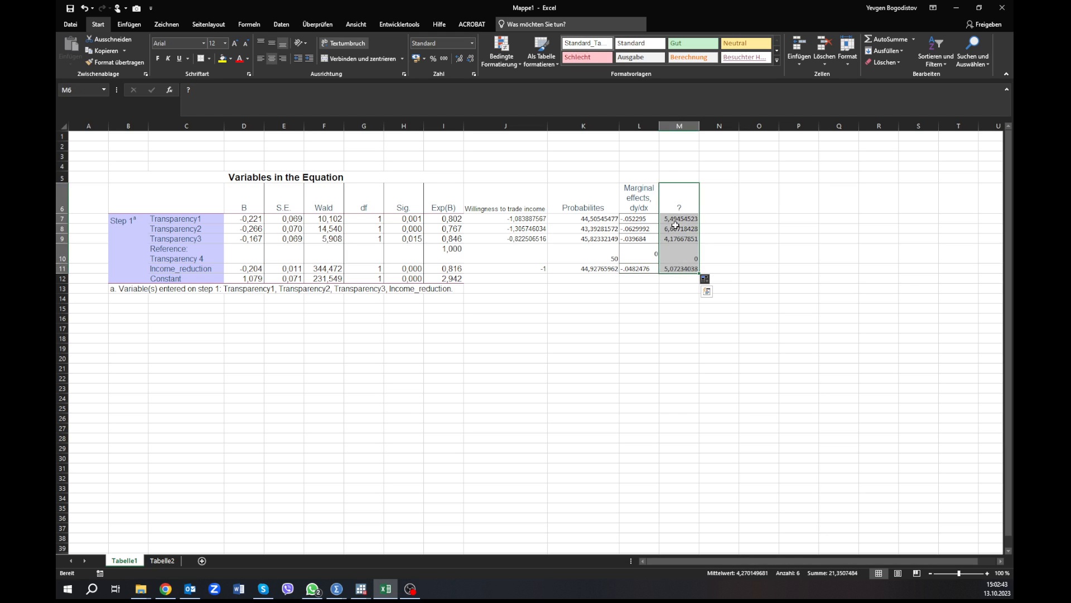
{"action": "left_click", "coordinate": [679, 218]}
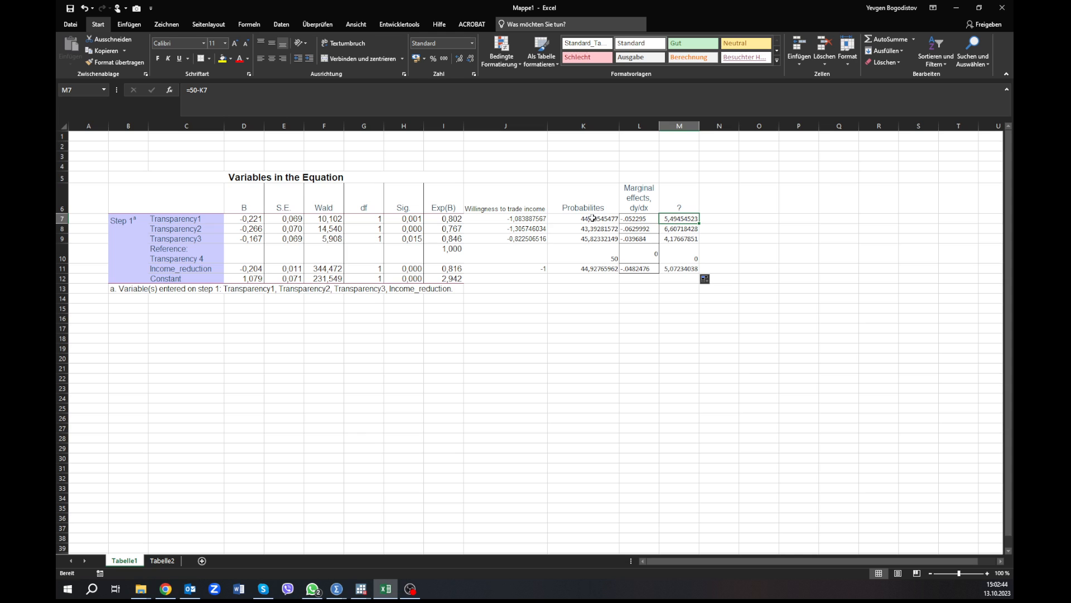
{"action": "left_click", "coordinate": [443, 218]}
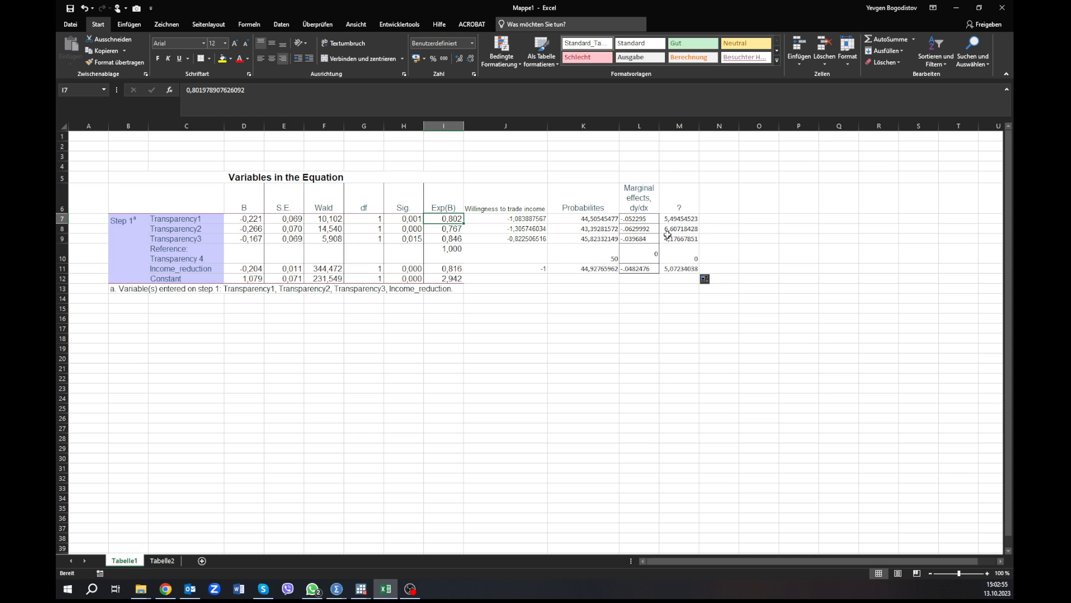
{"action": "mouse_move", "coordinate": [666, 228]}
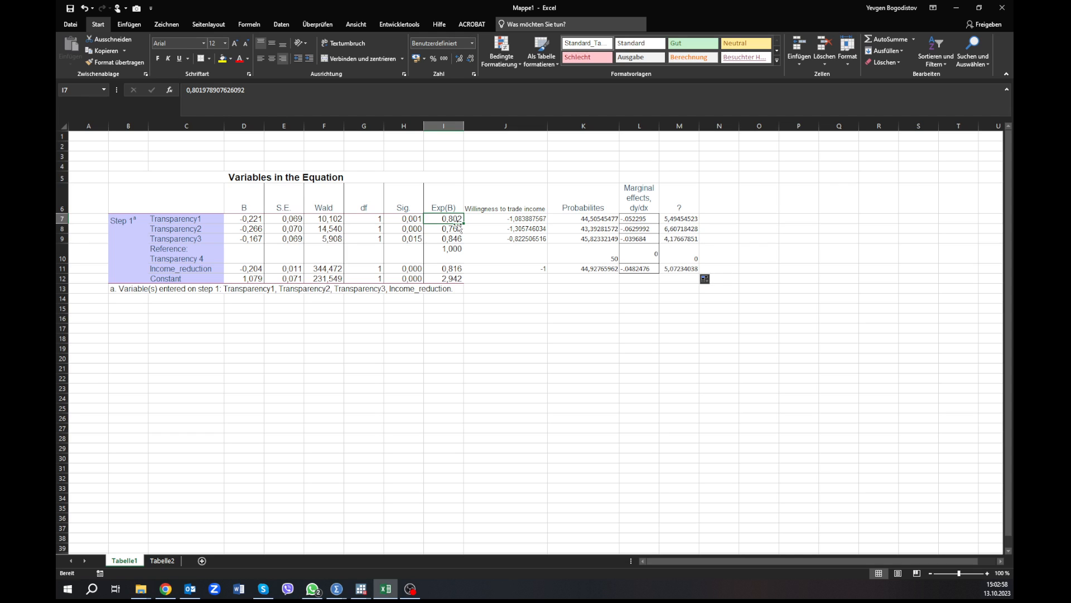
{"action": "left_click", "coordinate": [443, 200]}
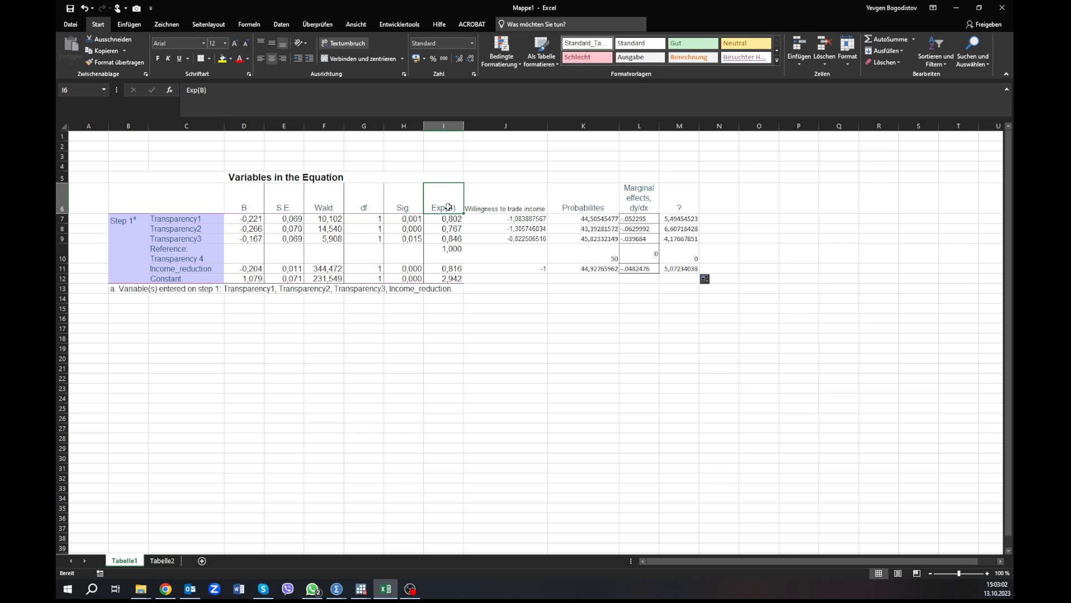
{"action": "left_click_drag", "start_coordinate": [505, 219], "coordinate": [505, 238]}
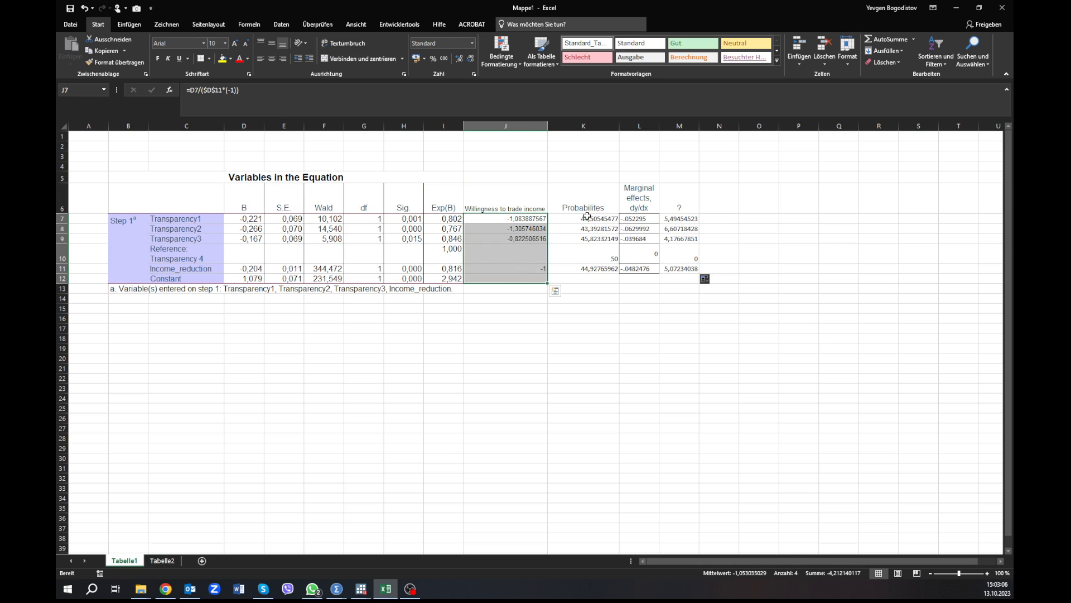
{"action": "left_click", "coordinate": [583, 218]}
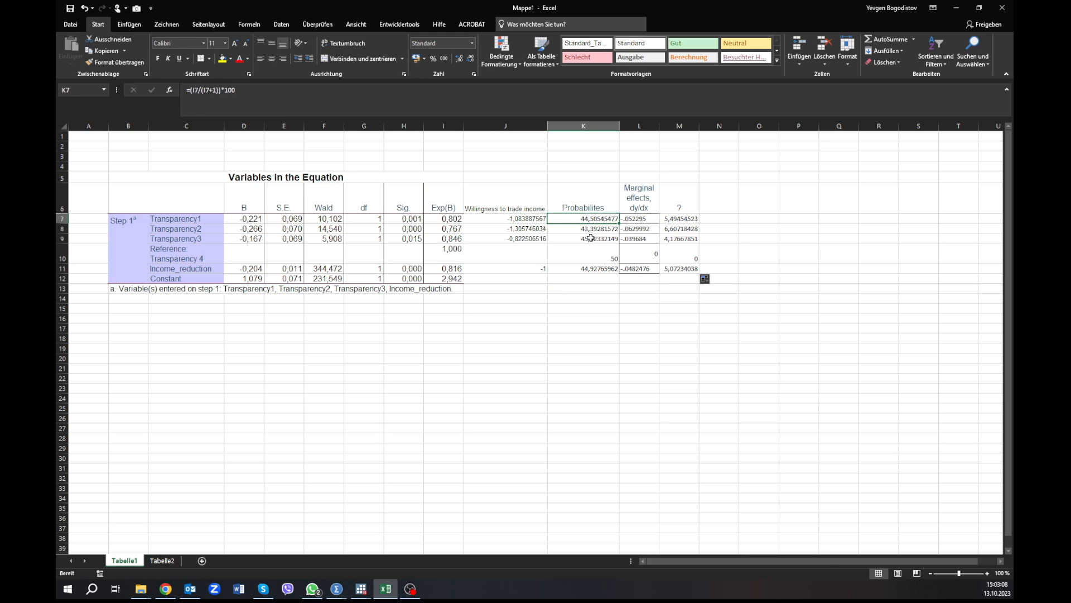
{"action": "mouse_move", "coordinate": [691, 219]}
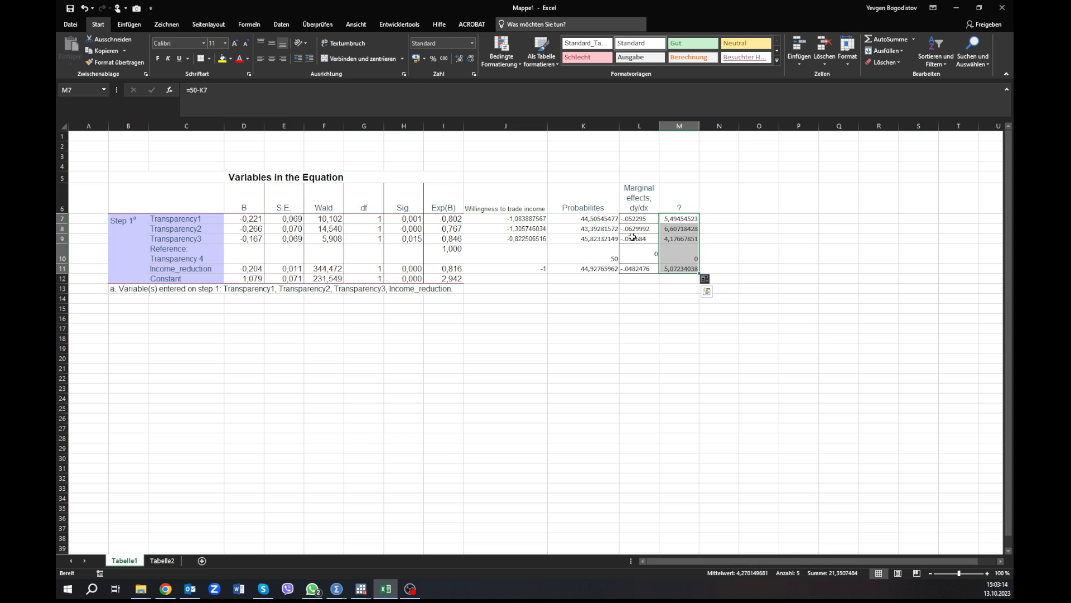
{"action": "left_click", "coordinate": [639, 218]}
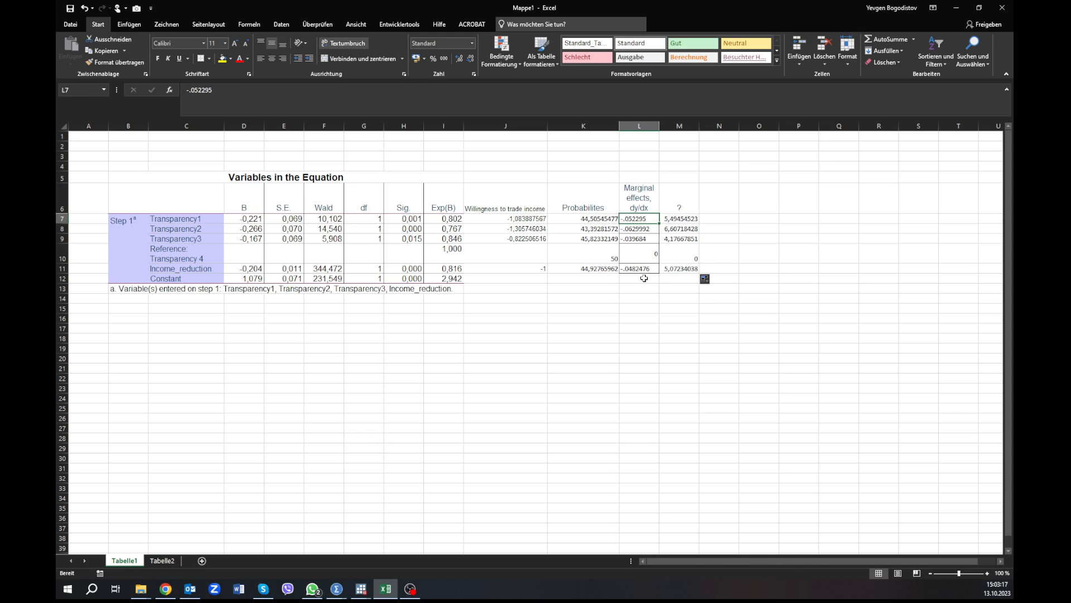
{"action": "mouse_move", "coordinate": [644, 274]}
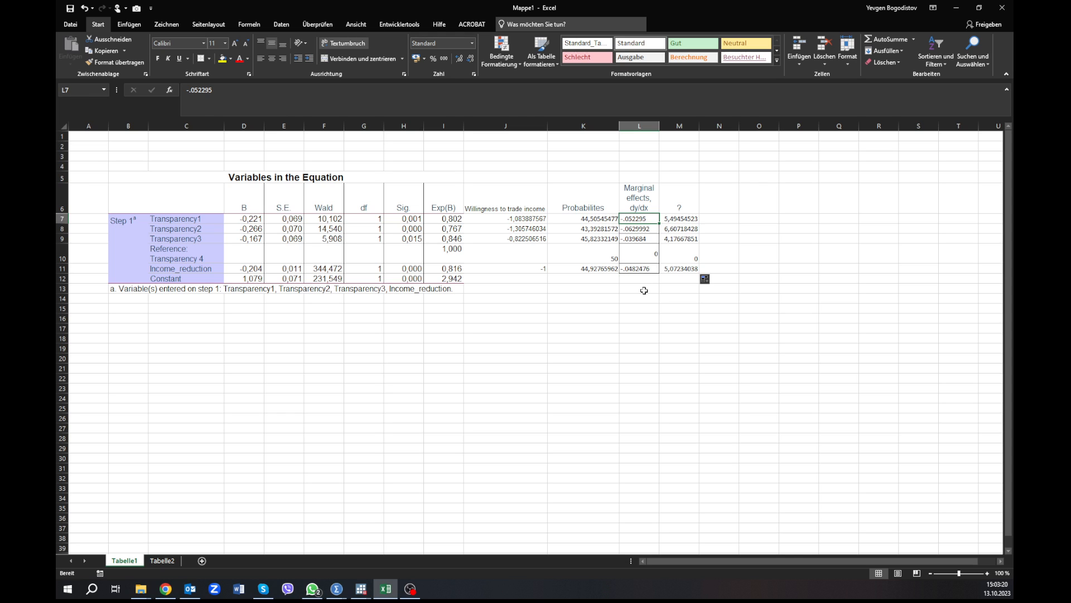
{"action": "left_click", "coordinate": [639, 308]}
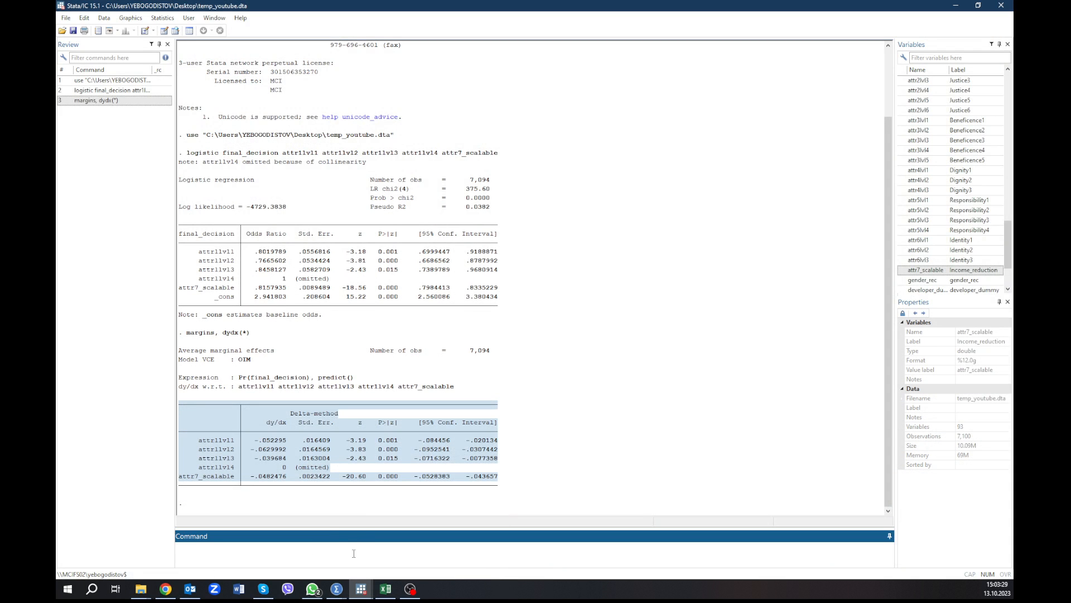
- Run marginsplot to graph the average marginal effects
{"action": "type", "text": "marg"}
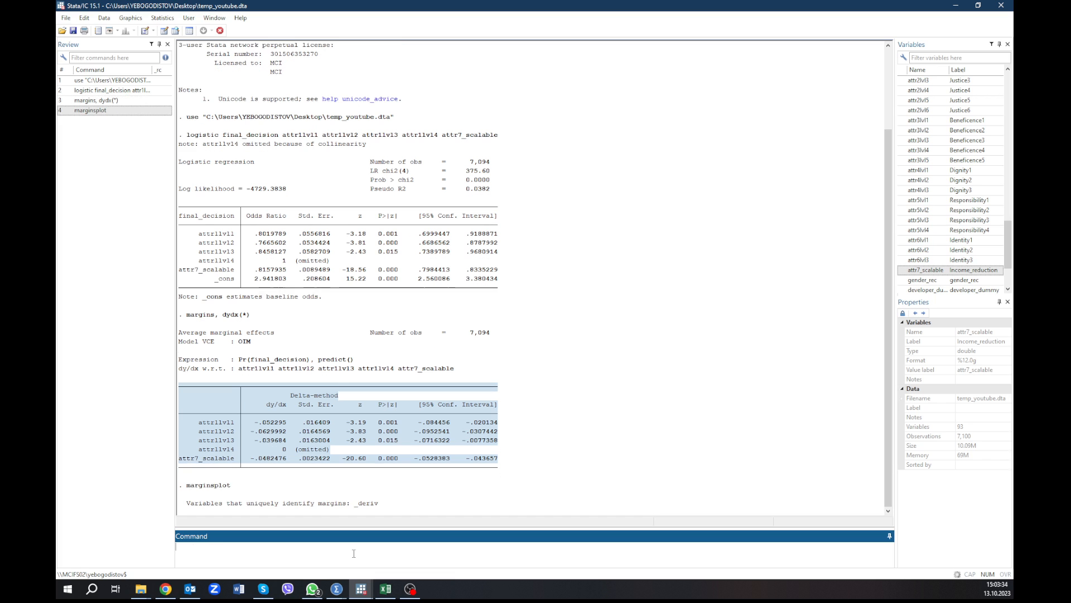
{"action": "mouse_move", "coordinate": [364, 544]}
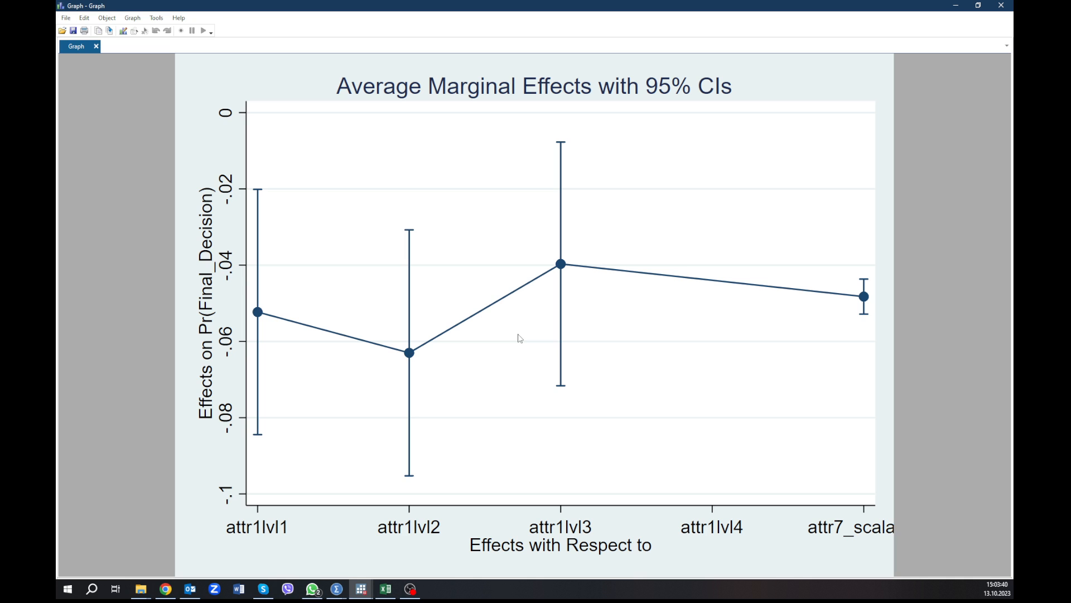
{"action": "mouse_move", "coordinate": [520, 349]}
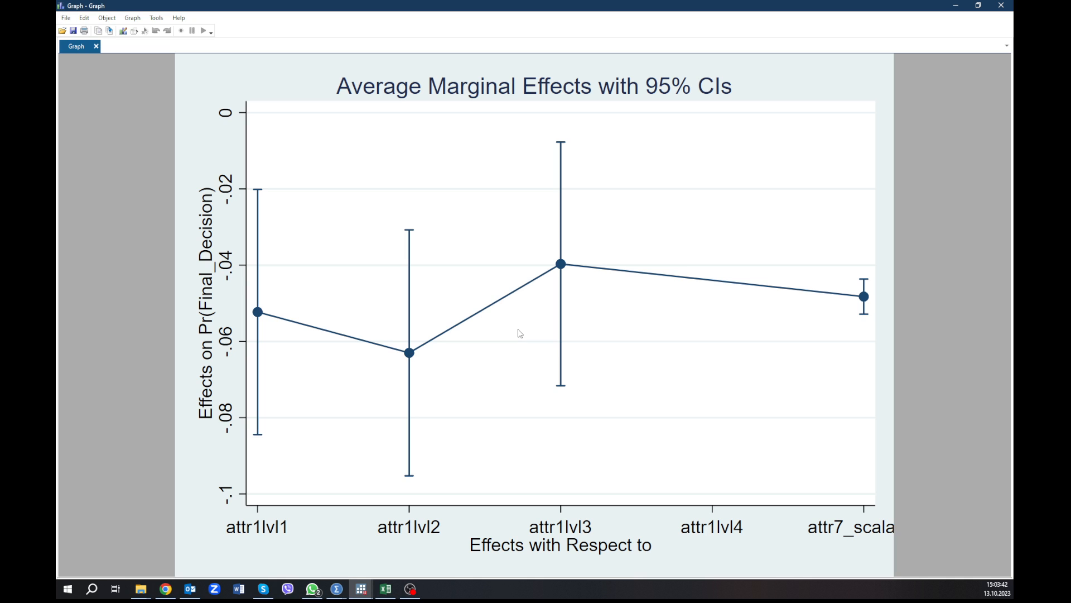
{"action": "mouse_move", "coordinate": [543, 309]}
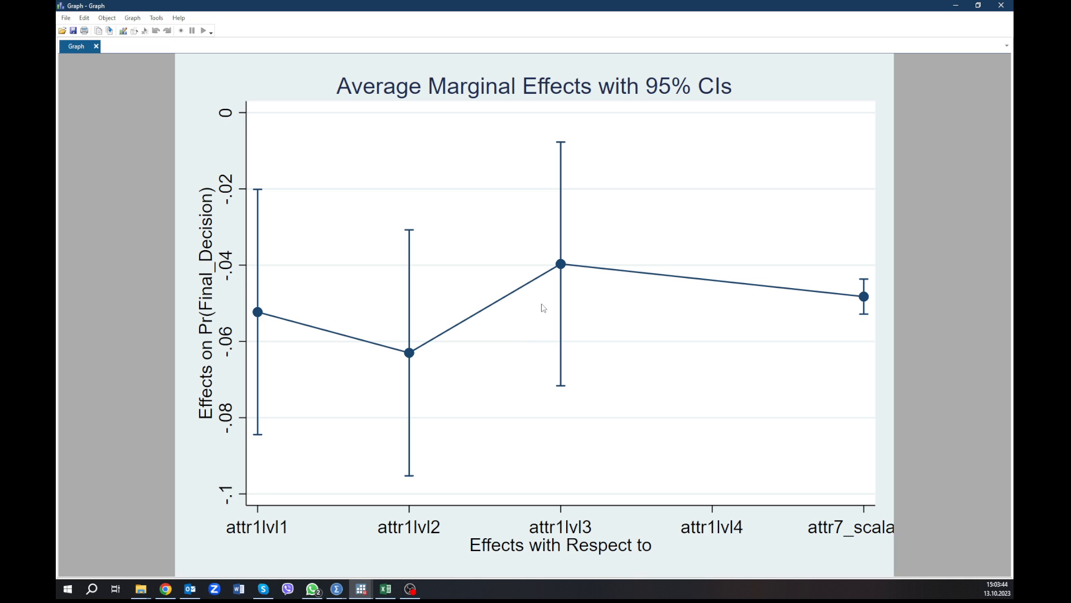
{"action": "mouse_move", "coordinate": [673, 344]}
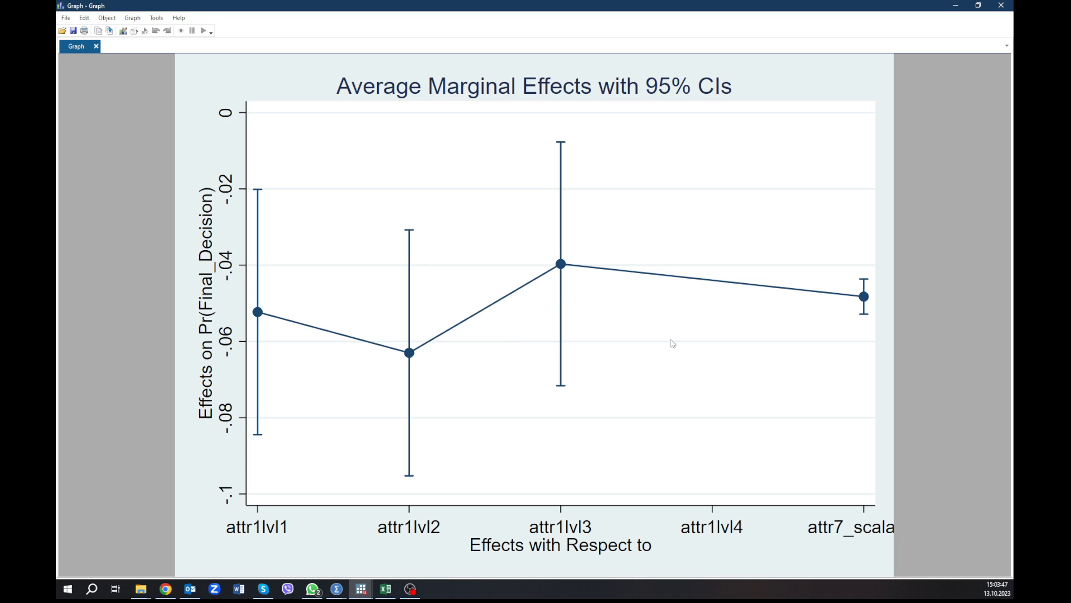
{"action": "mouse_move", "coordinate": [578, 341]}
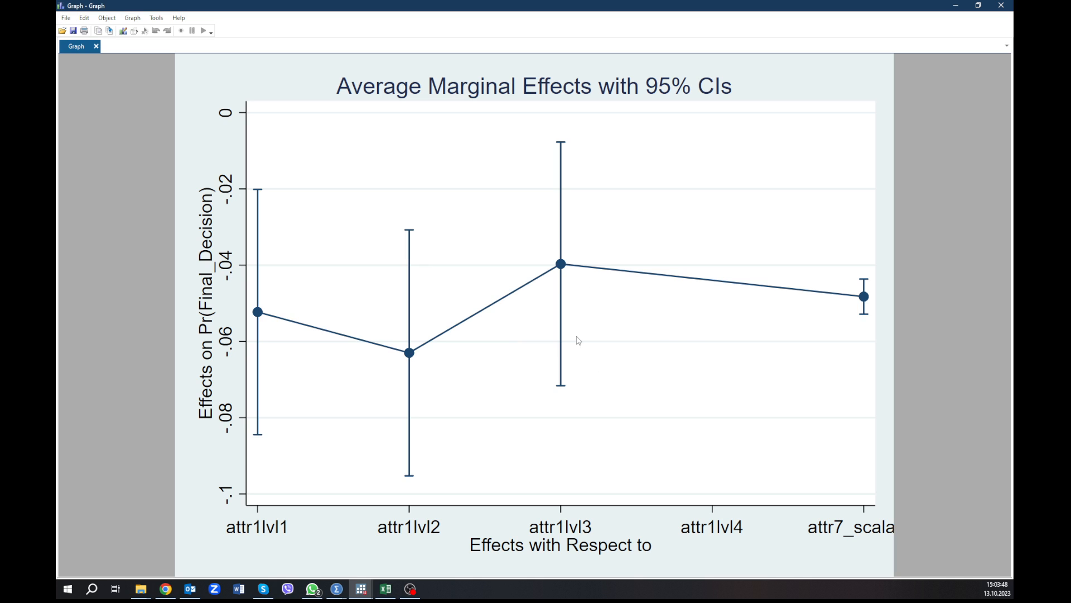
{"action": "mouse_move", "coordinate": [569, 269]}
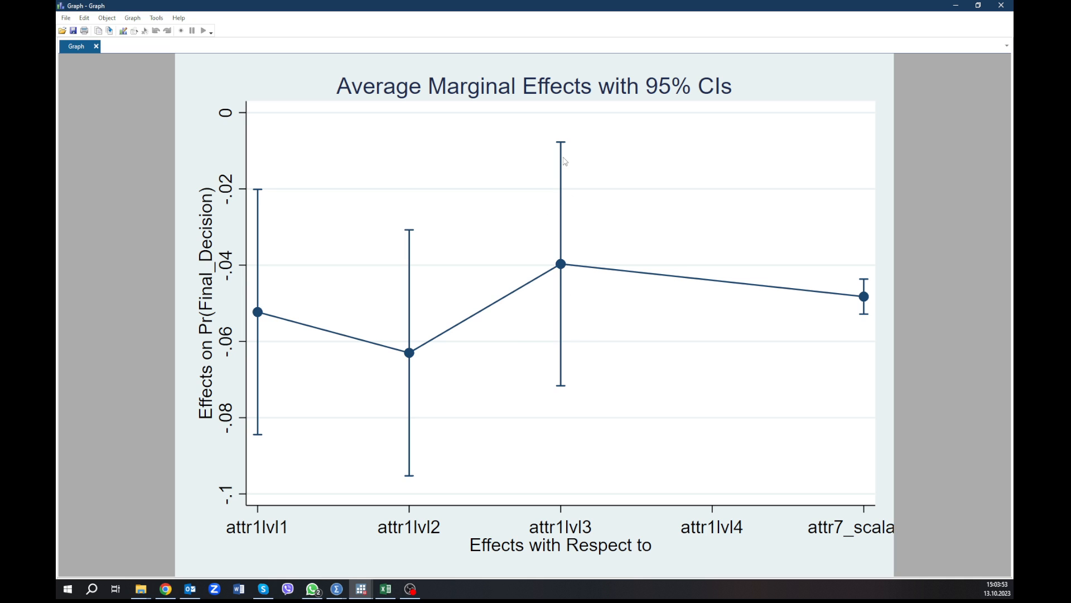
{"action": "mouse_move", "coordinate": [561, 279]}
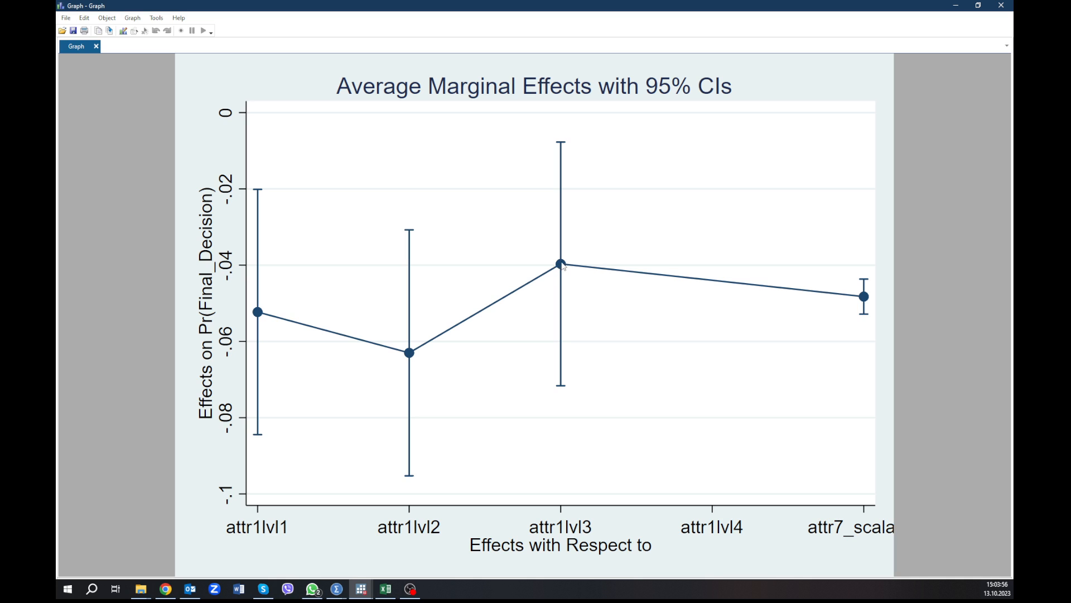
{"action": "mouse_move", "coordinate": [561, 113]}
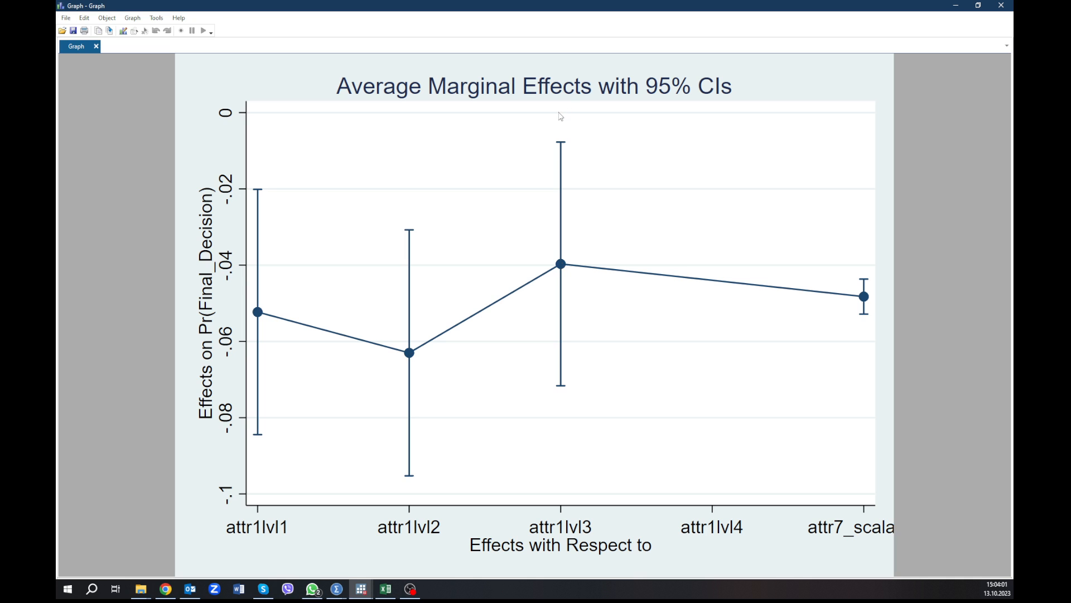
{"action": "mouse_move", "coordinate": [555, 194]}
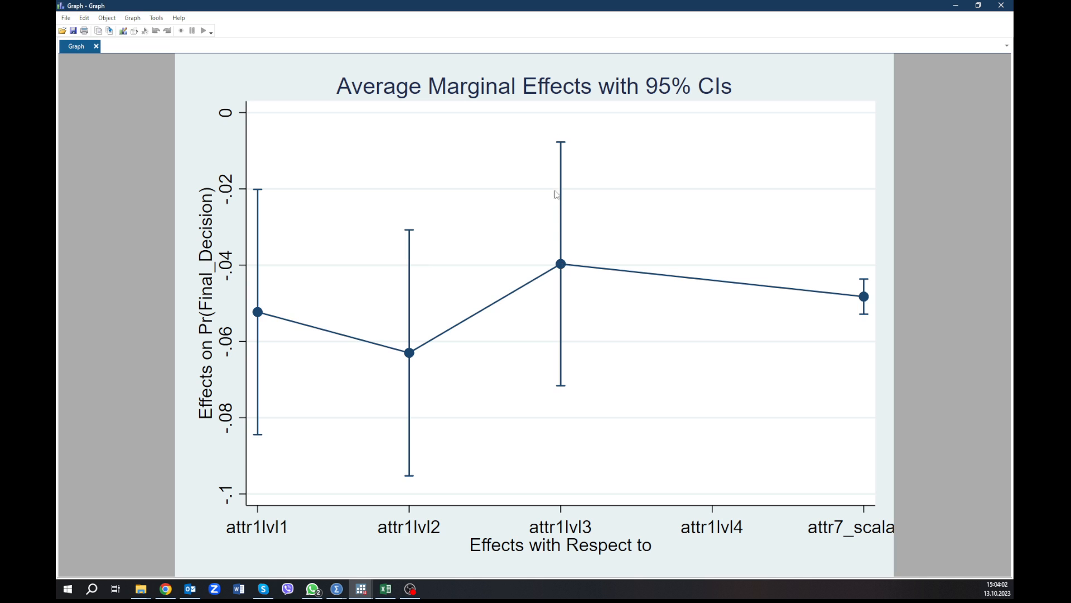
{"action": "mouse_move", "coordinate": [554, 261]}
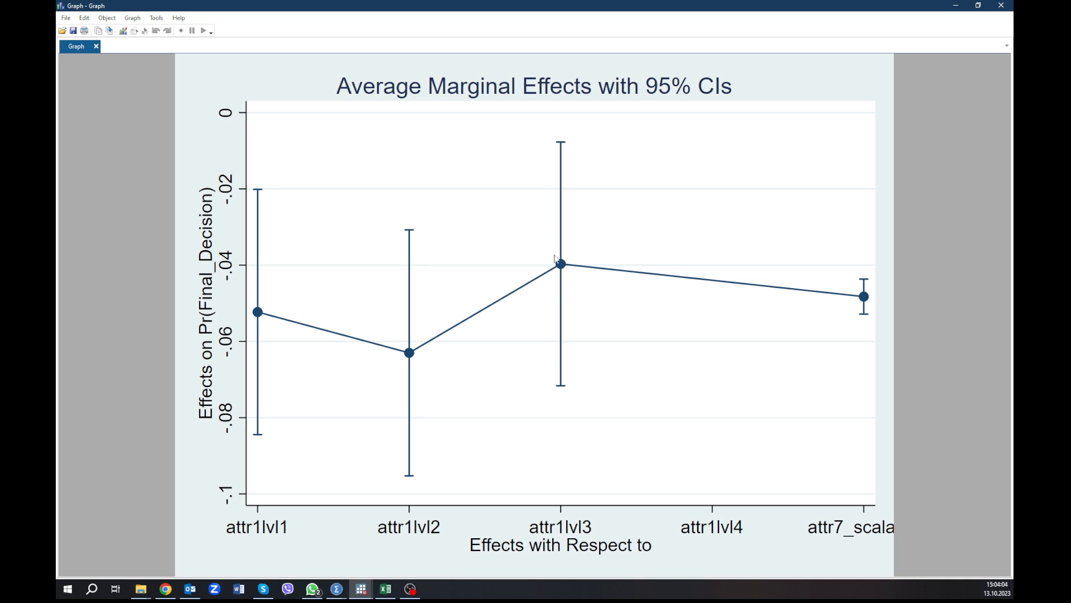
{"action": "mouse_move", "coordinate": [593, 258]}
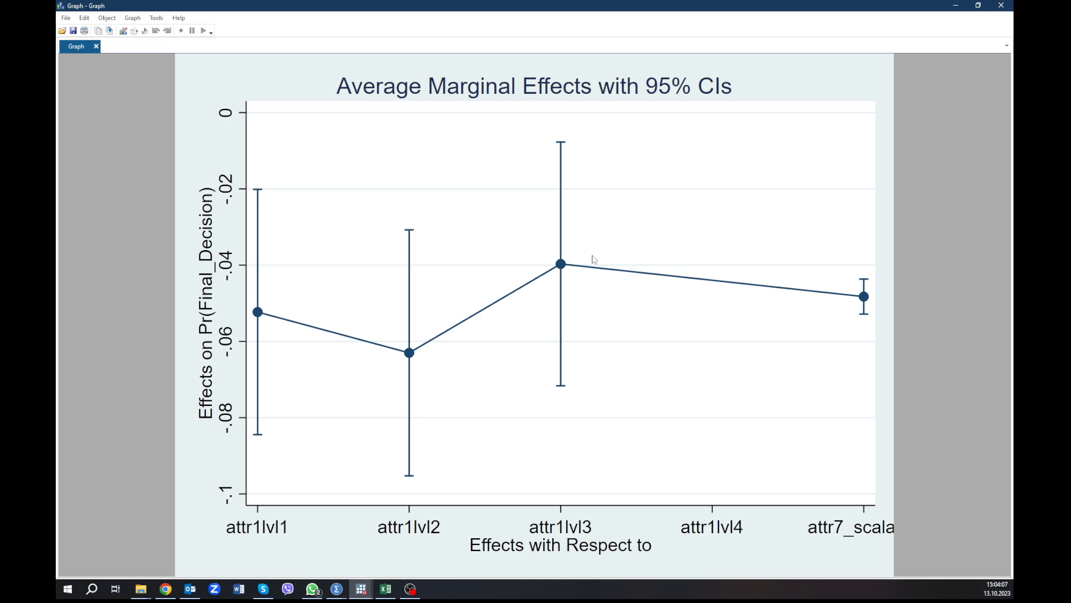
{"action": "mouse_move", "coordinate": [709, 283]}
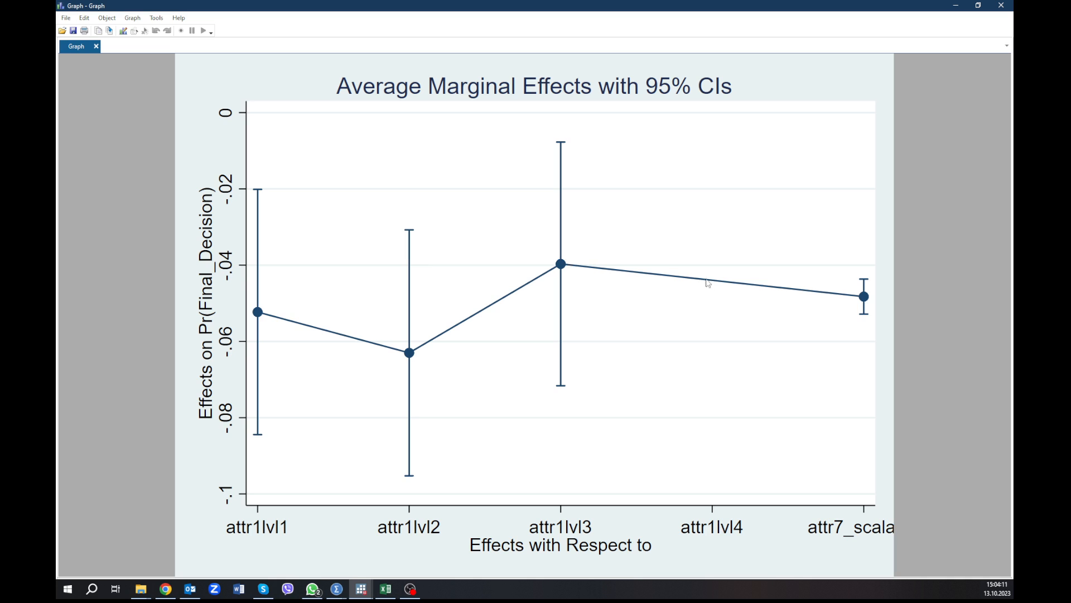
{"action": "mouse_move", "coordinate": [705, 194]}
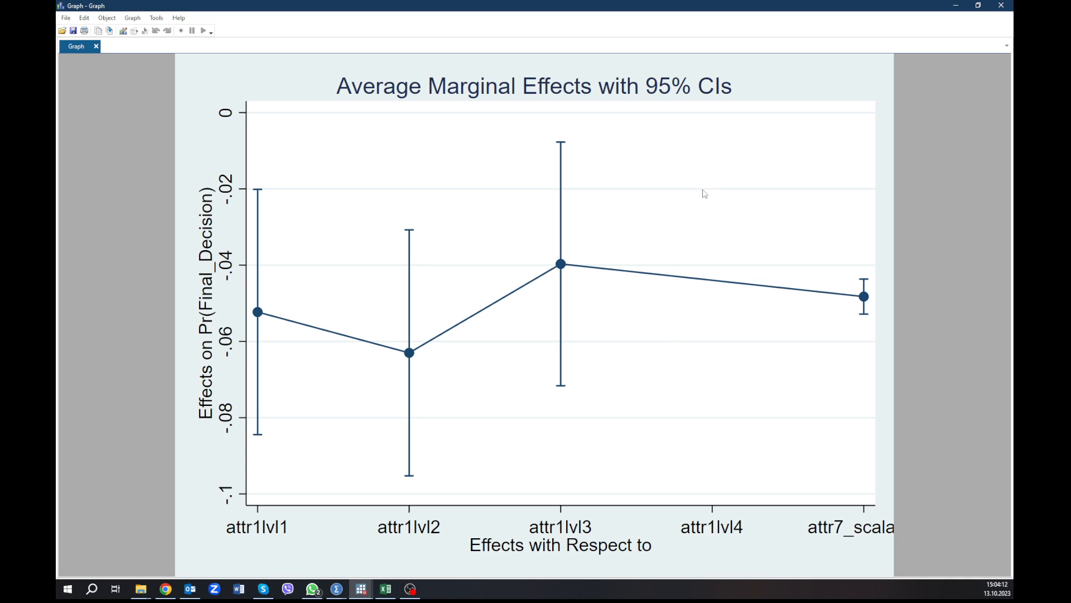
{"action": "mouse_move", "coordinate": [471, 305]}
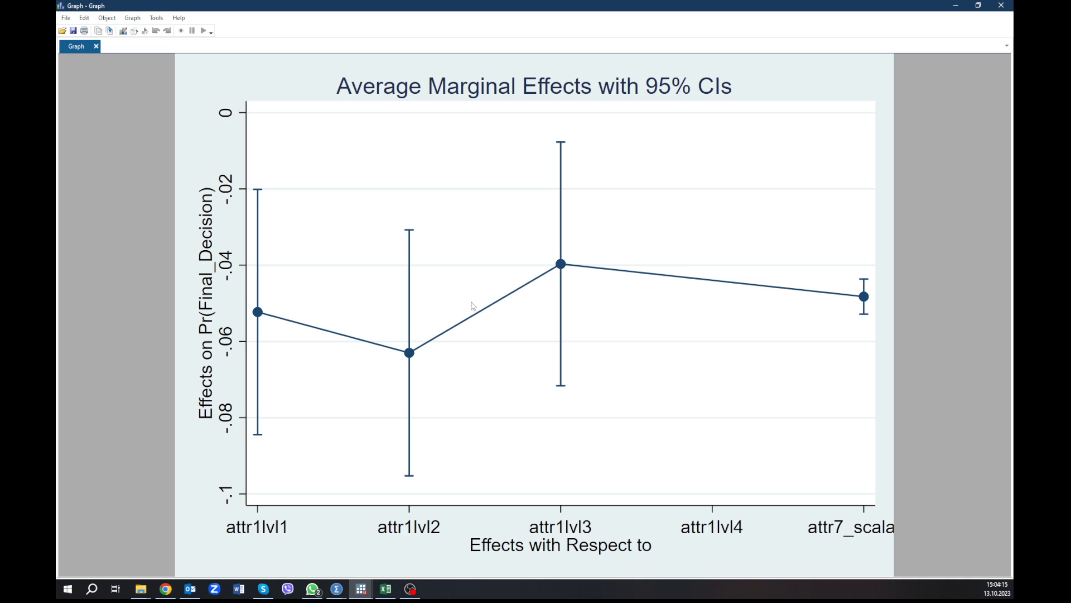
{"action": "mouse_move", "coordinate": [835, 139]}
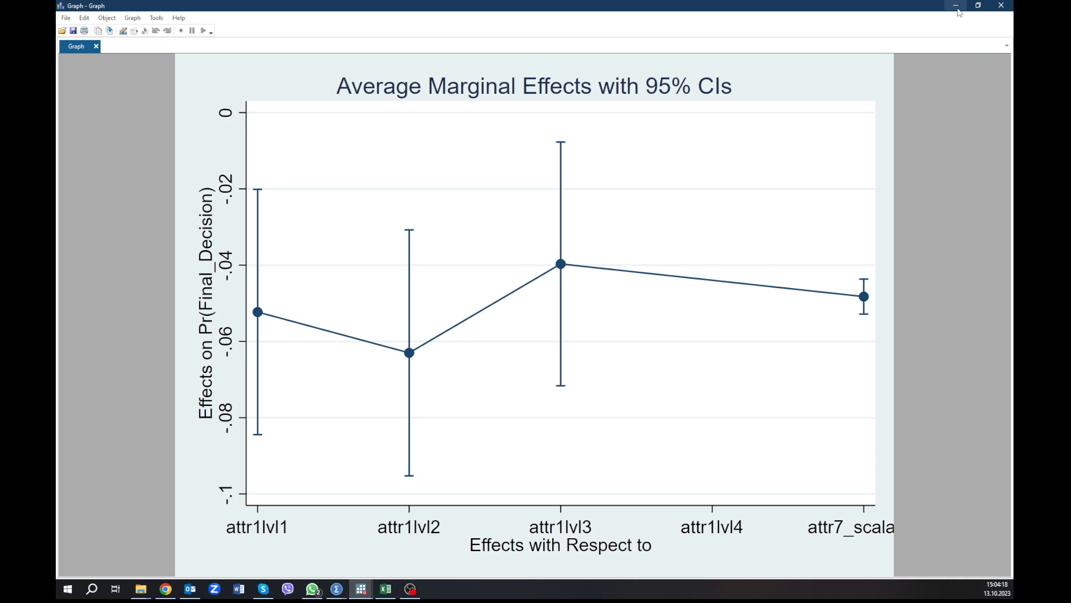
{"action": "mouse_move", "coordinate": [957, 5]}
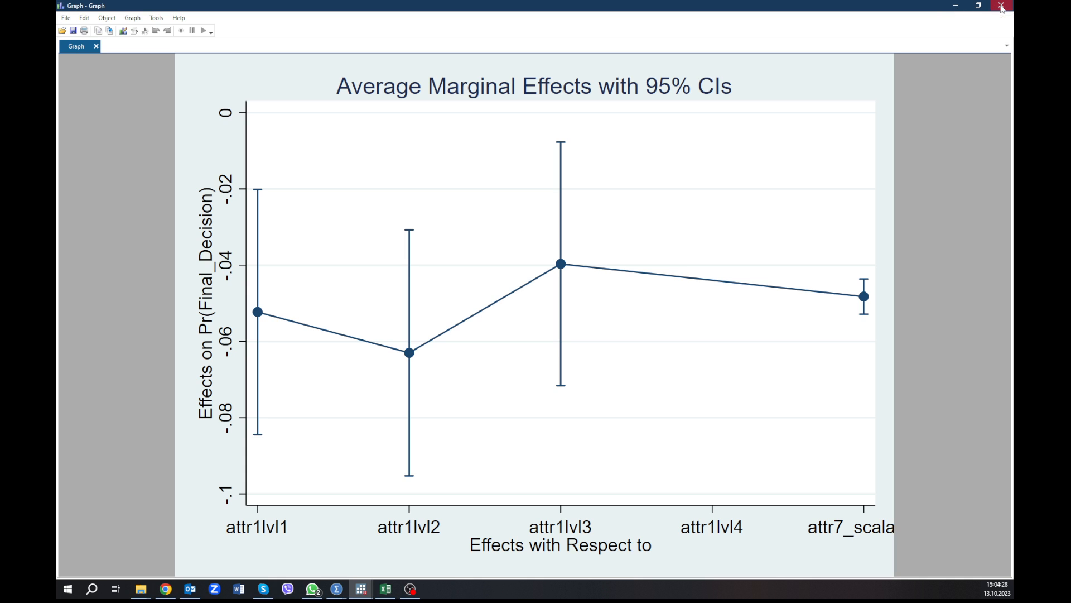
- Close the marginal effects Graph window
{"action": "left_click", "coordinate": [1000, 5]}
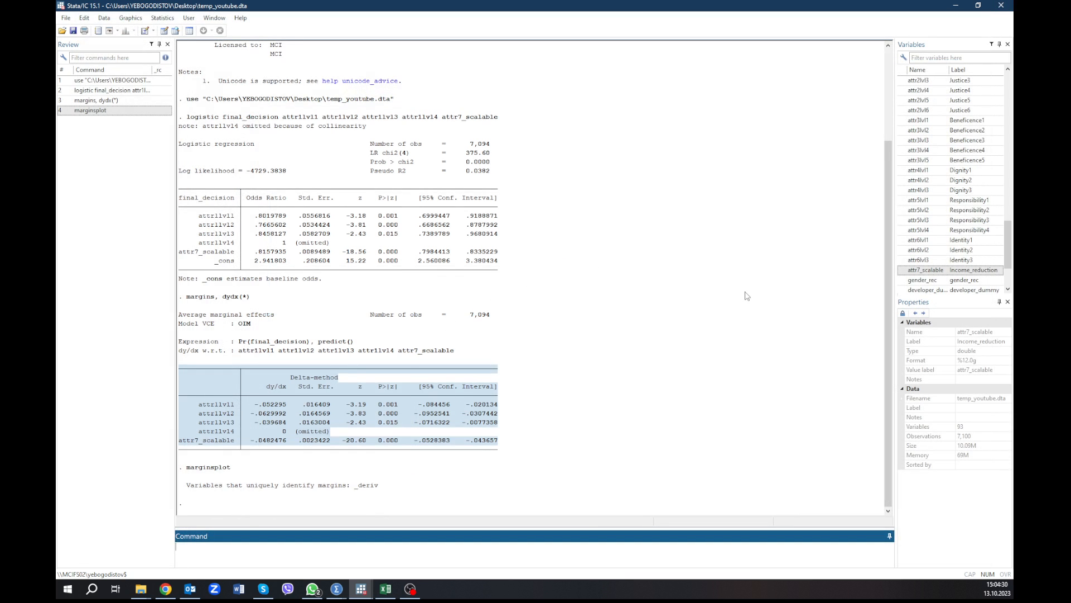
{"action": "mouse_move", "coordinate": [628, 407]}
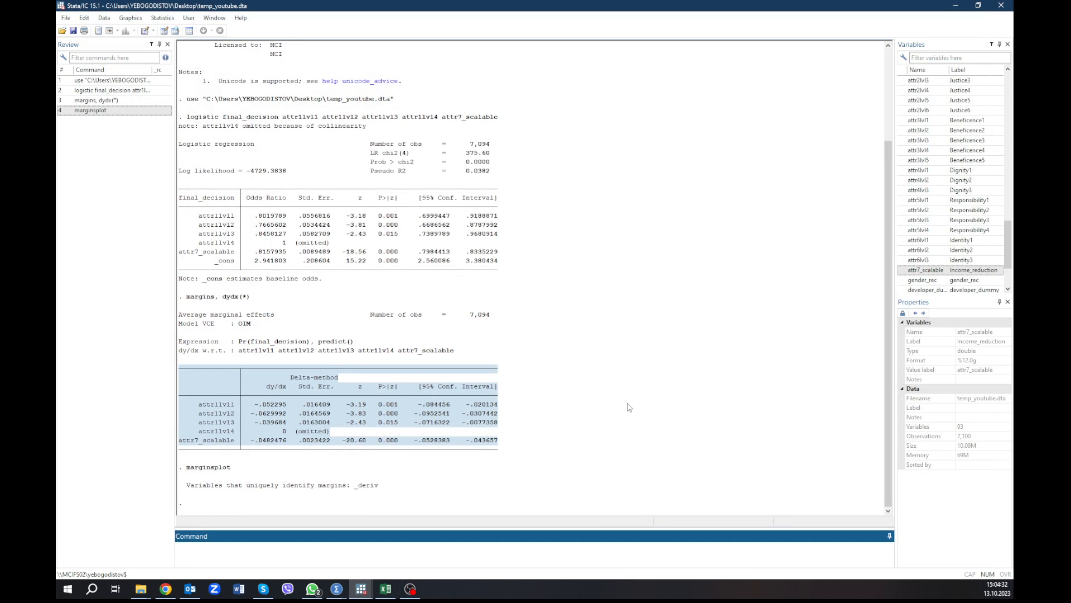